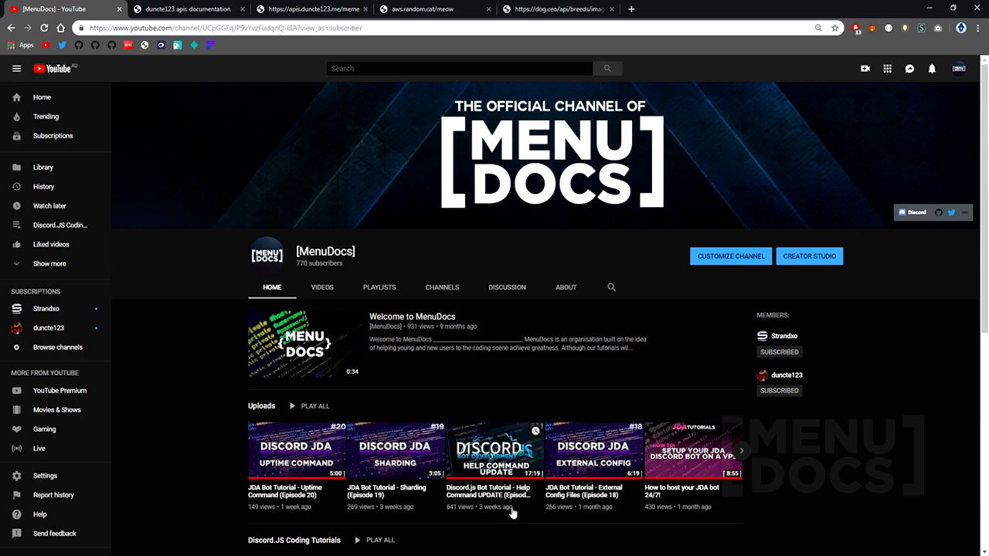
mouse_move(497, 418)
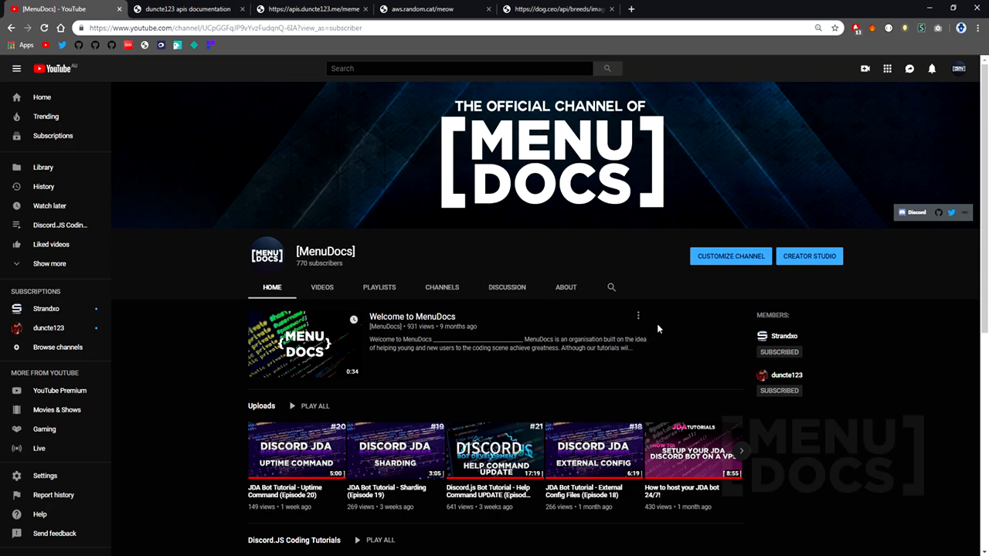
mouse_move(668, 6)
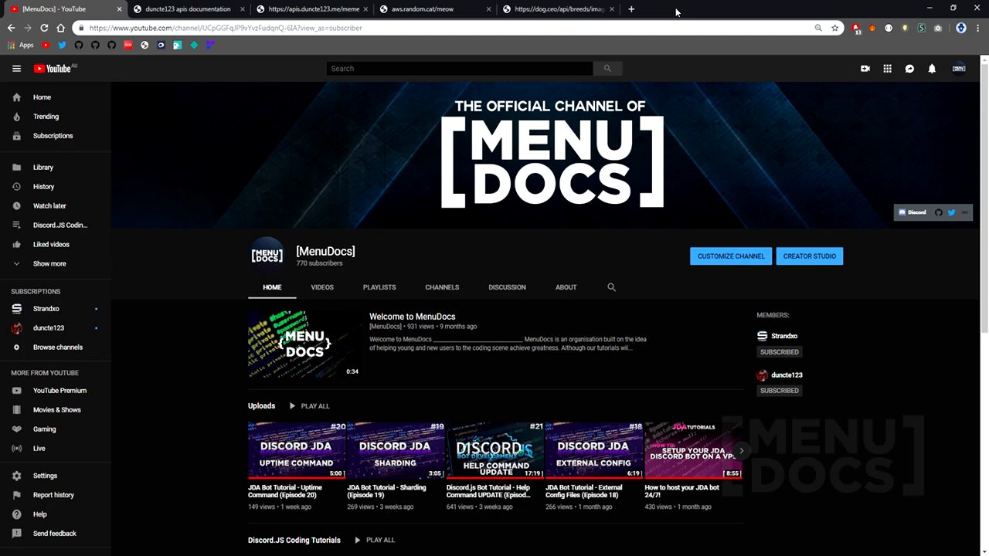
mouse_move(350, 161)
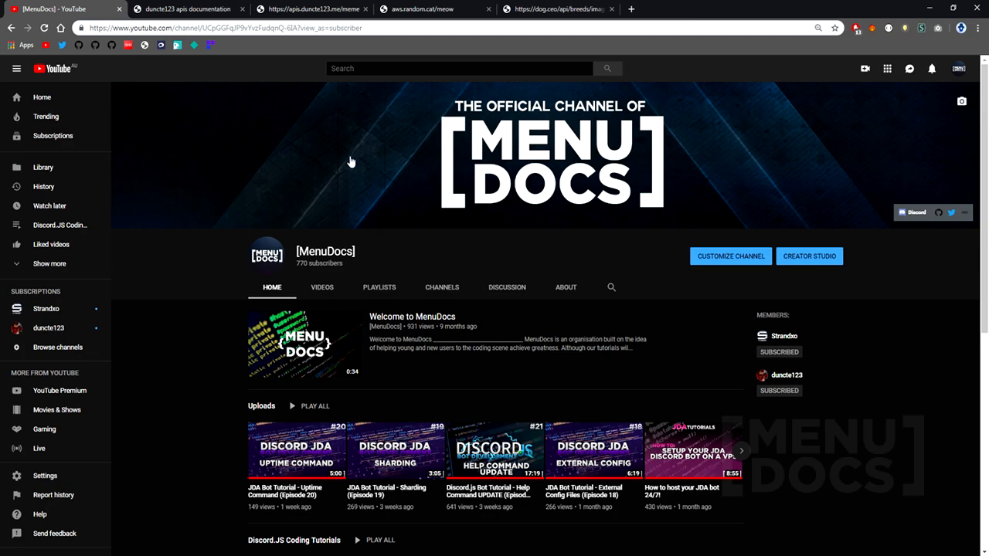
Review the dog.ceo response, the meme API JSON and the duncte123 docs' Random Images endpoints
left_click(556, 8)
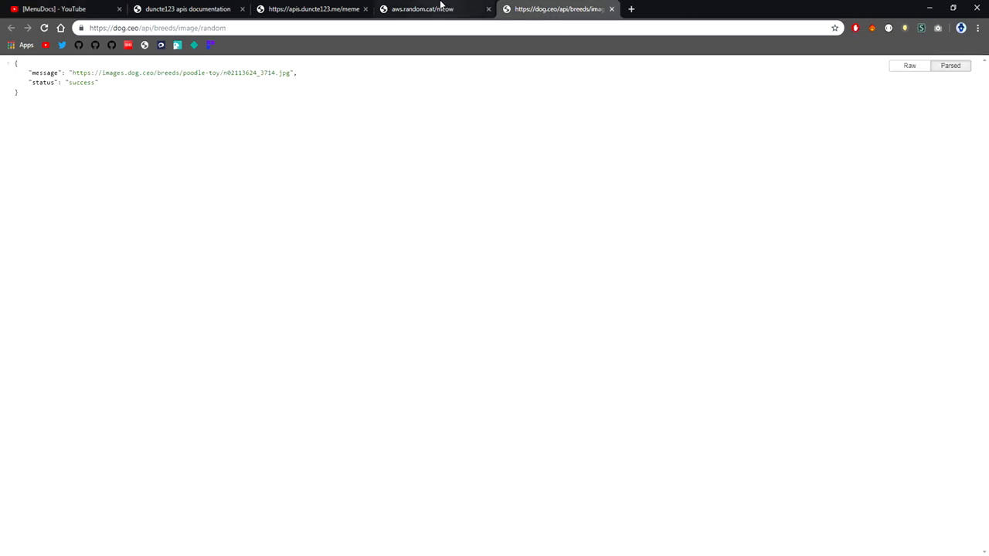
mouse_move(564, 9)
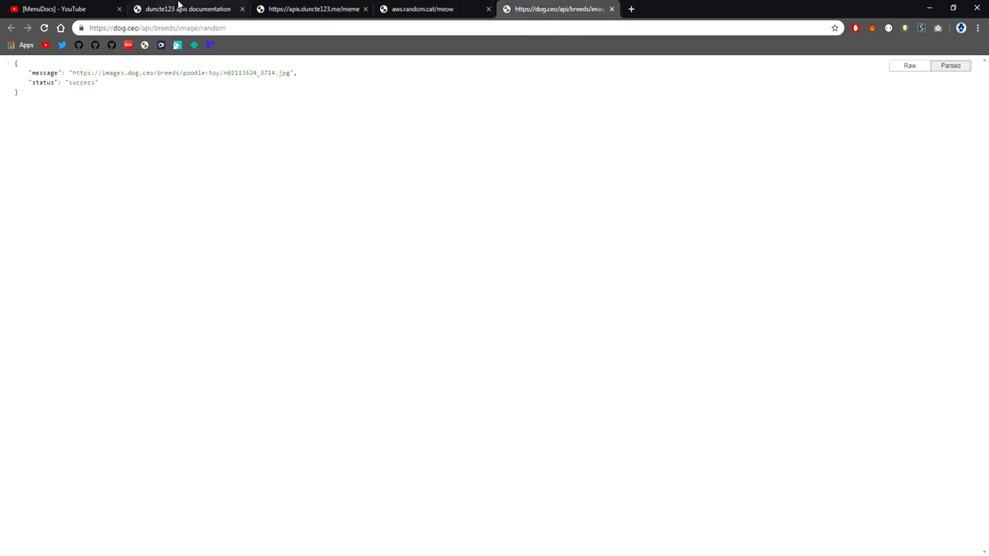
left_click(187, 8)
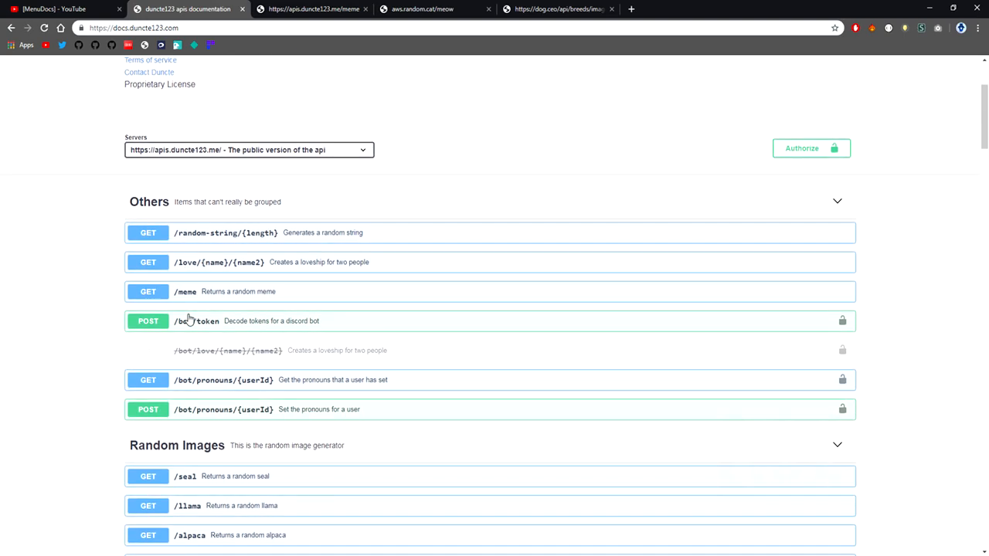
mouse_move(221, 394)
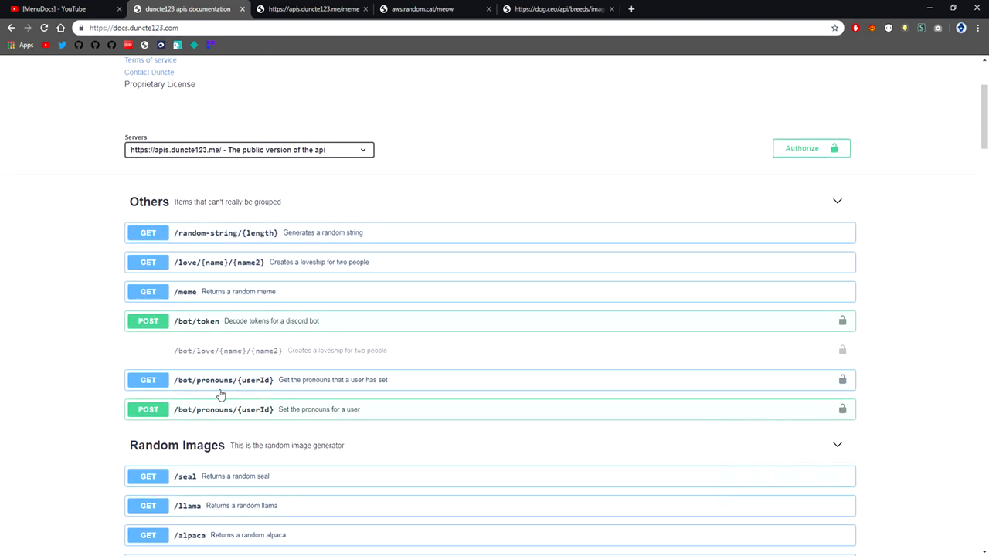
left_click(139, 28)
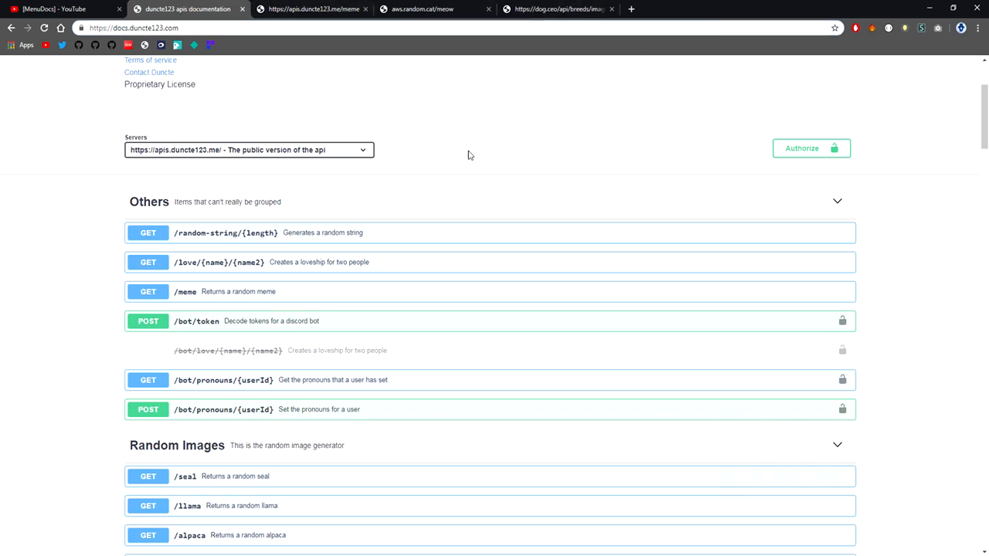
left_click(312, 8)
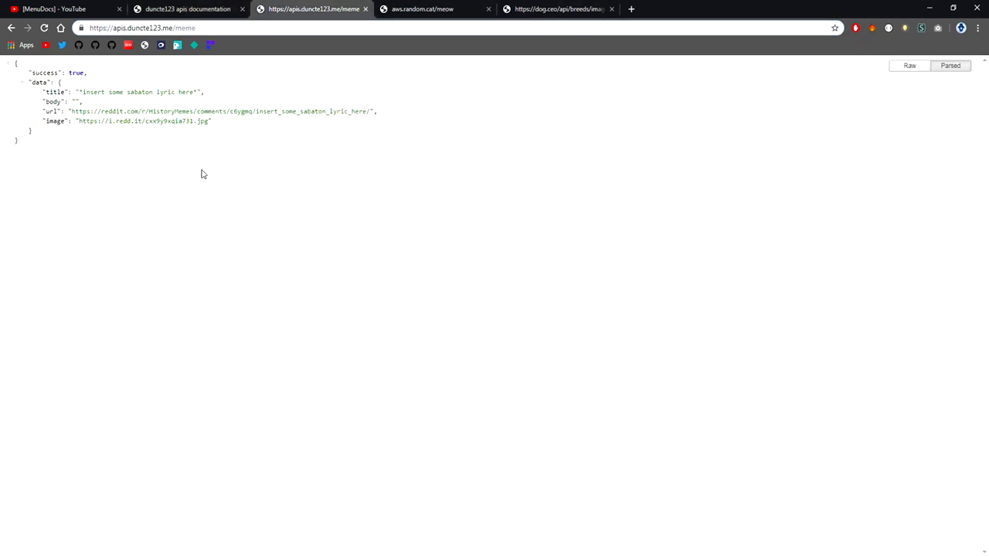
left_click(187, 9)
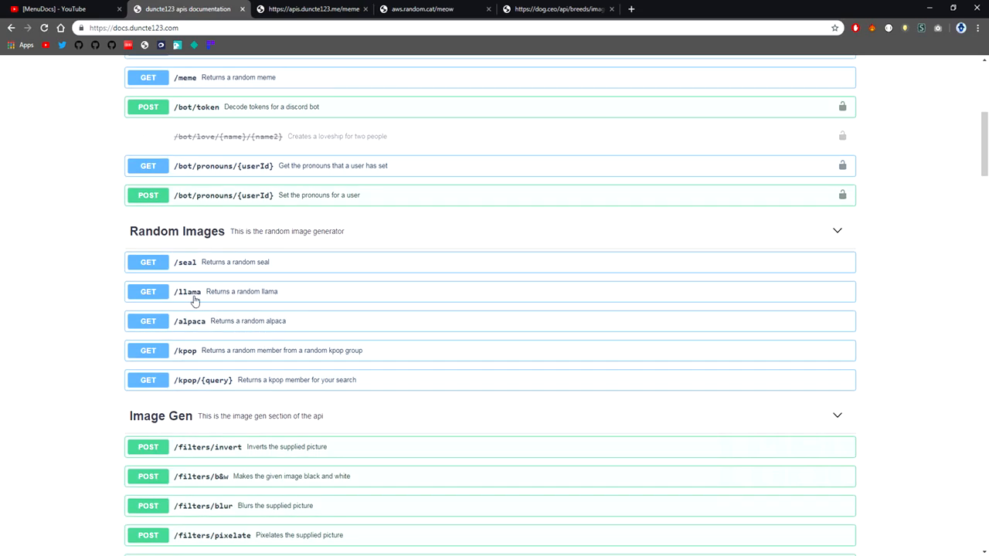
mouse_move(196, 335)
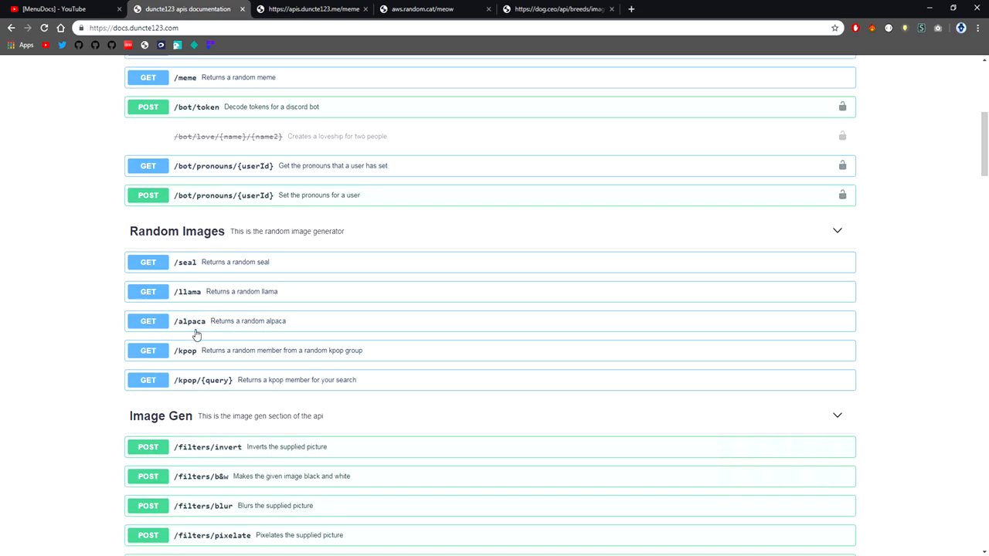
mouse_move(198, 355)
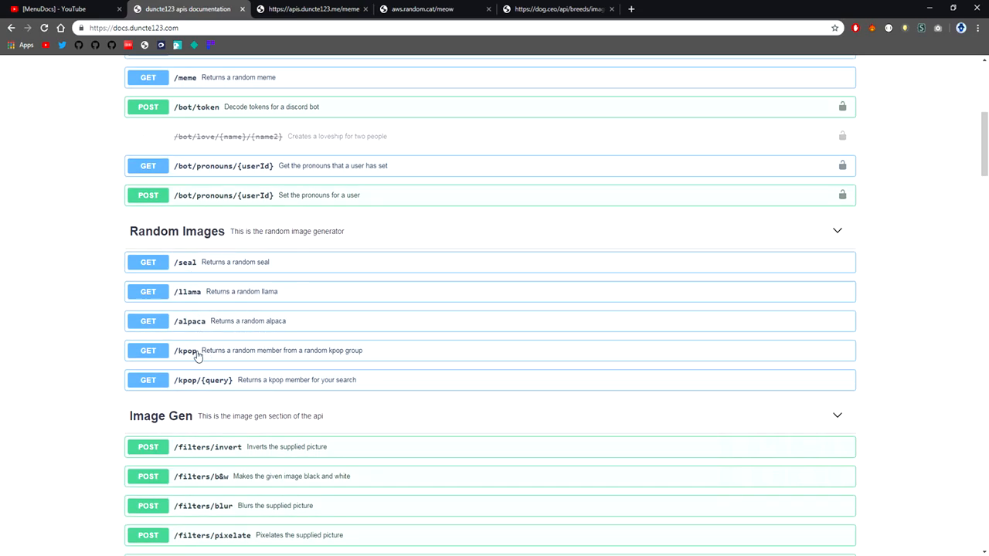
mouse_move(218, 408)
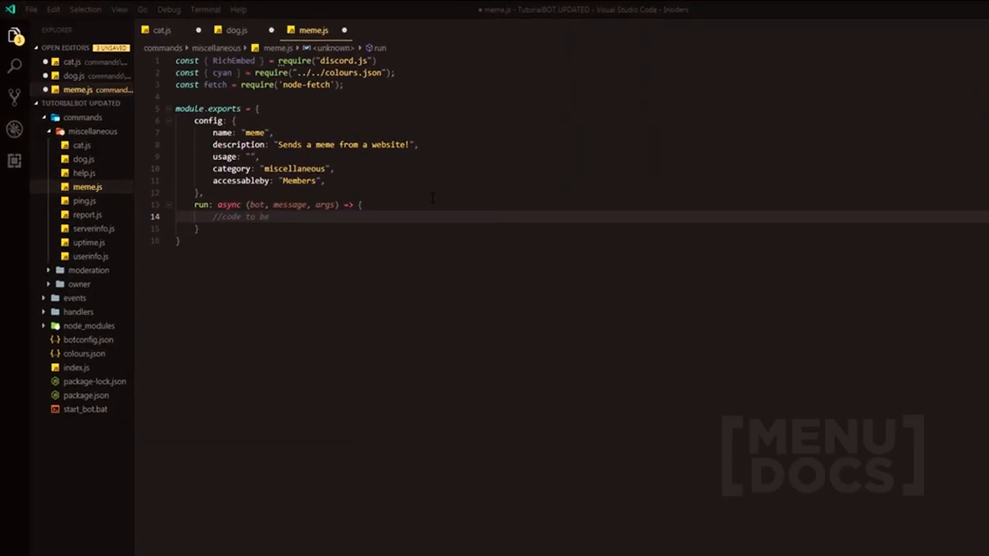
In meme.js, replace the placeholder comment with let msg = await message.channel.send("Generating...")
left_click(272, 132)
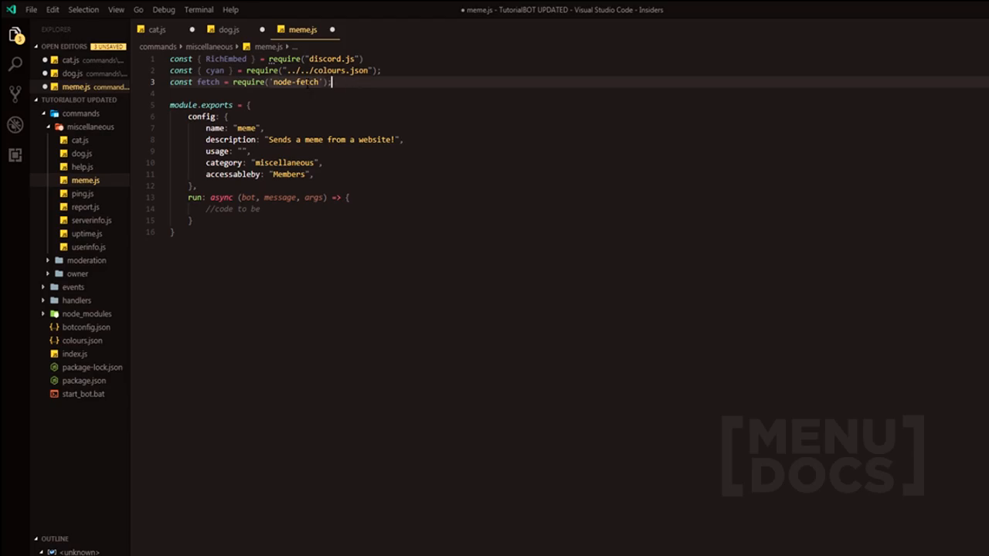
left_click(231, 209)
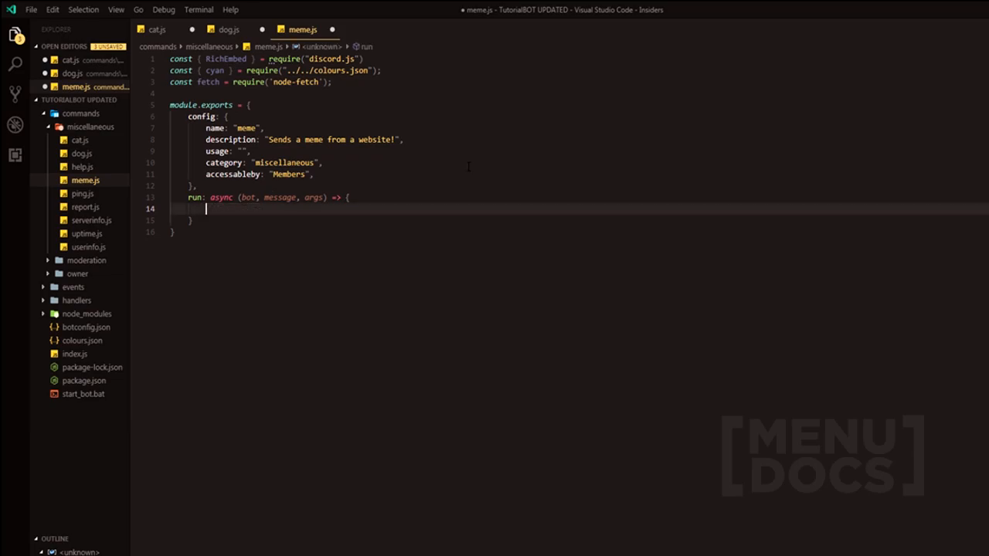
type("let msg =")
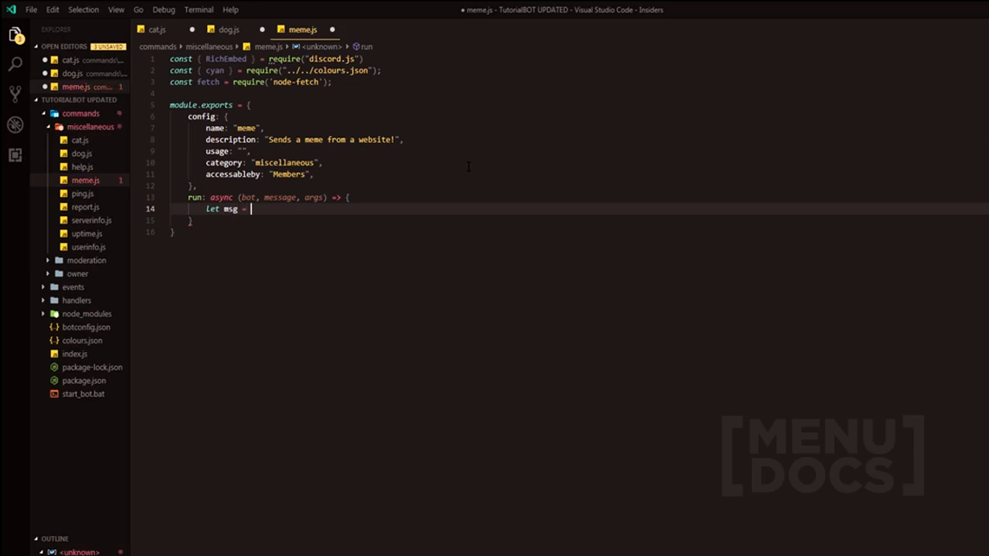
type("await")
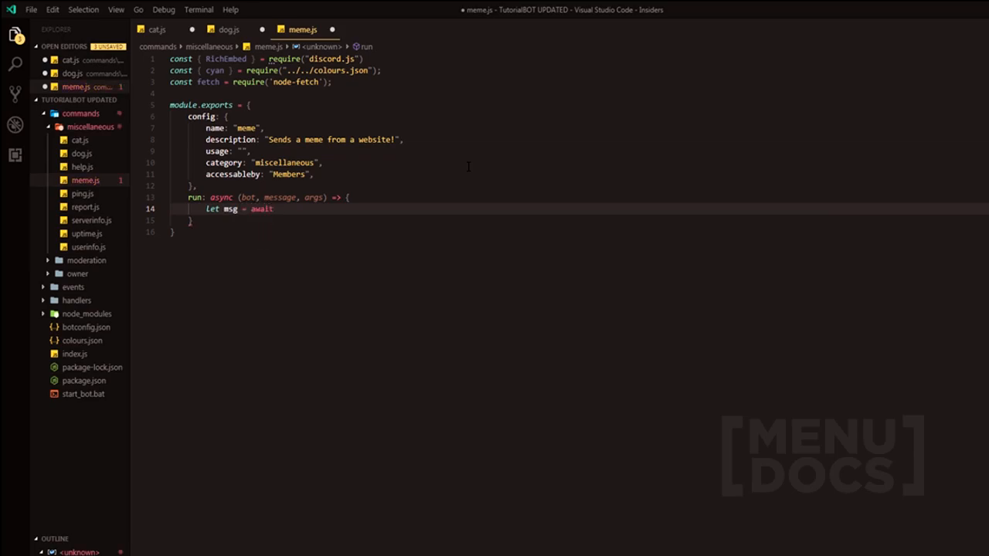
type("message.channel.send(\"Generati")
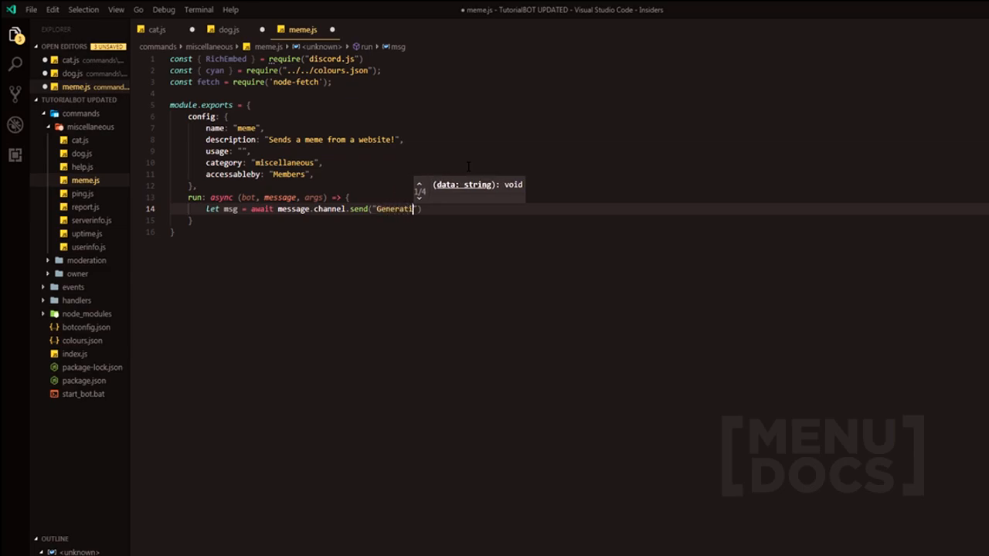
type("ng...")
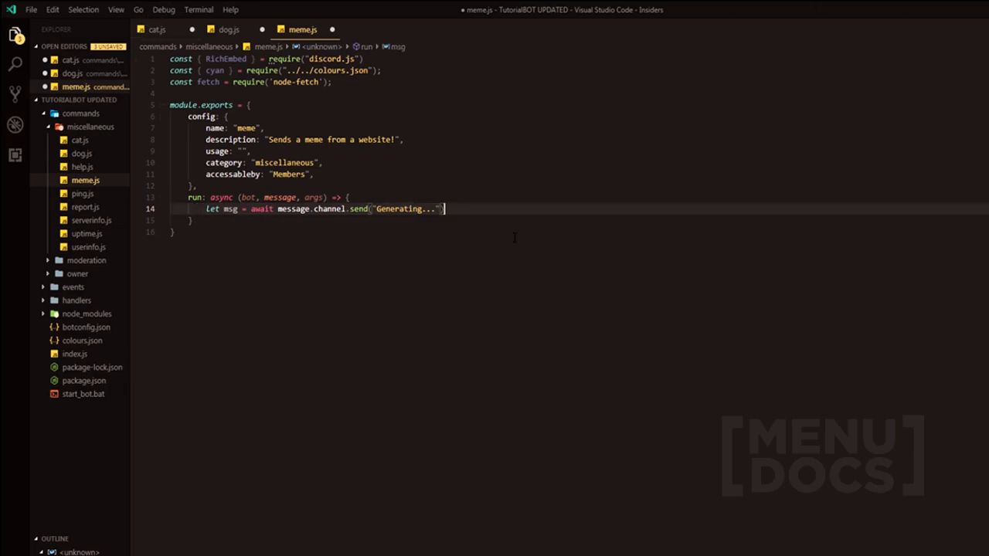
key("enter")
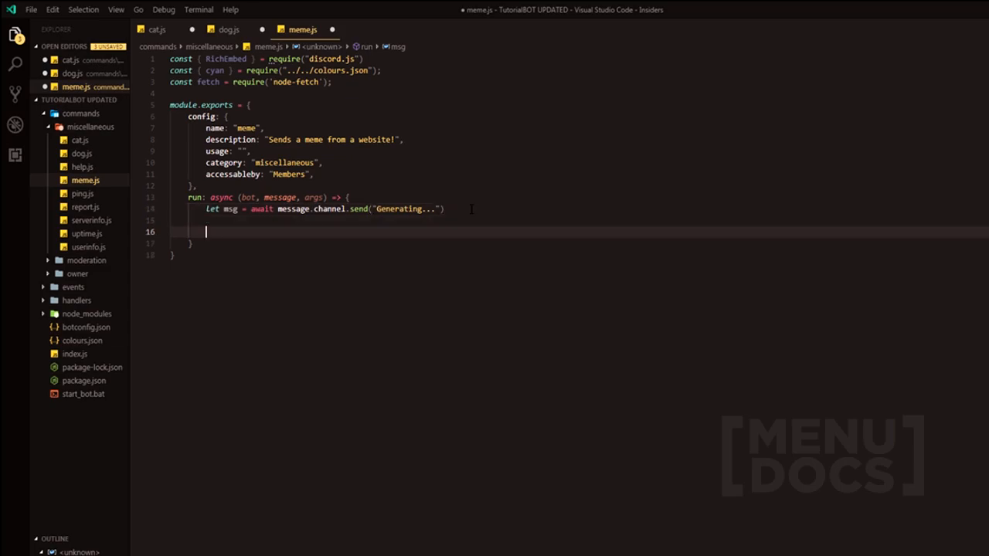
type("fe")
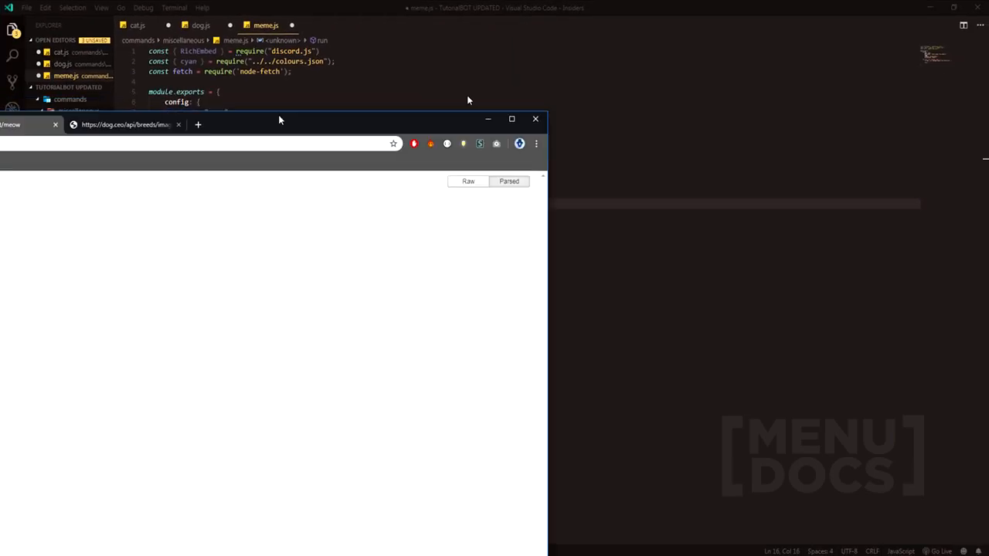
Copy the dog image URL from the dog.ceo API response in Chrome
left_click(512, 118)
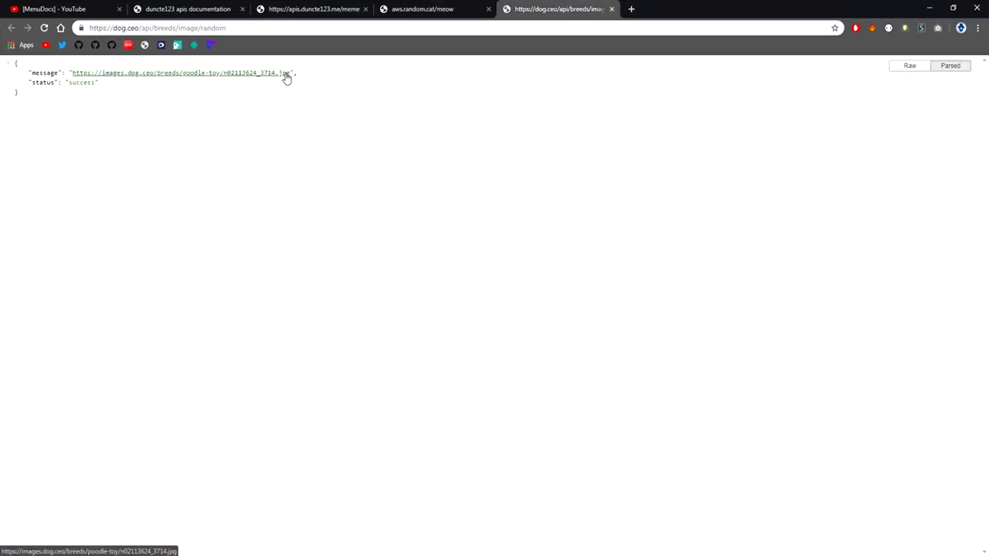
double_click(45, 72)
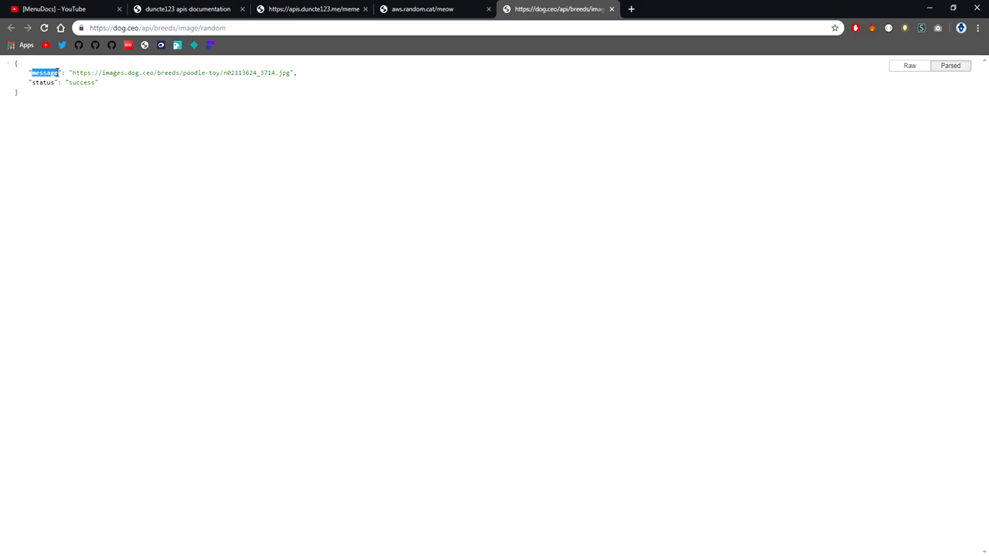
double_click(178, 73)
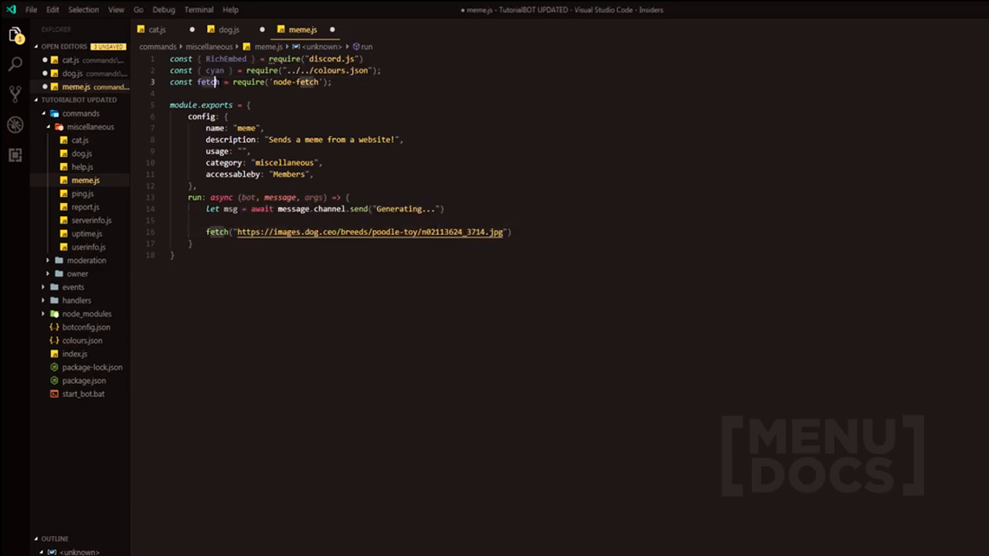
Chain the fetch with .then(res => res.json()).then(body => { }) and open the callback block
double_click(209, 82)
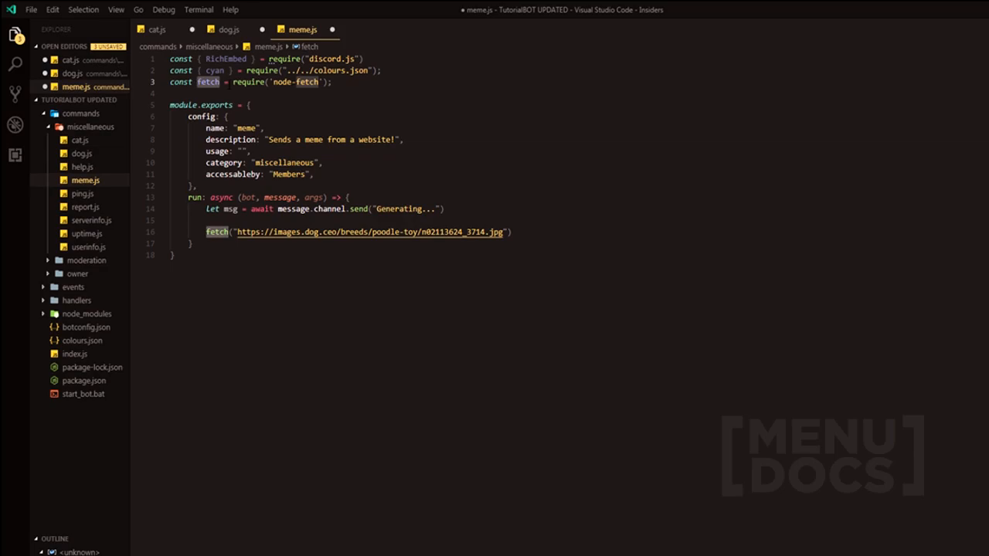
double_click(208, 81)
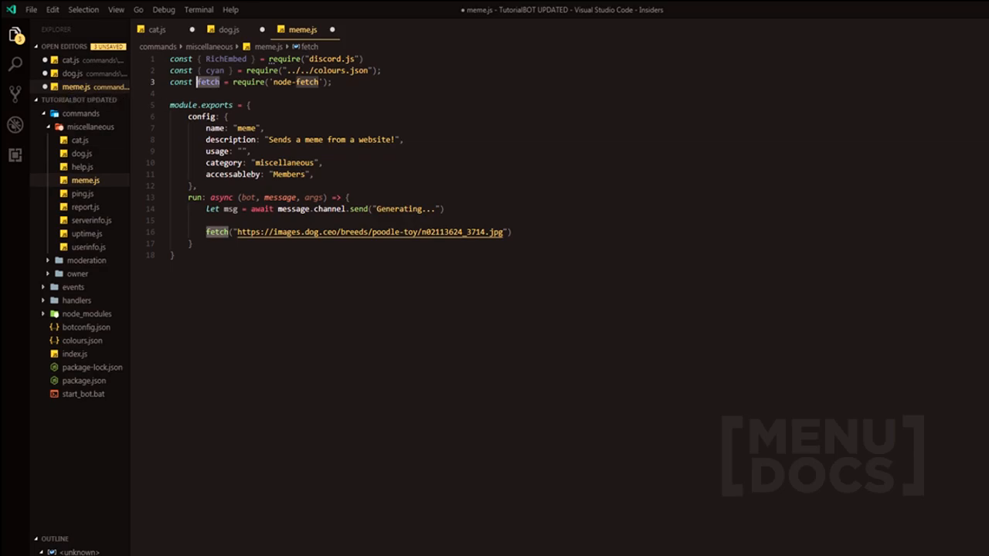
left_click(514, 232)
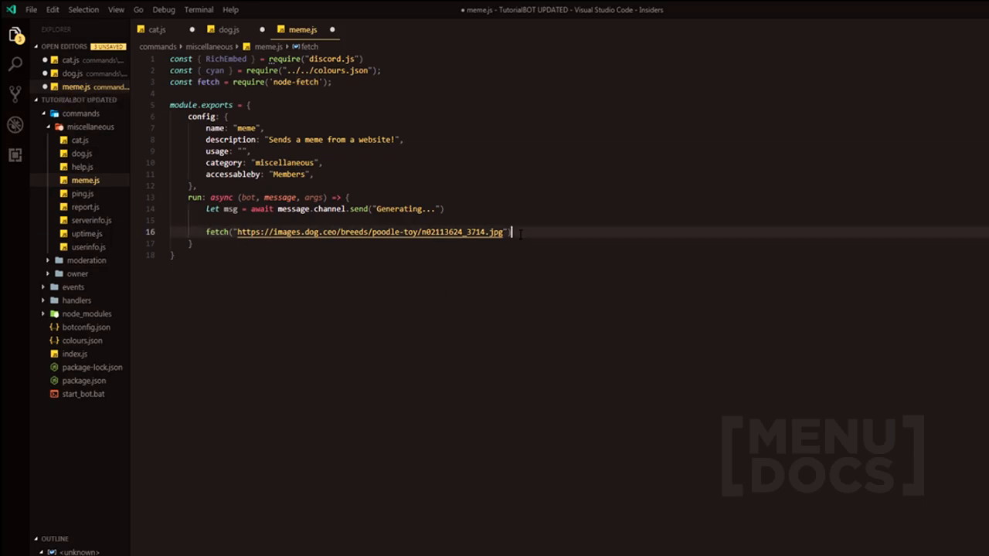
type(".teh")
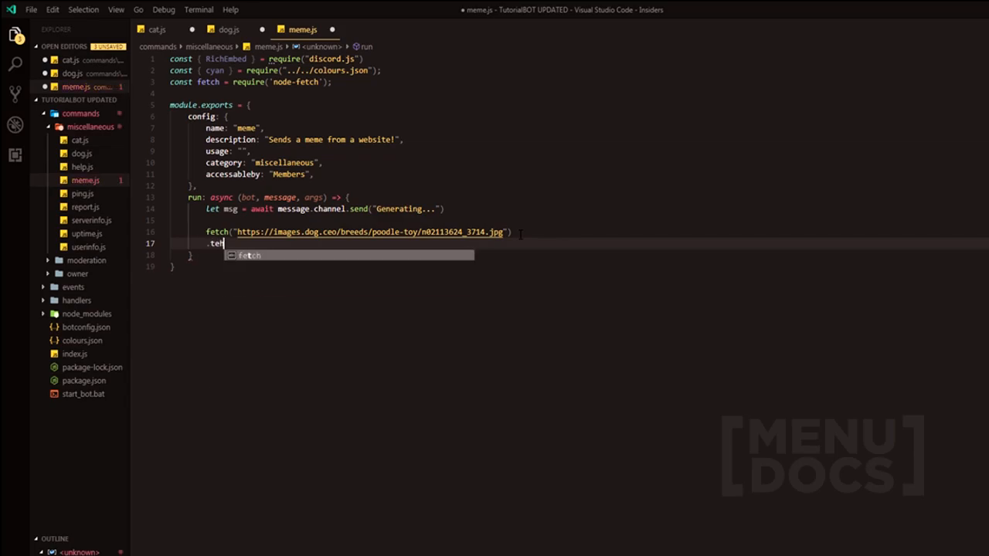
type("hen(res =>")
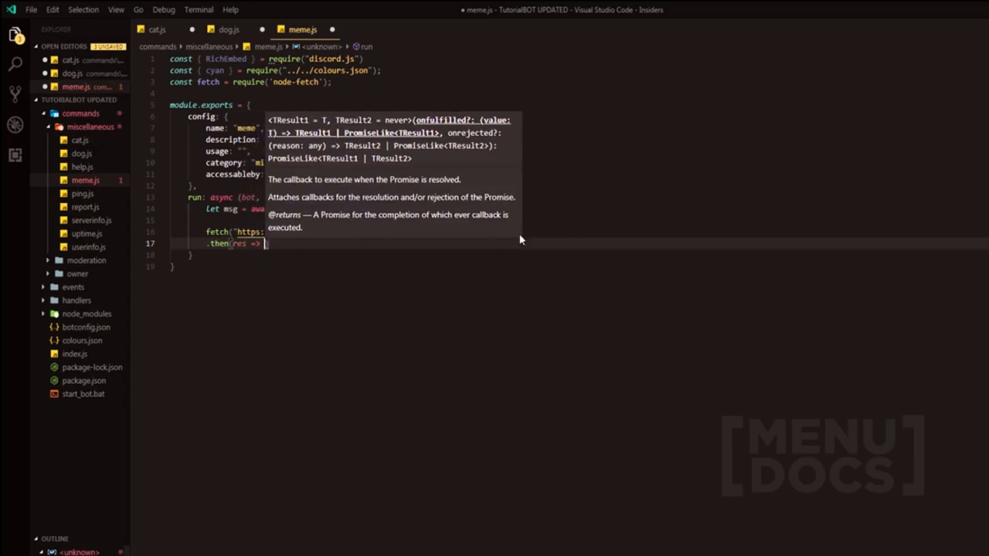
type("res.joi")
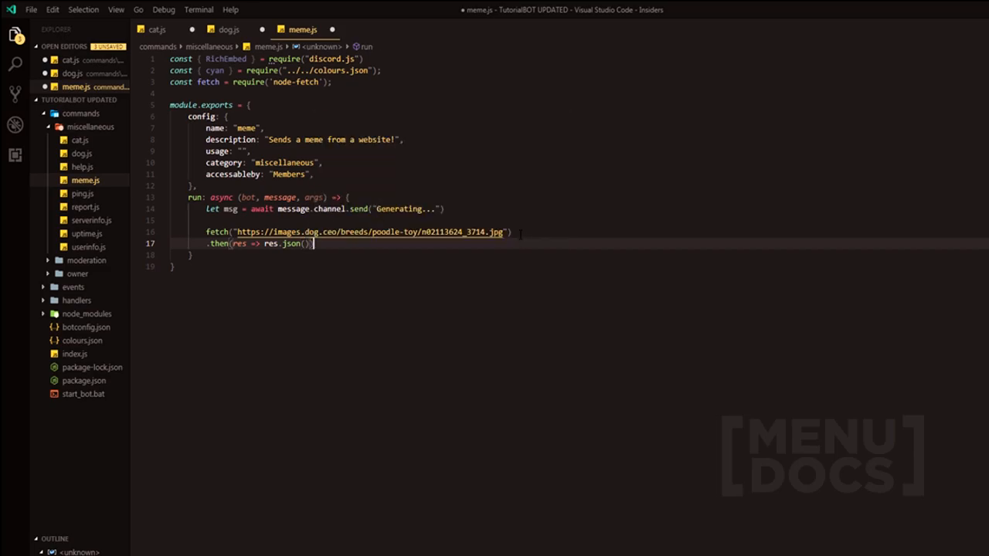
type(".then()")
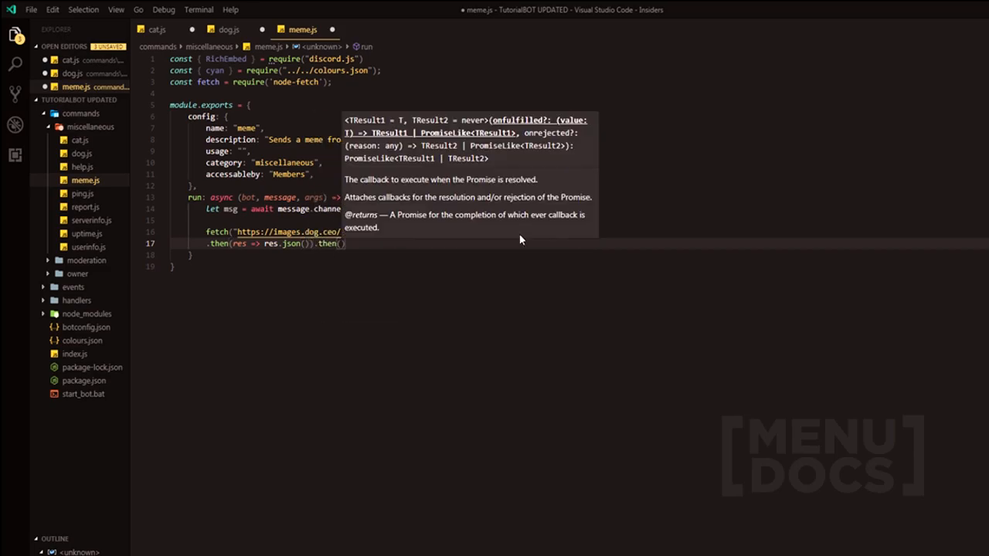
type("body =>")
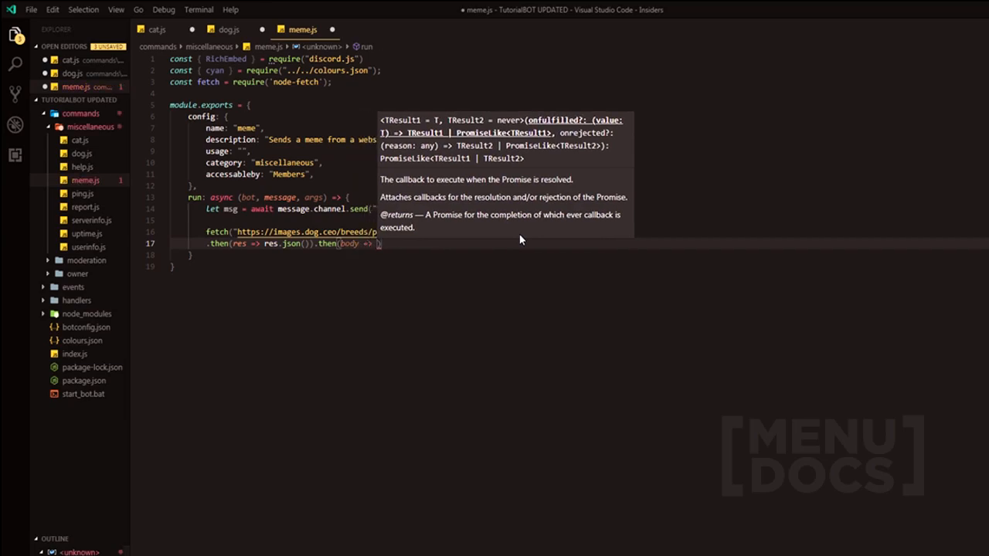
type("{")
key("enter")
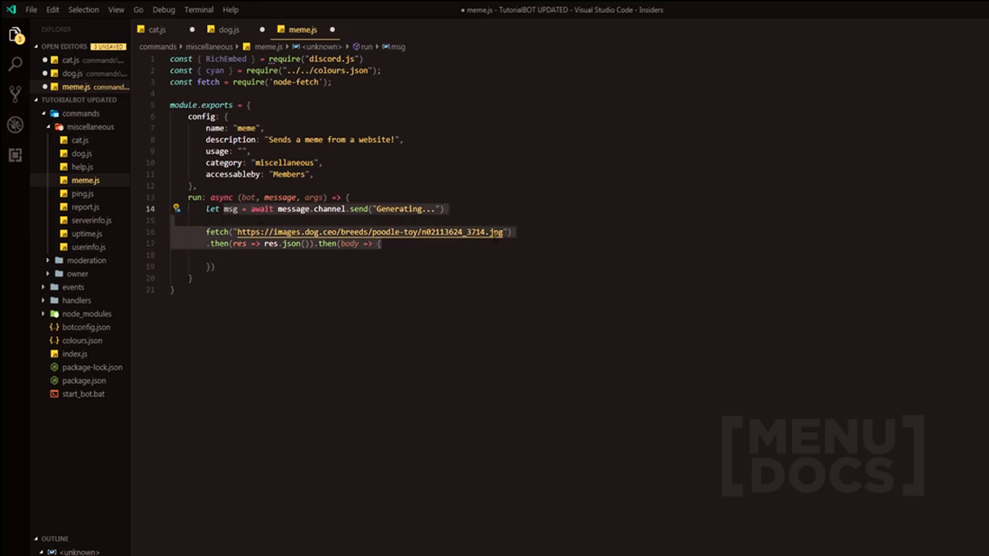
left_click(371, 232)
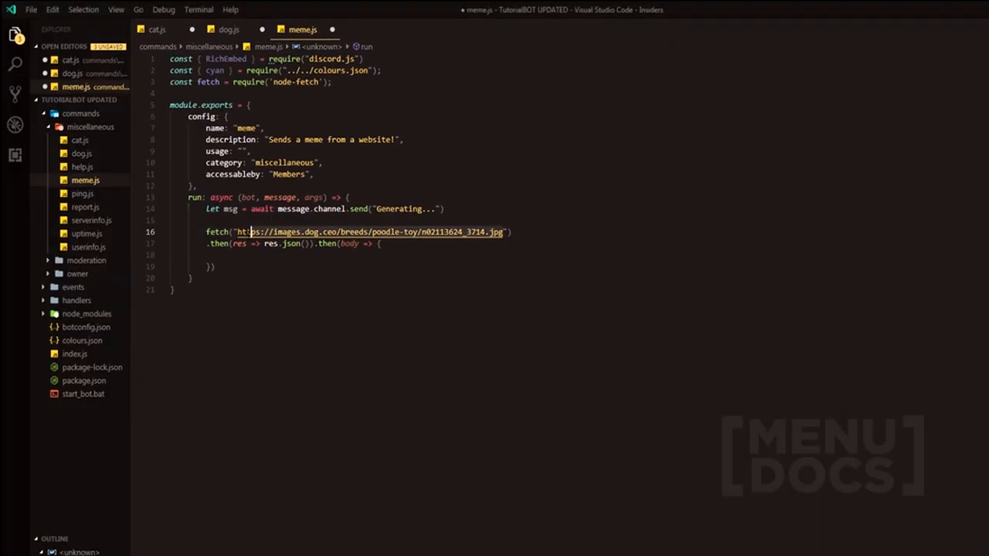
type("https://dog.ceo/api/breeds/image/random\")")
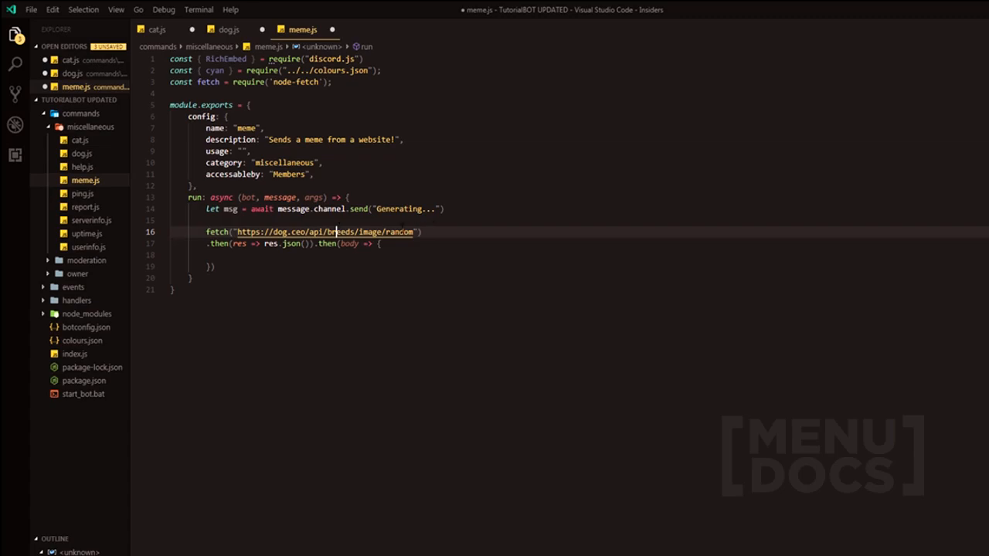
double_click(324, 231)
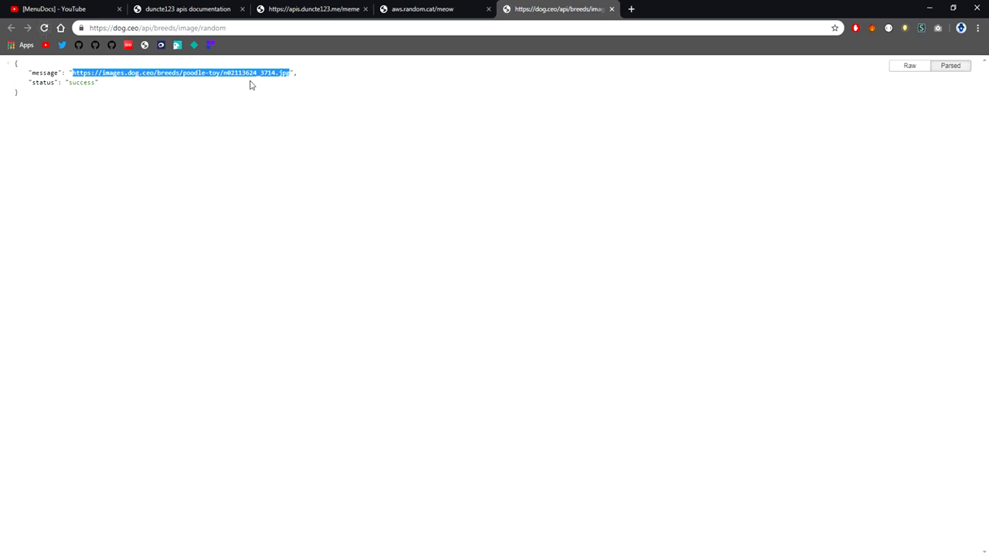
left_click(45, 28)
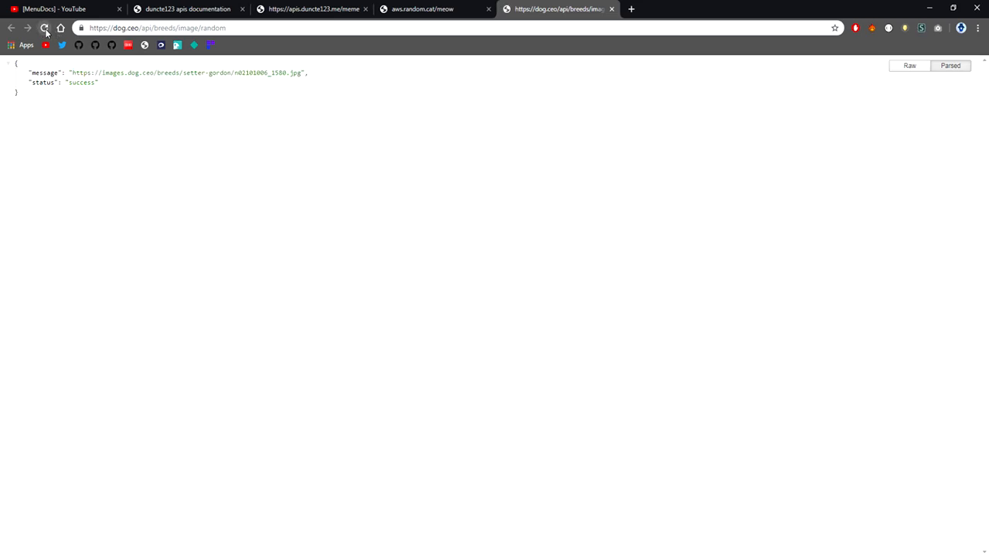
left_click(44, 28)
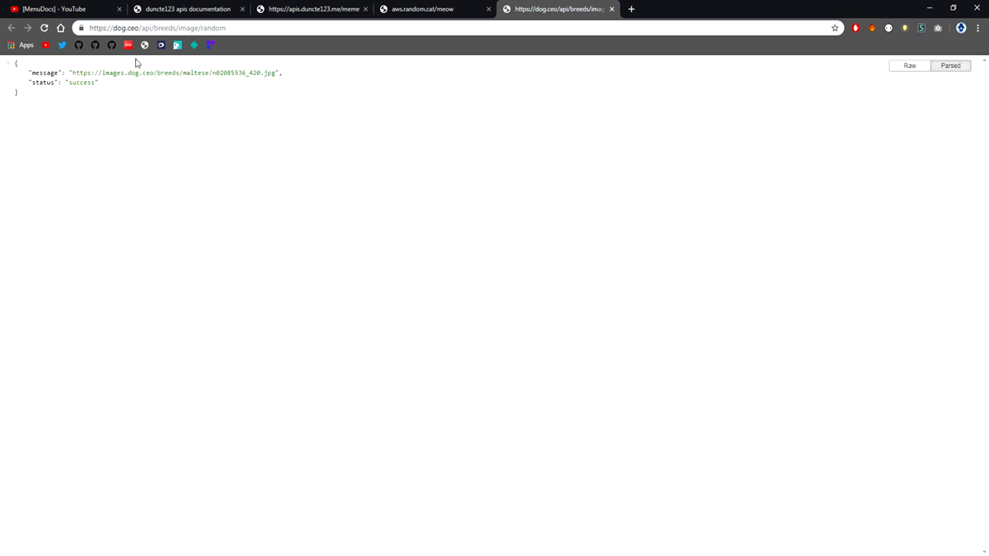
mouse_move(927, 7)
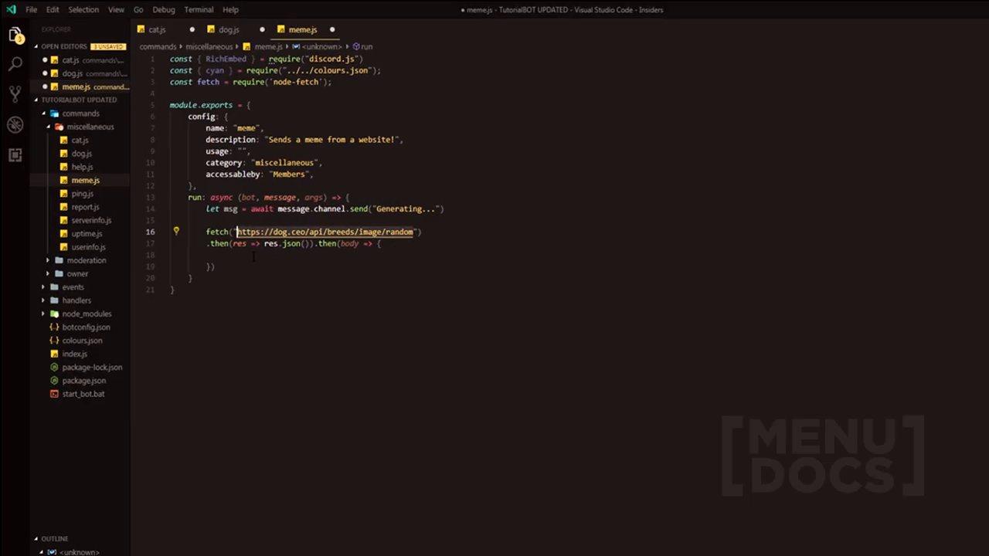
Add if(!body) return message.reply with a 'broke, try again' style error message
type("If")
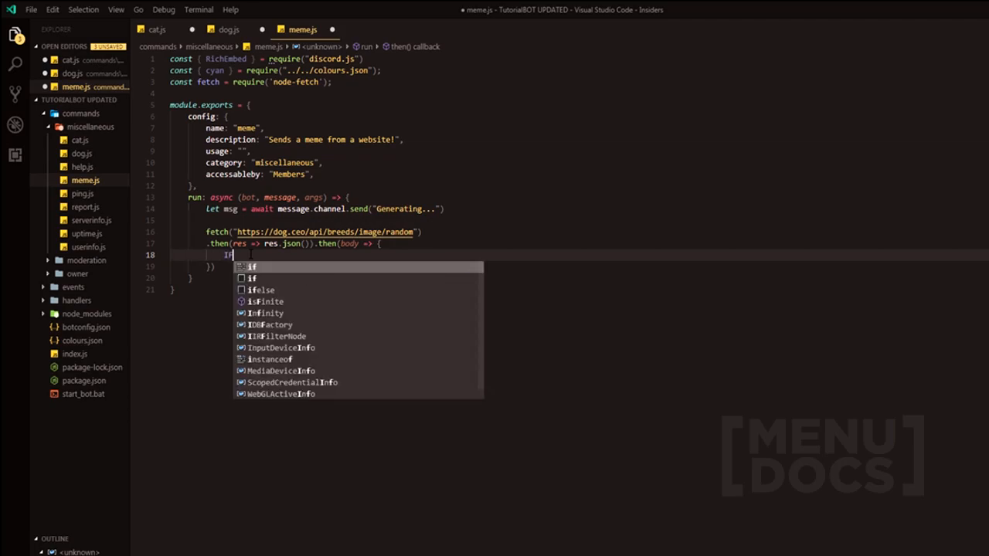
type("if(!body")
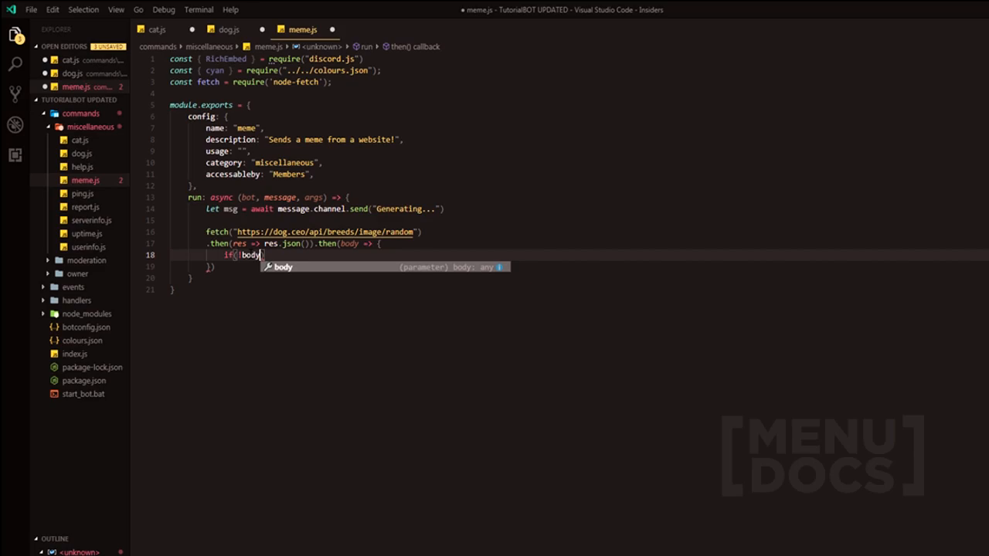
type("return message")
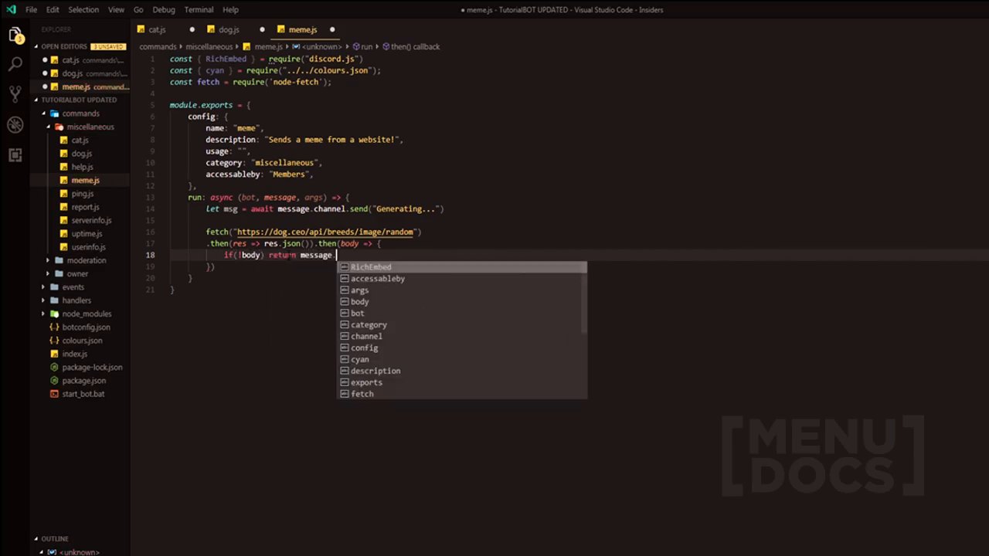
type(".reply(\"\")")
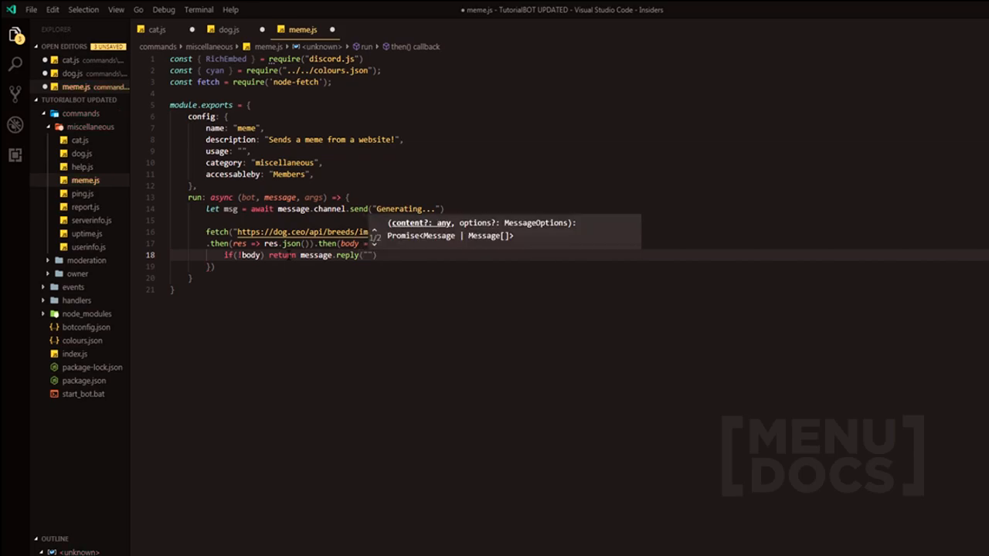
type("whoops, I've b")
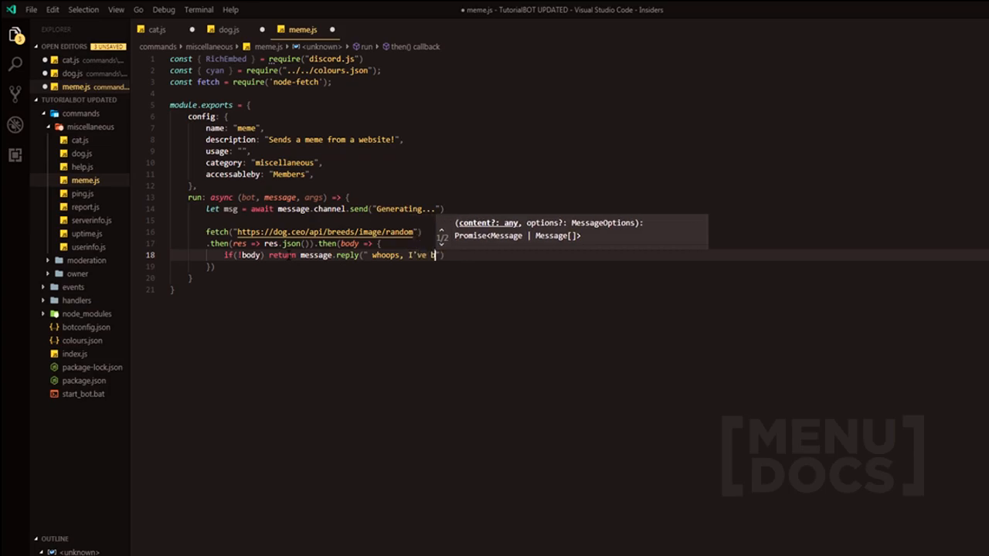
type("roken, tr")
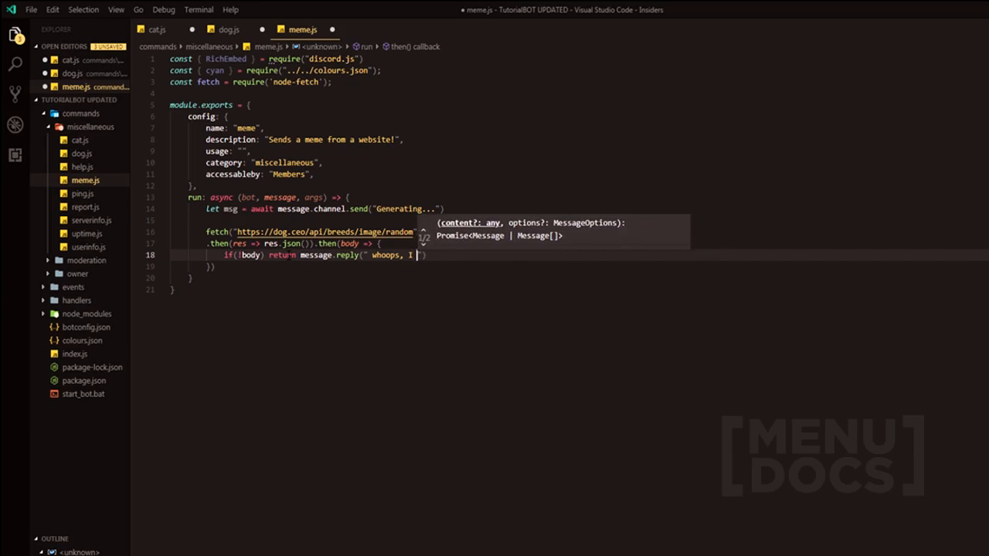
type("Bb")
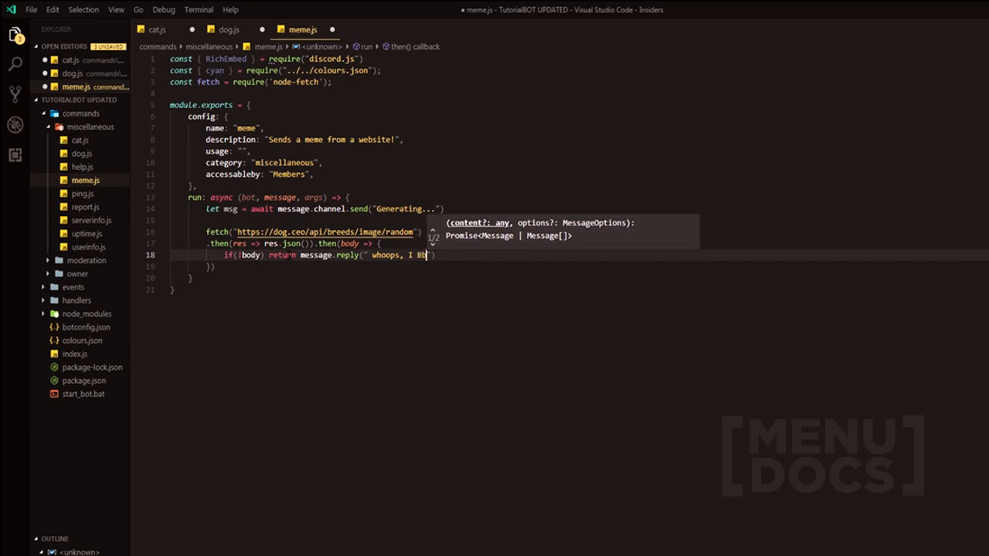
type("broke, try again!")
type("let e")
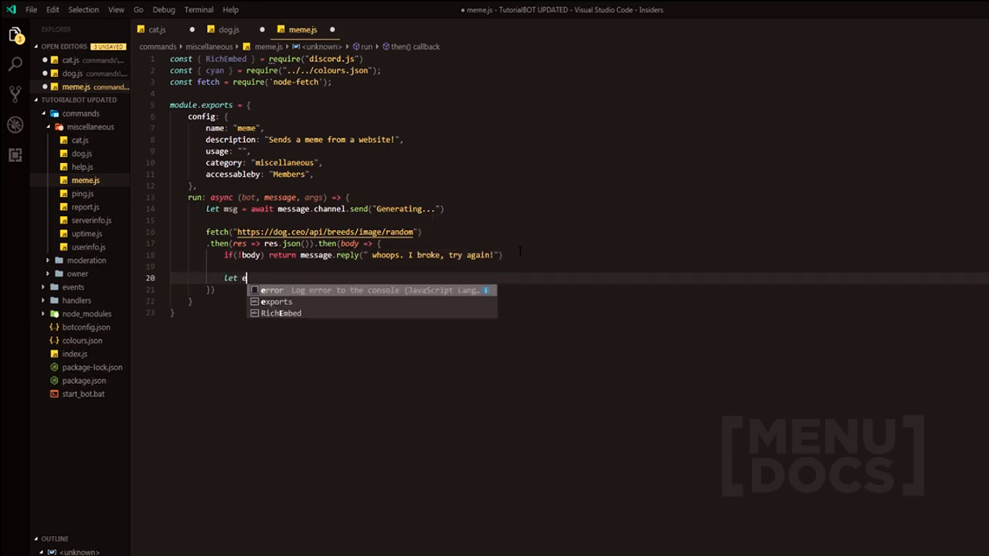
Create a RichEmbed with cyan colour and author `${bot.user.username} Dogs!` with the guild icon
type("mbed")
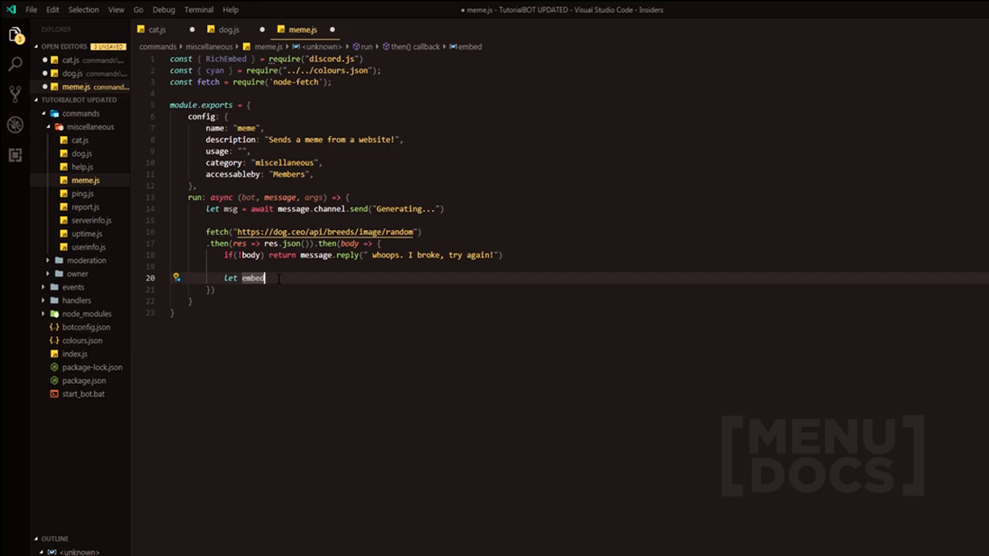
type("= new RichEmbed")
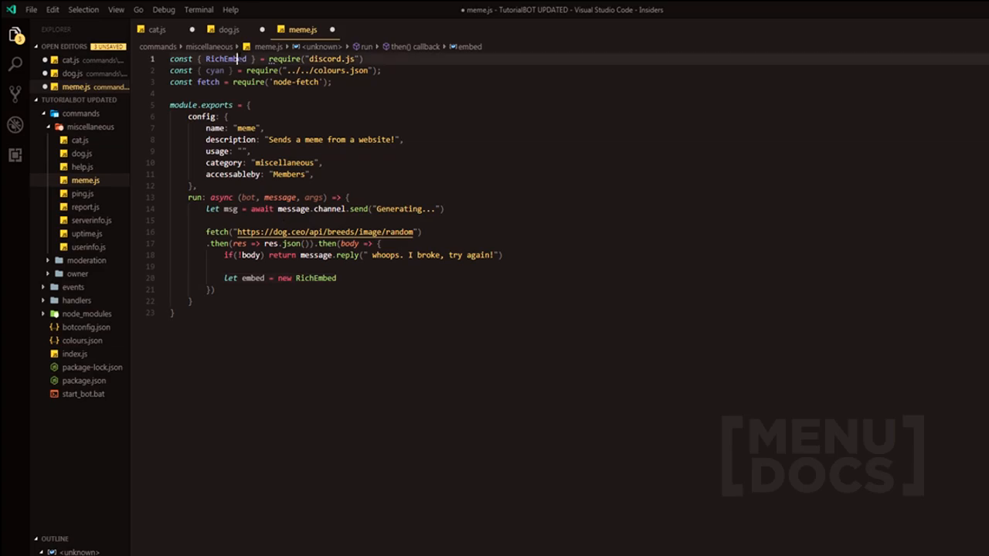
double_click(316, 277)
type(".setColor(")
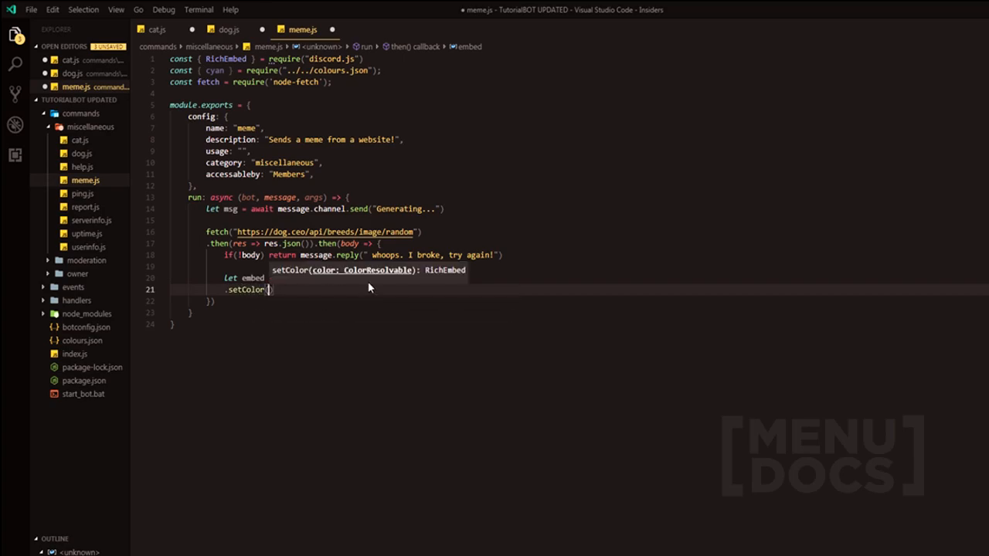
type("cyan")
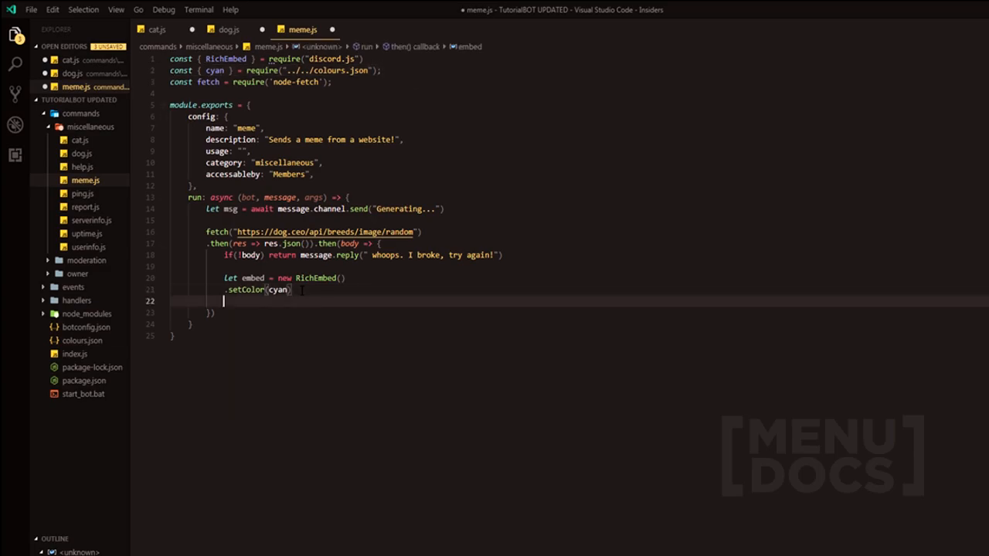
type(".setAuthor(`${")
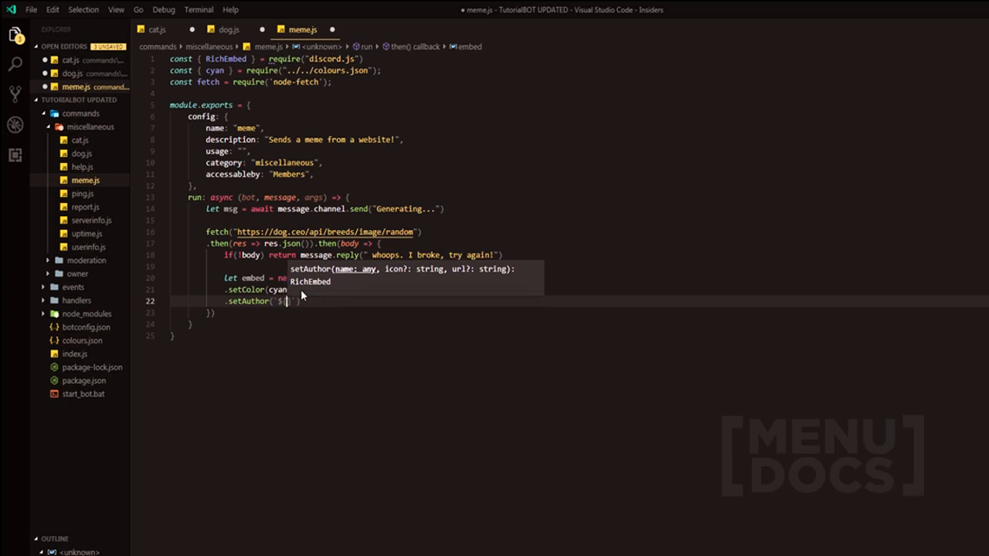
type("bot.user.username")
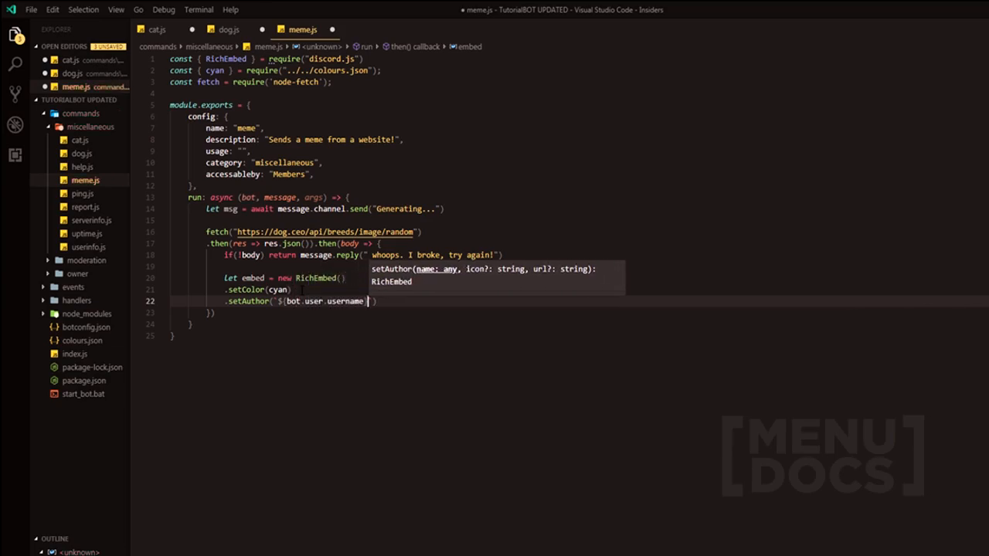
type("DOGS")
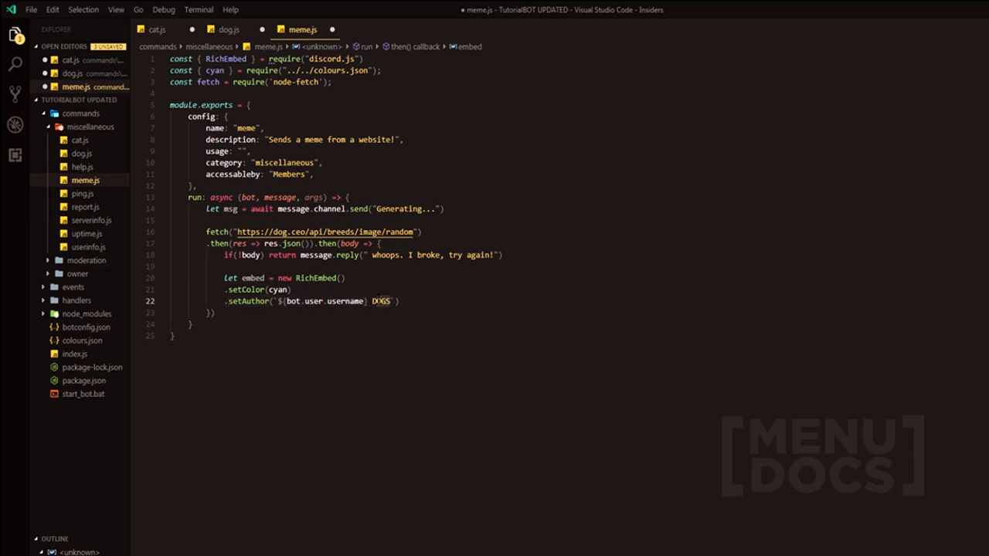
type("Dogs!")
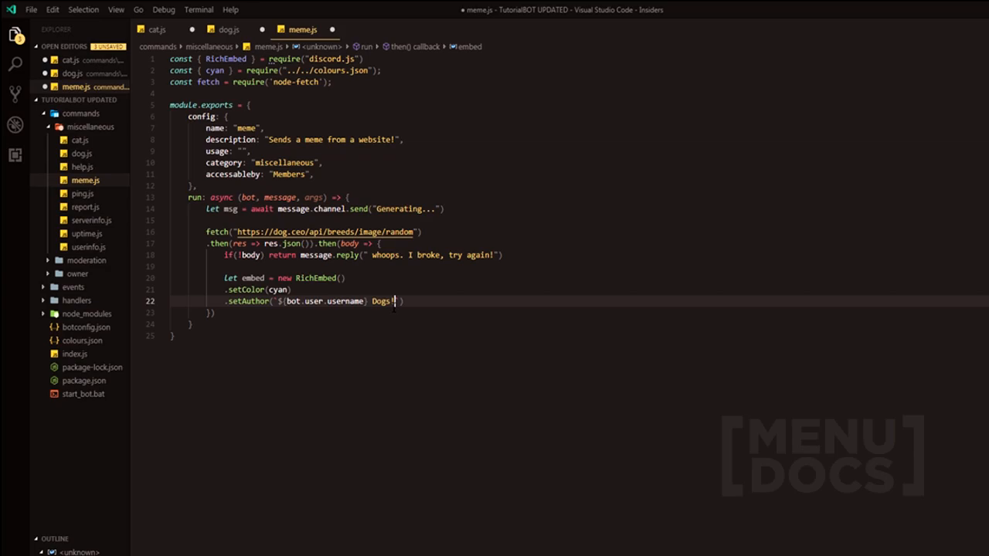
type("`")
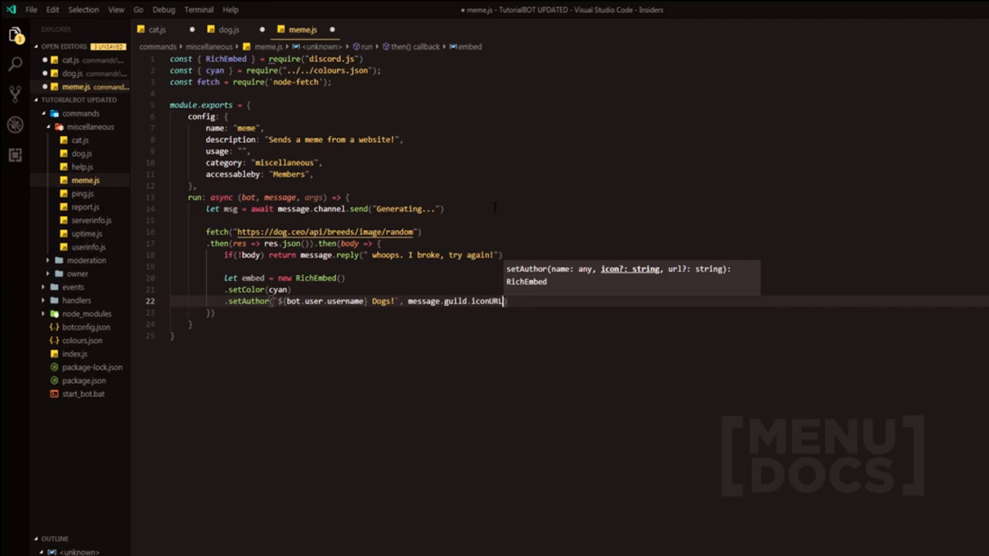
Add setImage(body) to the embed and check the message field in the JSON response
key("Enter")
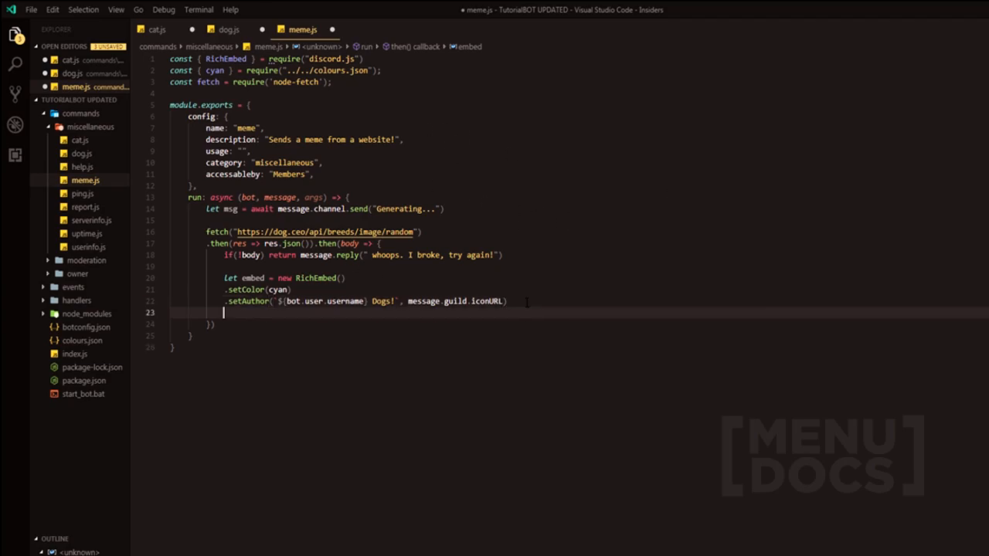
type(".setImage(")
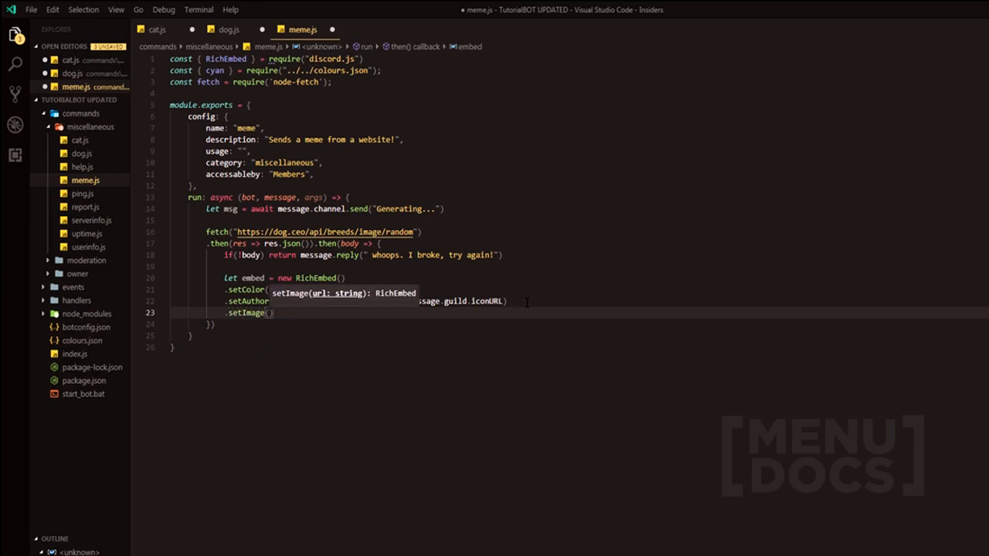
type("body")
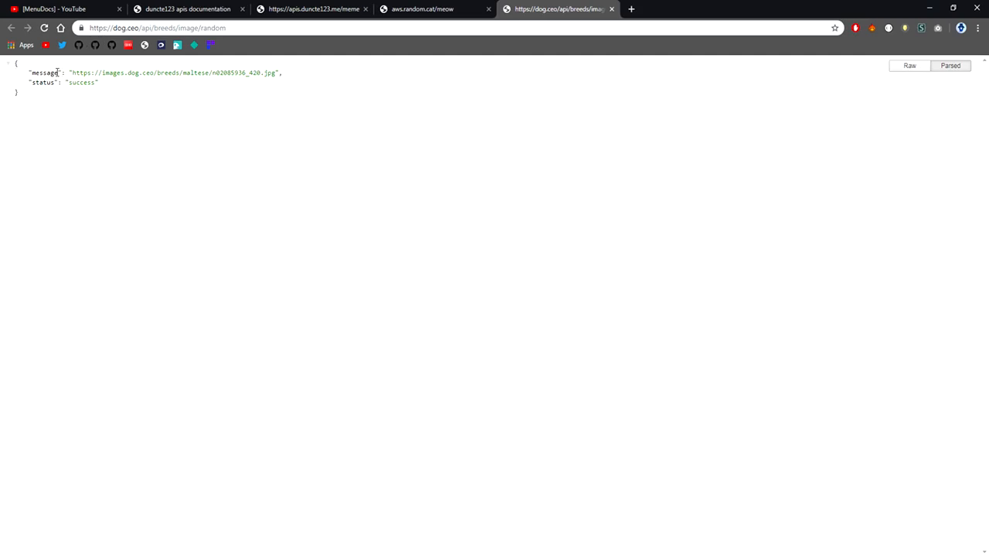
double_click(44, 73)
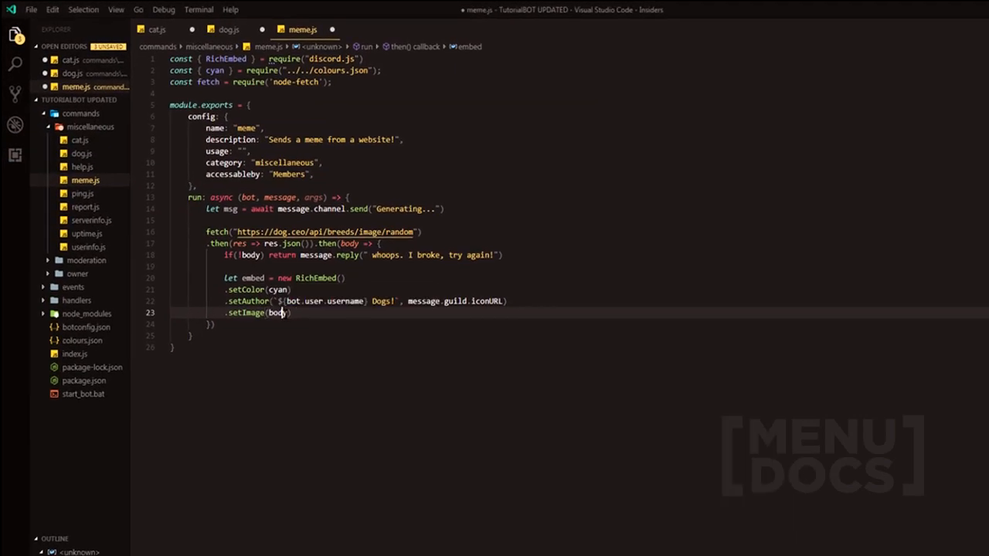
Use body.message for the image and add setTimestamp() and an uppercase bot-name footer with avatar
type(".message")
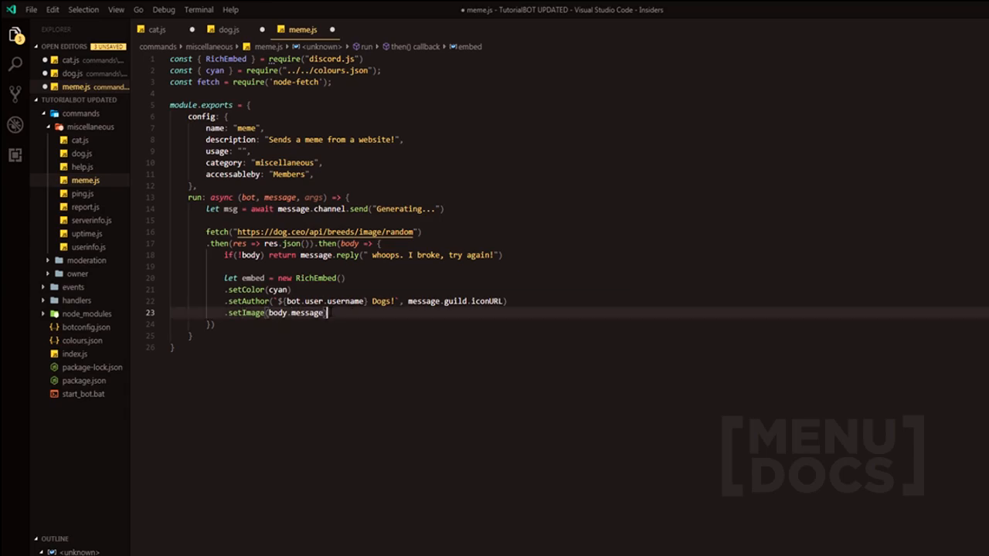
key("Return")
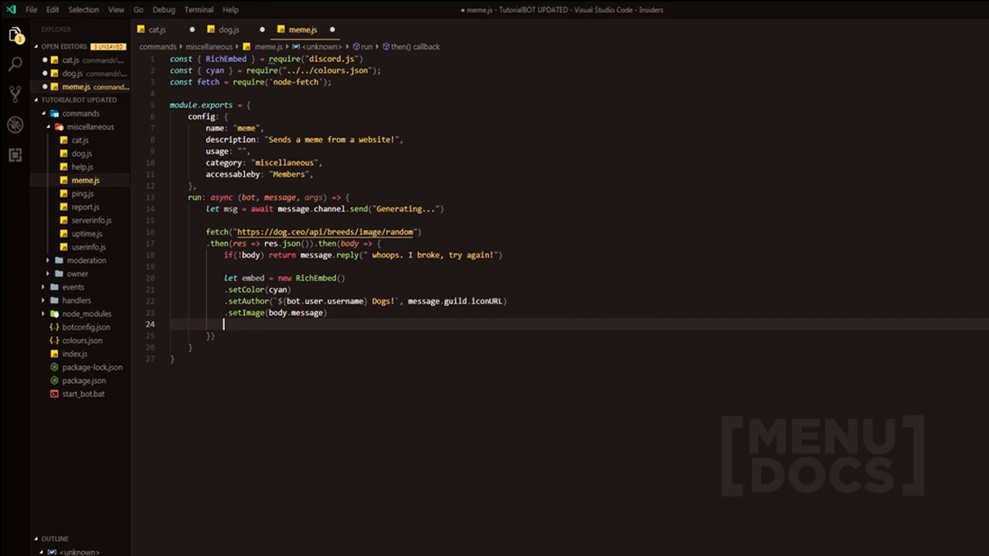
type(".setTimestamp(")
type(".setFooter(bot.user.username.toUp")
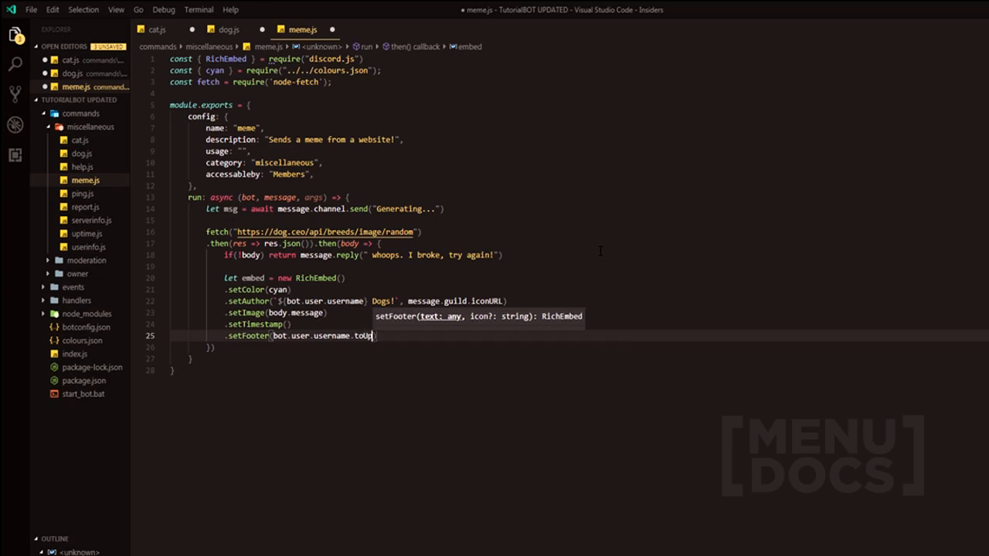
type("perCase(")
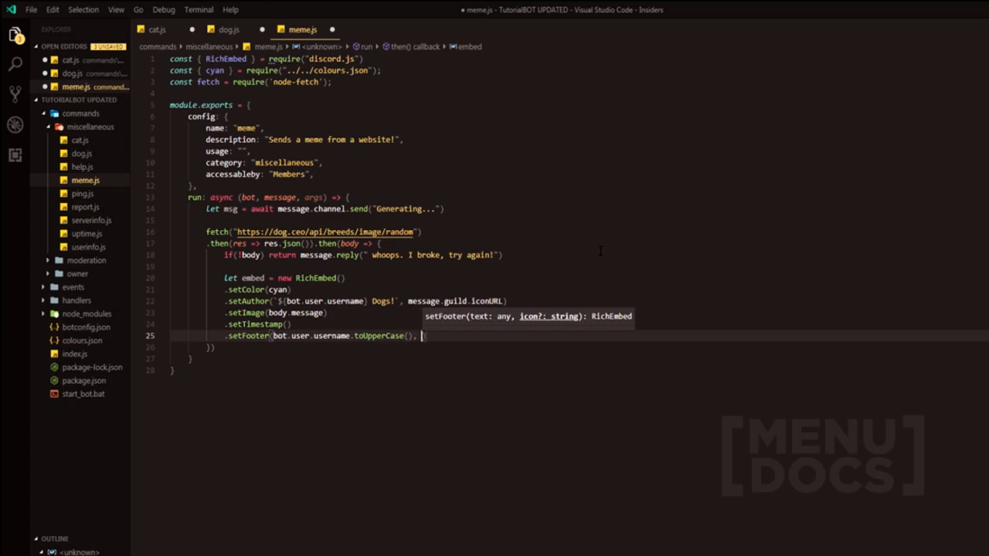
type("bot.user.displayAva")
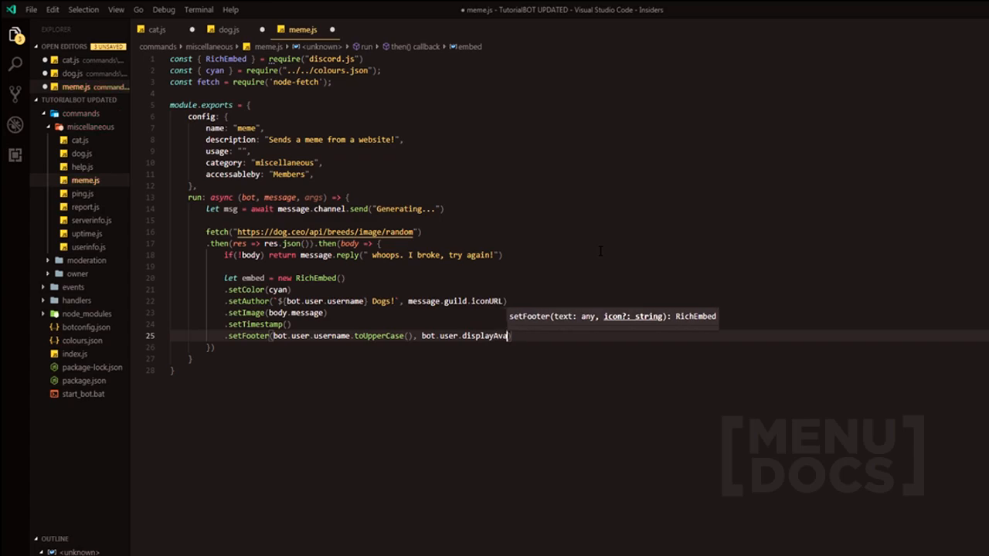
type("tarURL)")
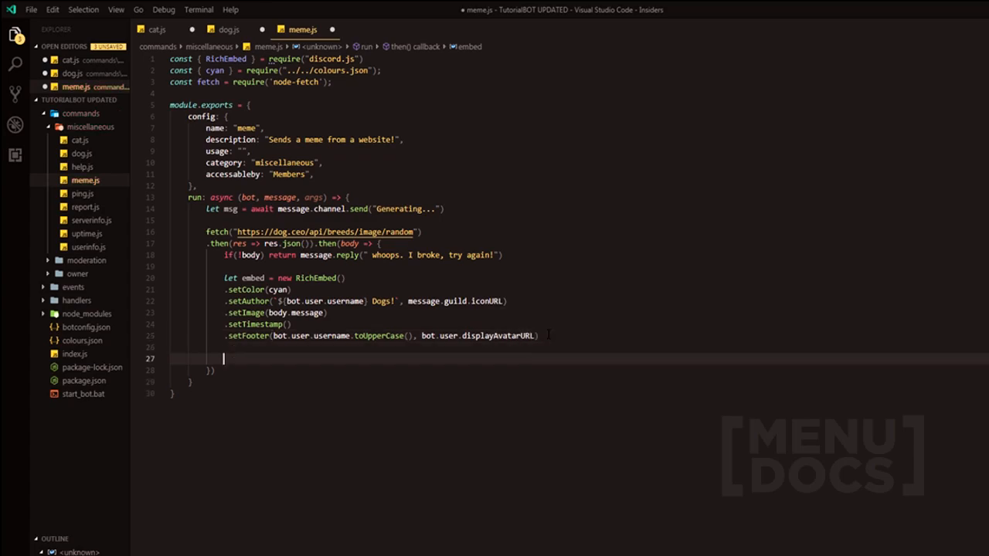
type("message")
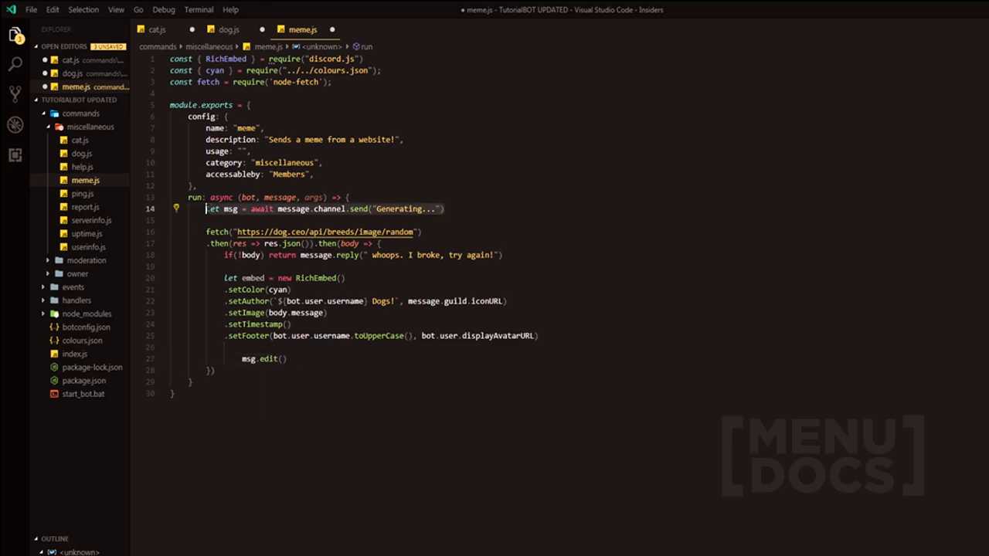
Edit the Generating message with msg.edit(embed) and add message.channel.send(embed)
left_click(283, 359)
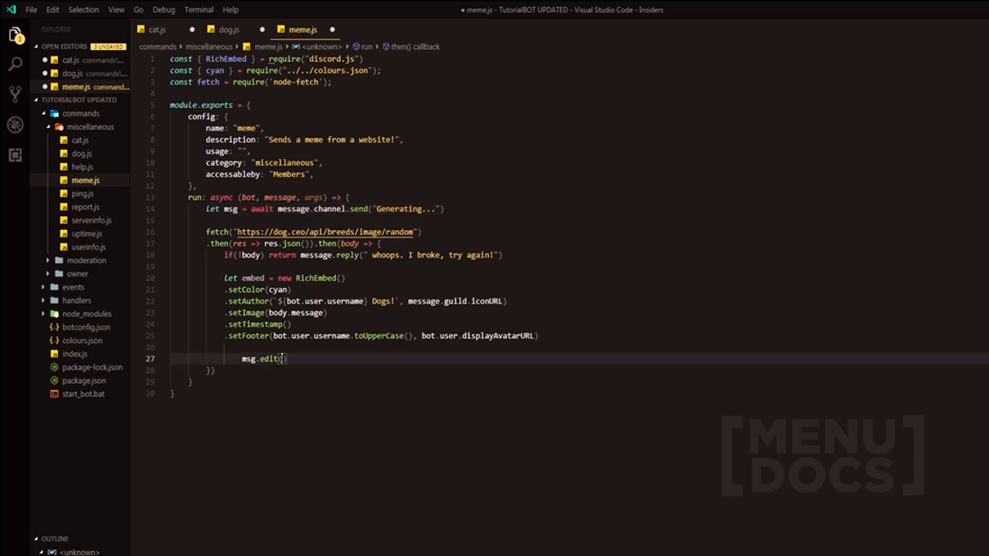
type("embed")
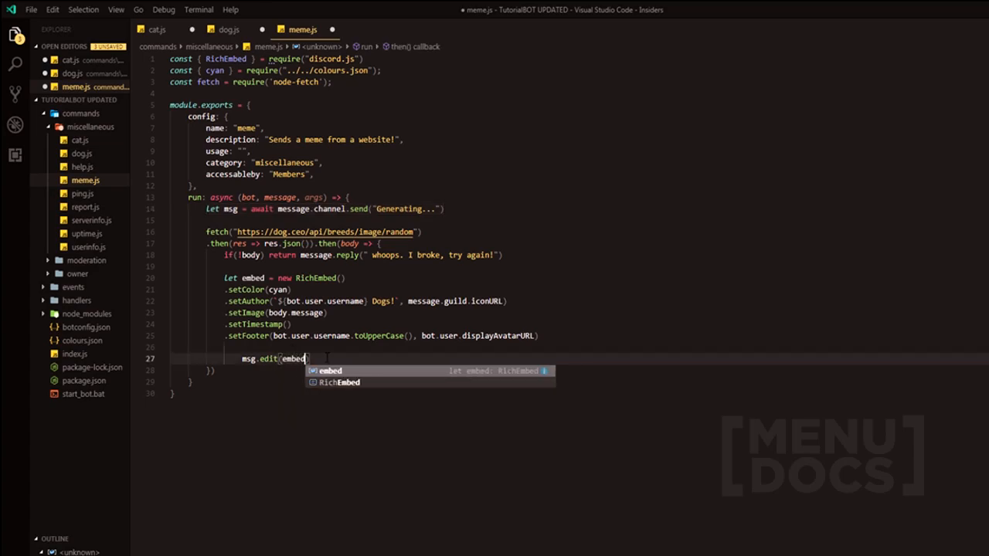
key("enter")
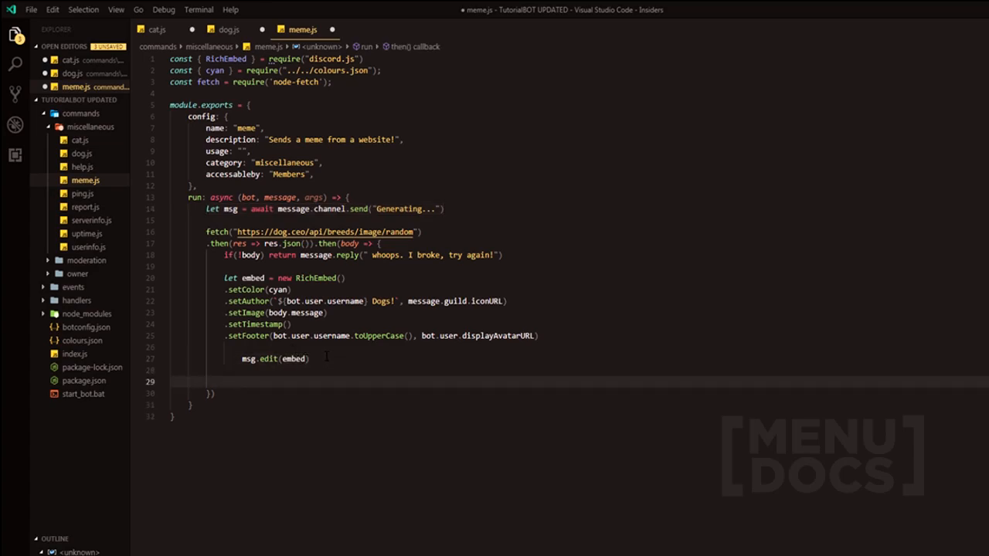
type("message.channel")
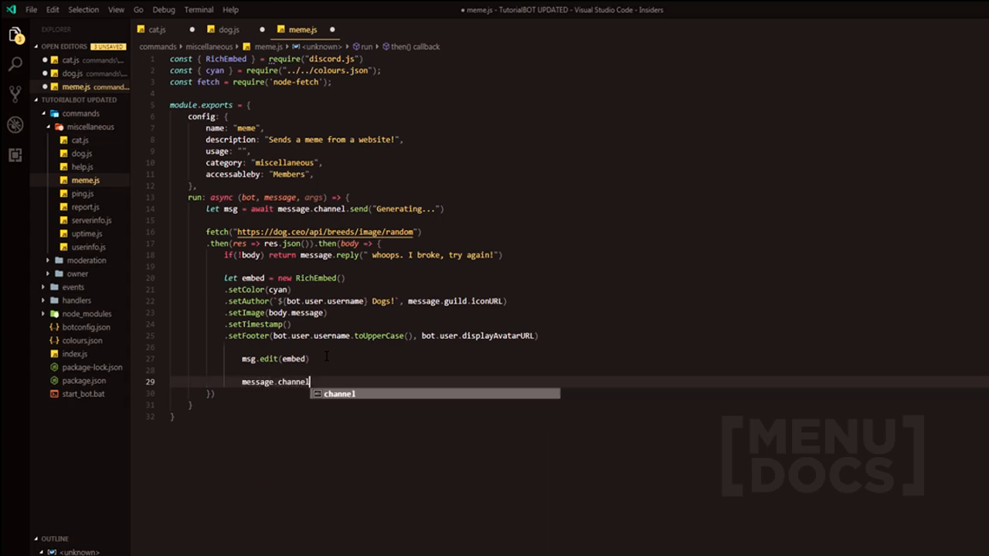
type(".send(embed")
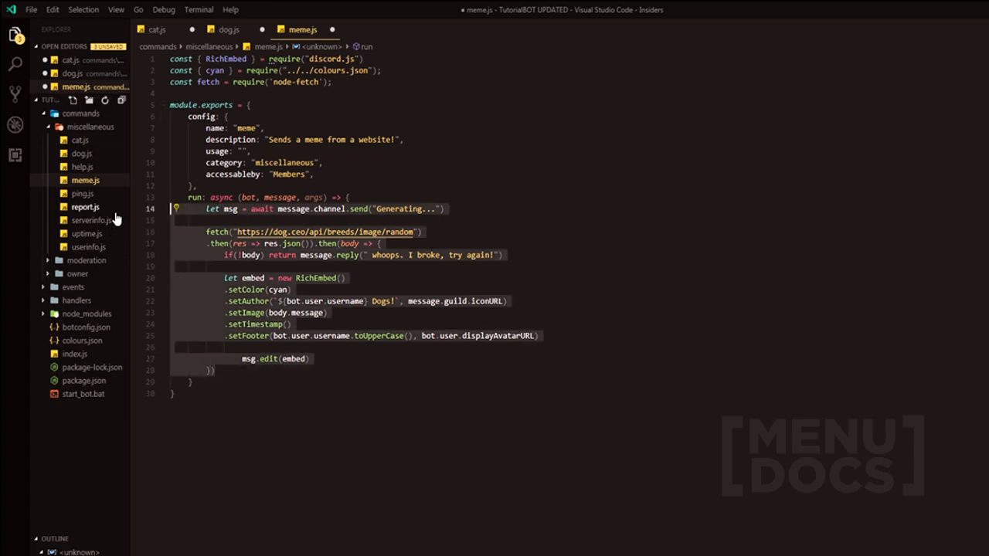
Save dog.js and point meme.js's fetch at the duncte123 meme API using body.image
left_click(332, 82)
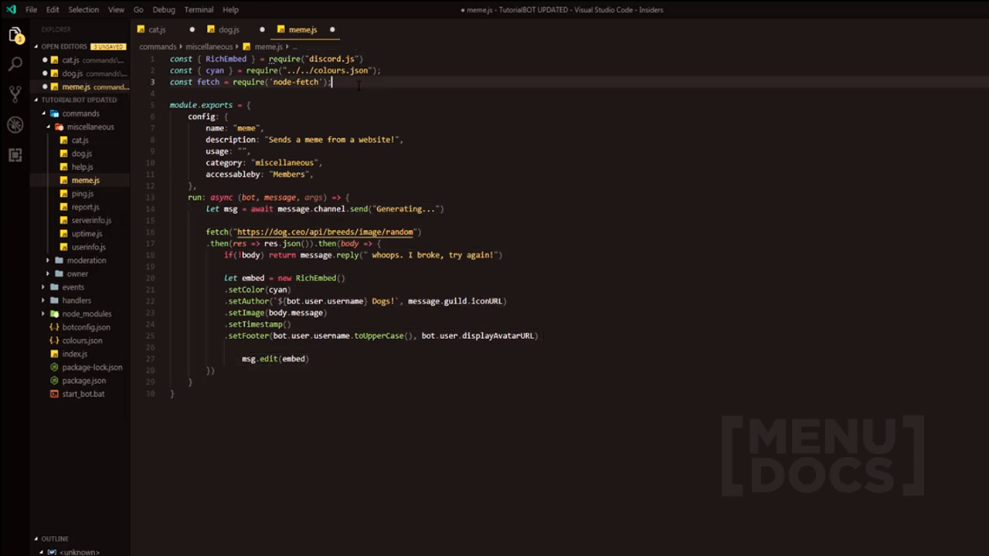
left_click(229, 30)
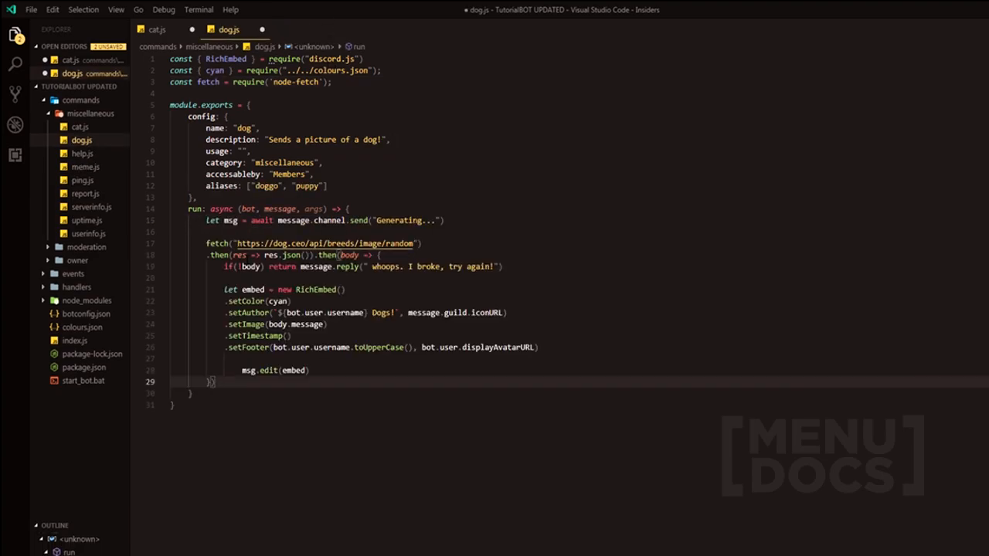
key("ctrl+s")
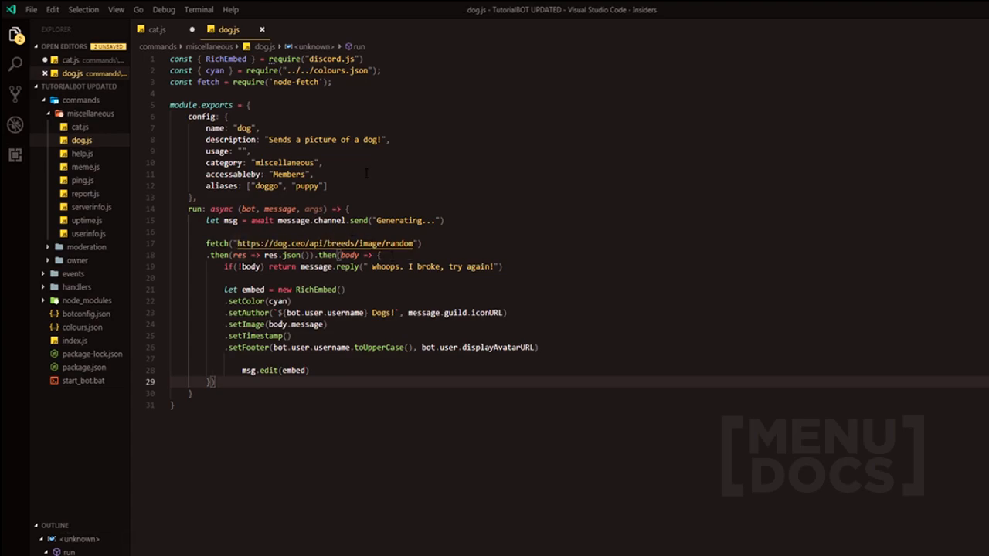
left_click(85, 179)
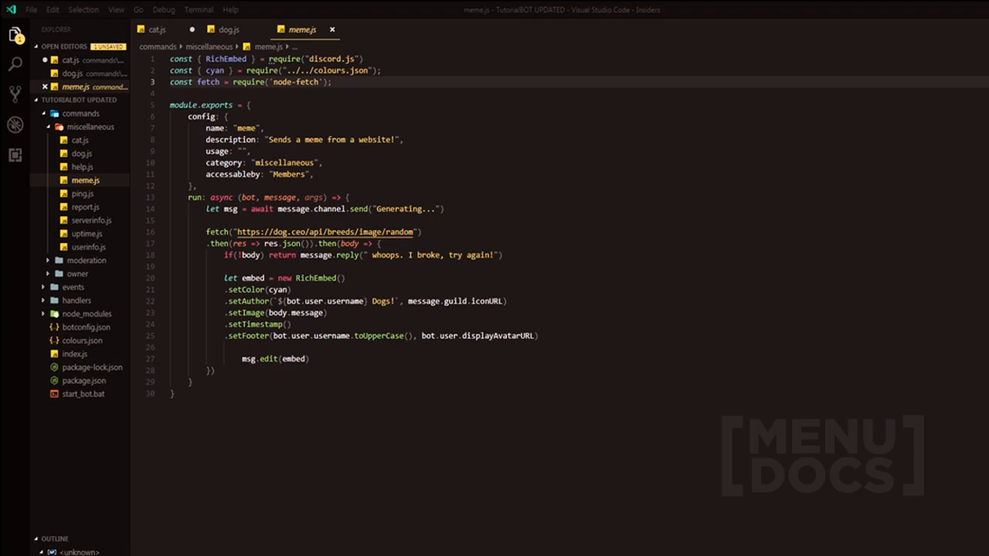
double_click(324, 232)
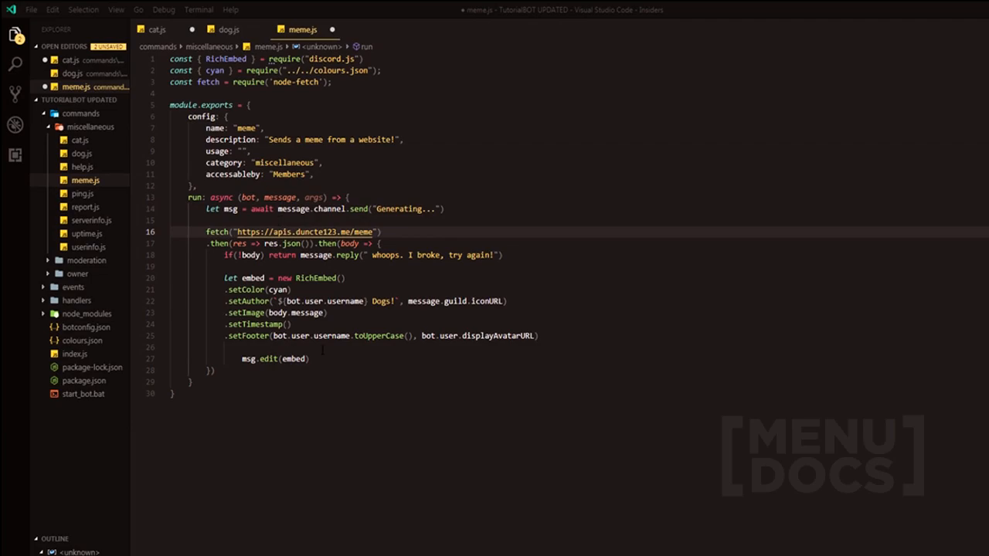
type("im")
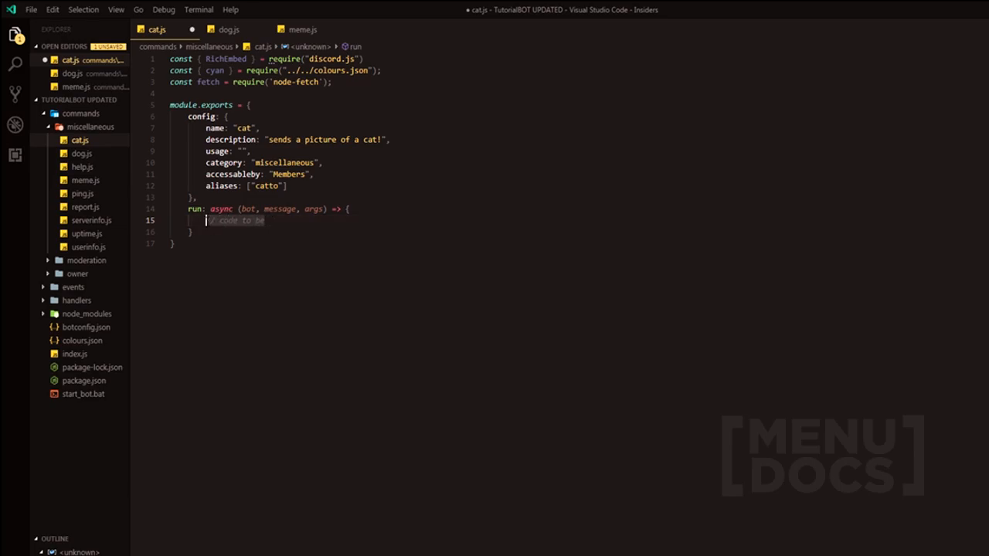
Change the pasted cat.js embed to use body.file in setImage
left_click(227, 29)
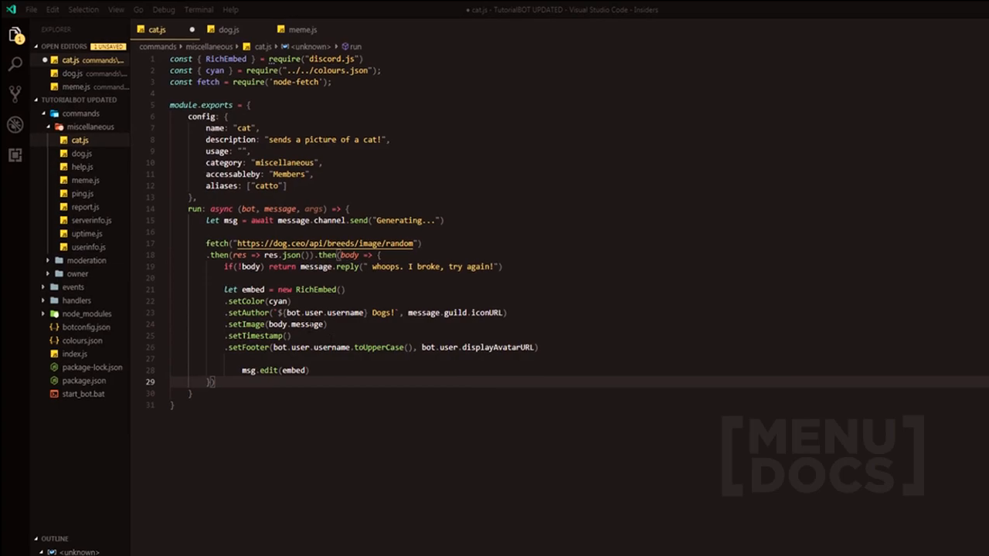
left_click(292, 324)
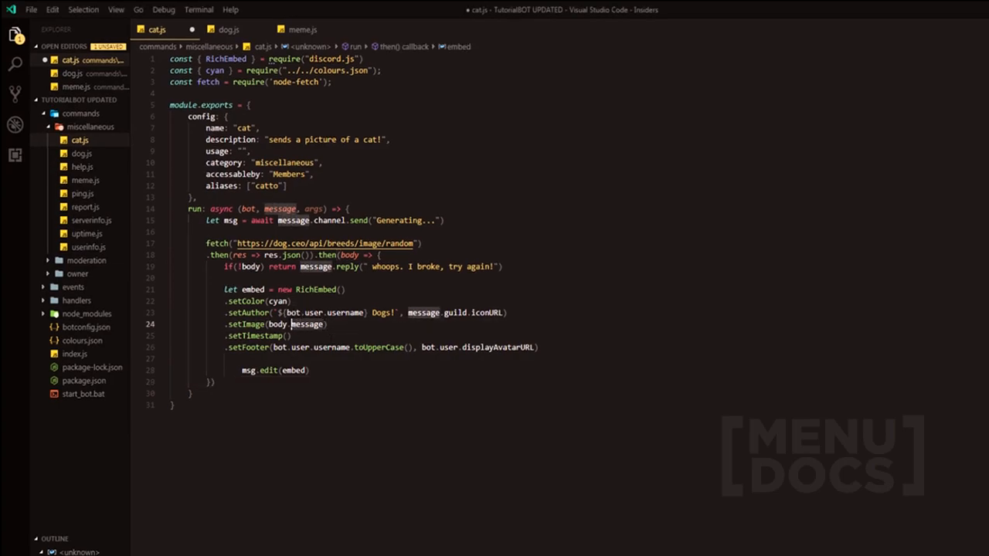
type("file")
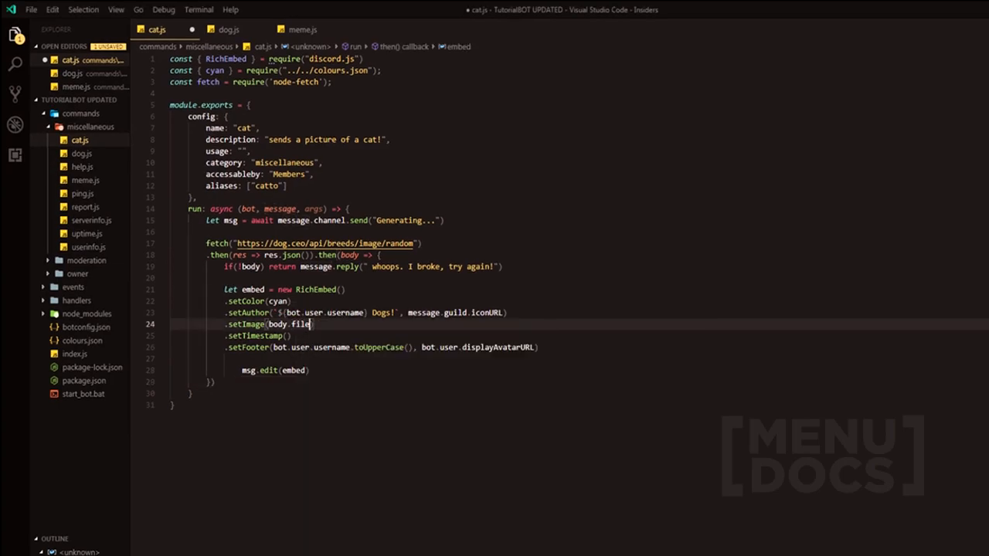
left_click(239, 244)
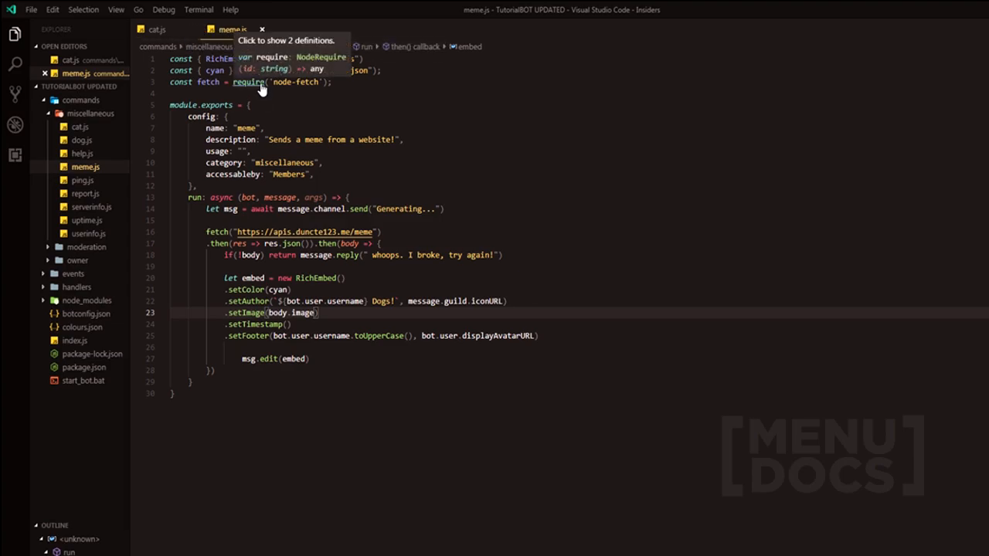
left_click(80, 153)
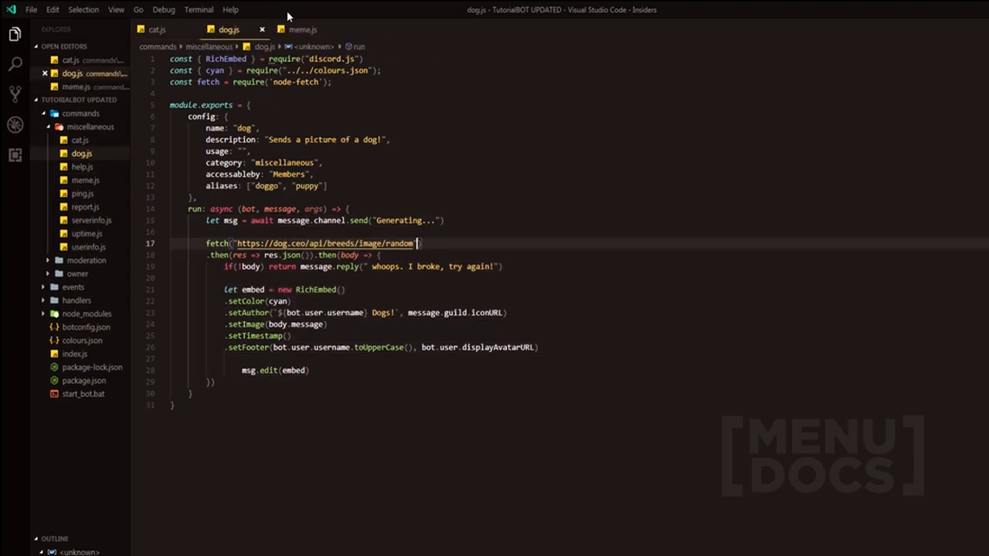
right_click(85, 180)
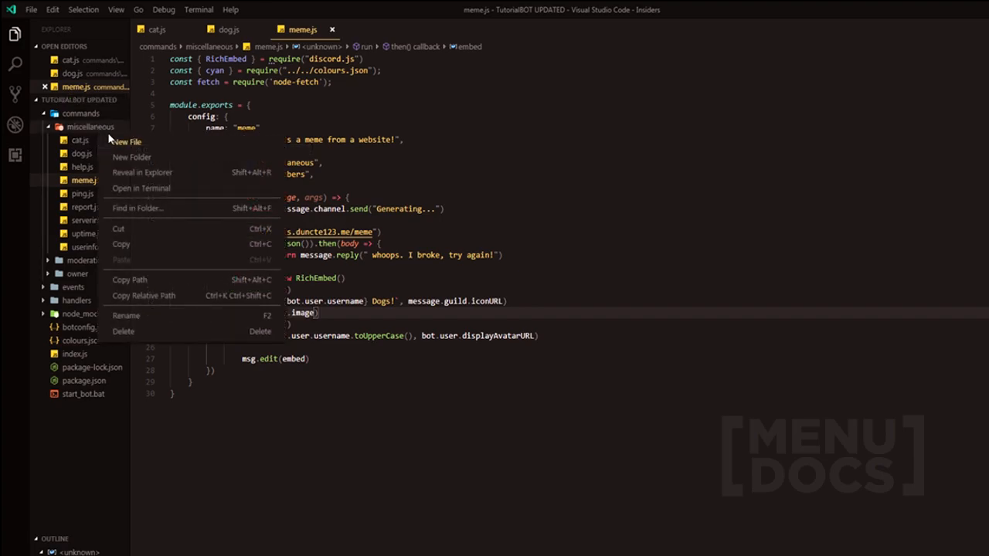
Add new files alpaca.js, llama.js and seal.js under miscellaneous
left_click(126, 141)
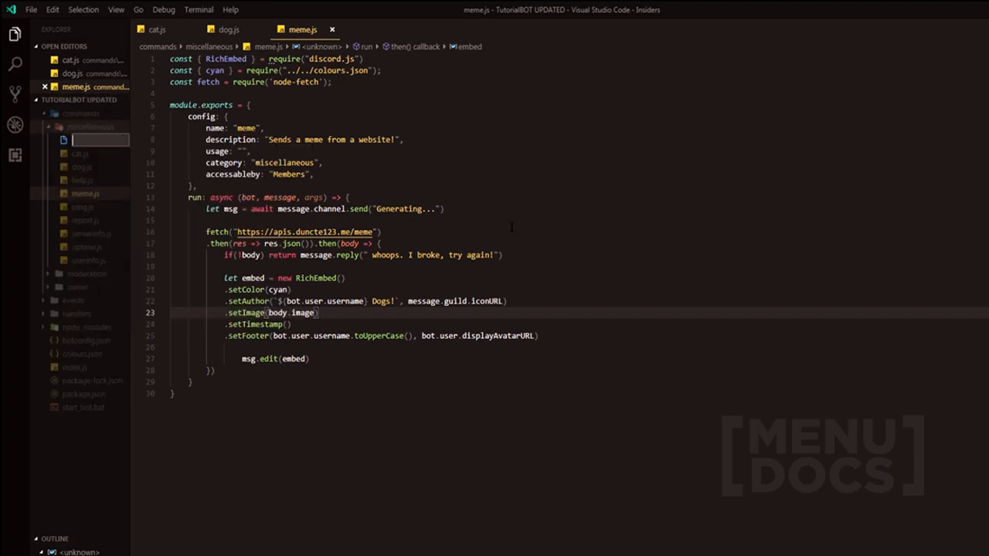
type("alpaca.h")
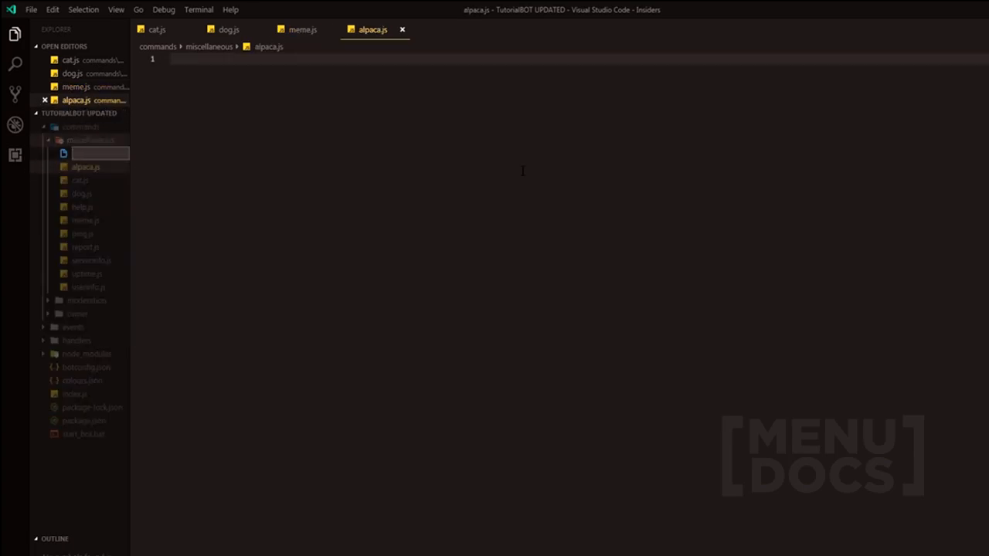
type("llama.")
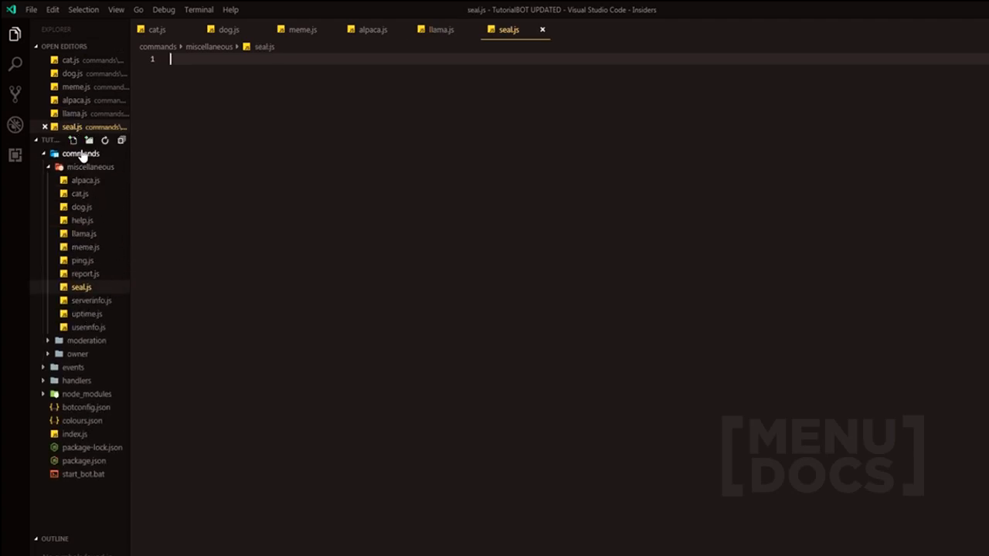
Create an images folder inside the commands folder
left_click(89, 140)
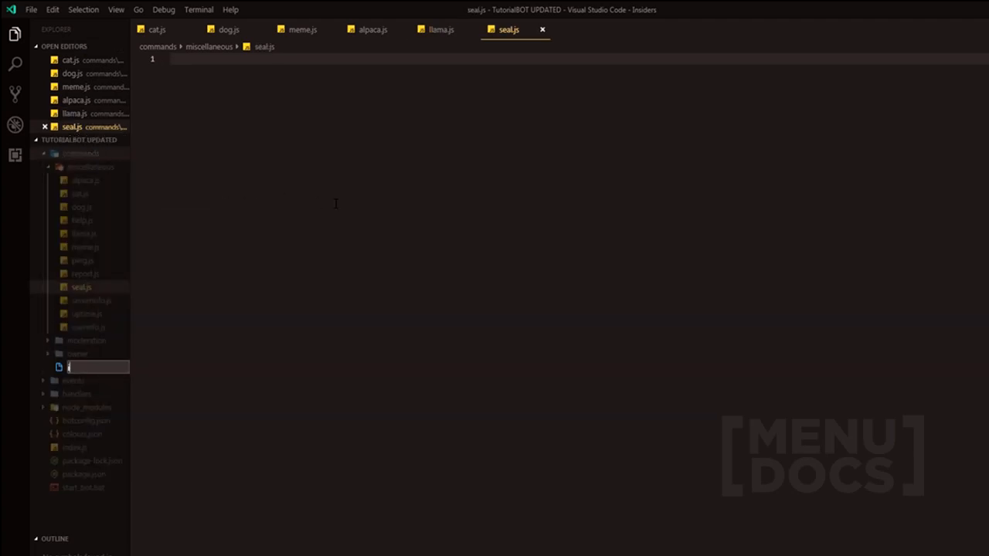
type("images")
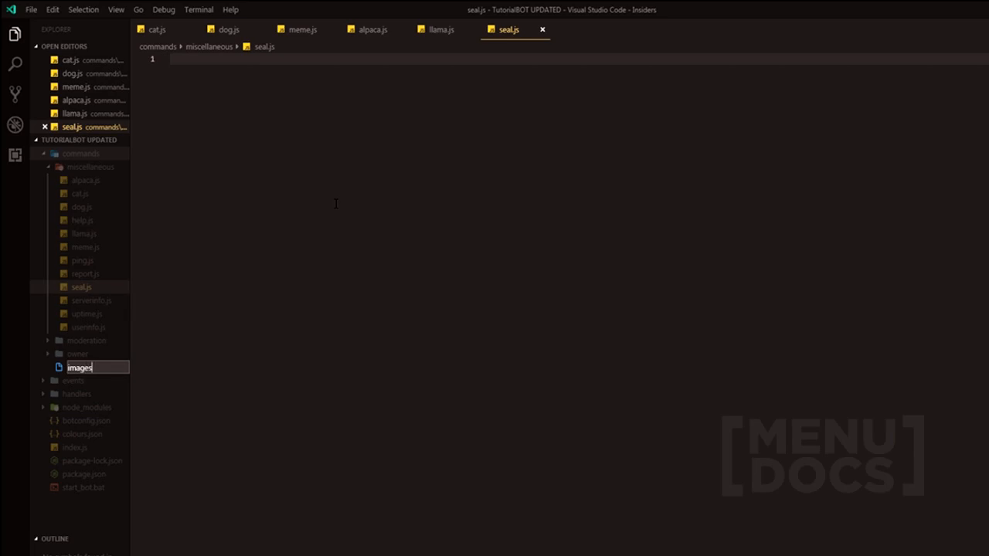
key("Escape")
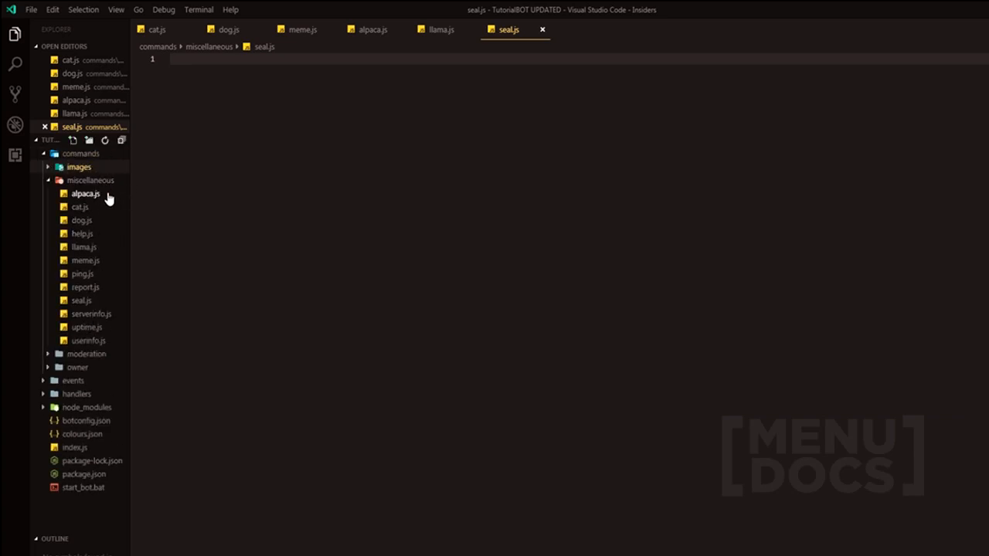
Move alpaca.js into images and paste the copied cat command code into it
left_click_drag(85, 193, 90, 180)
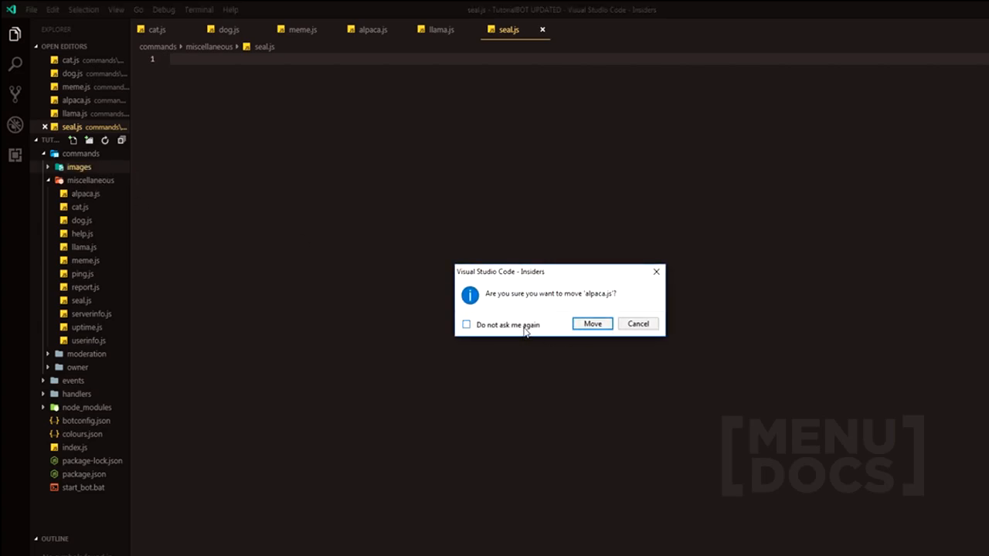
left_click(592, 324)
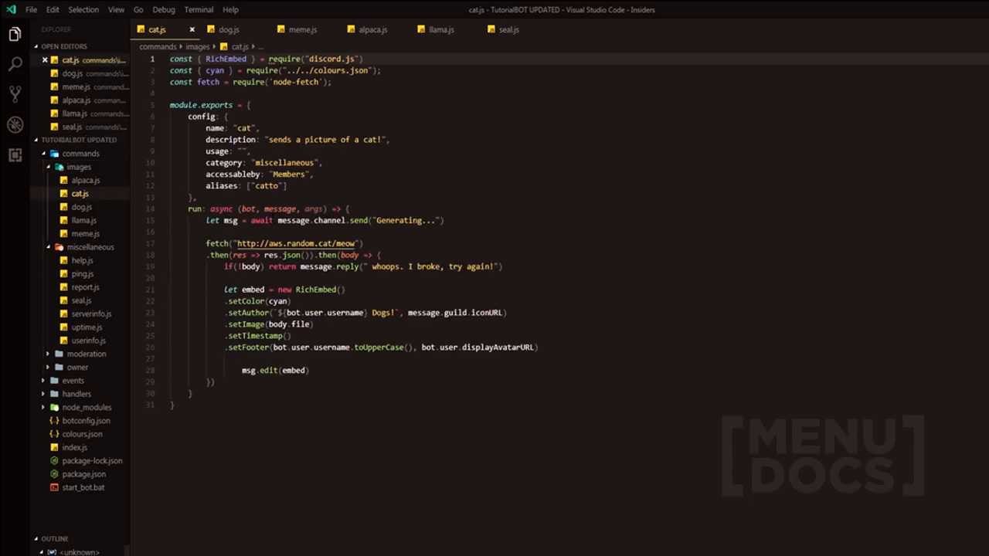
left_click(373, 30)
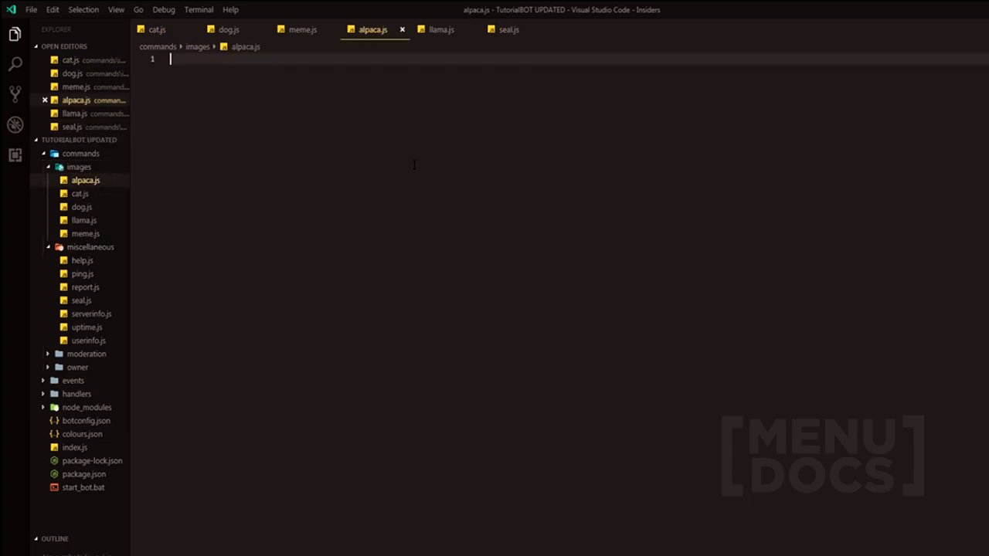
key("ctrl+v")
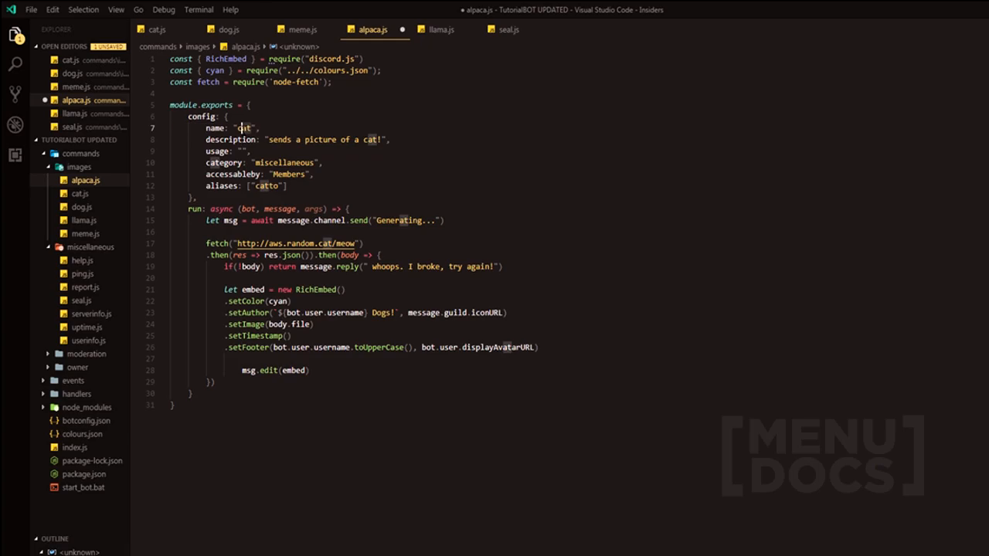
type("alpaca")
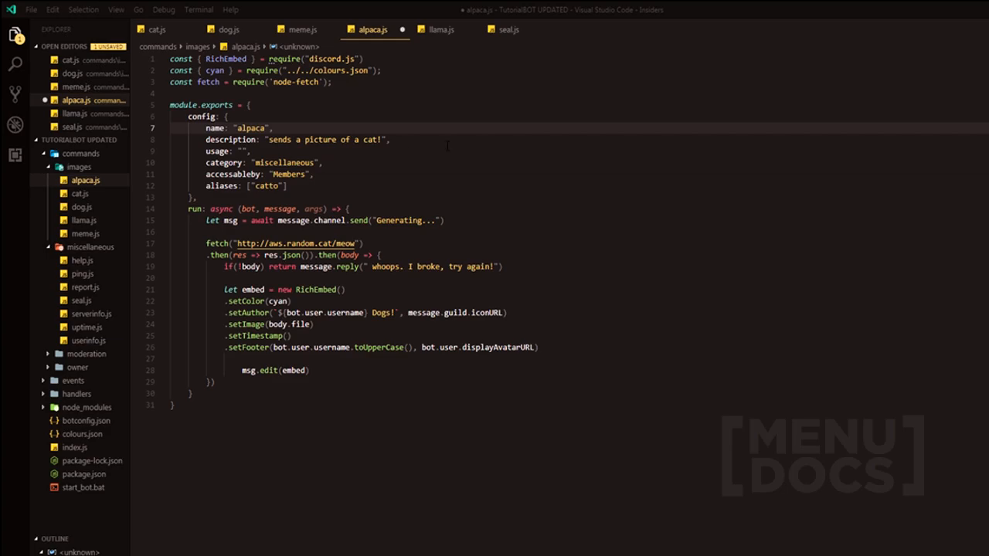
left_click(258, 243)
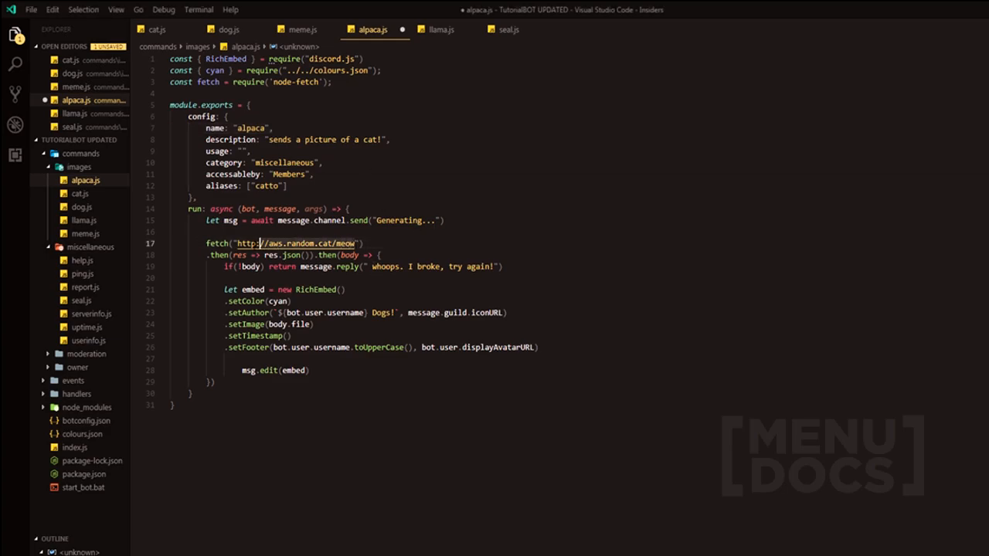
type("https://apis.duncte123.me/alpaca")
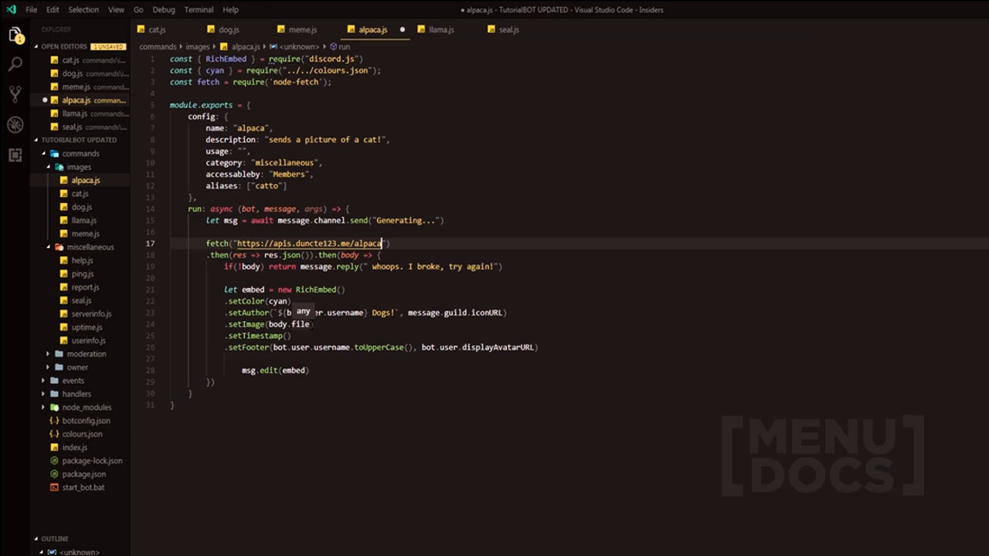
left_click(311, 323)
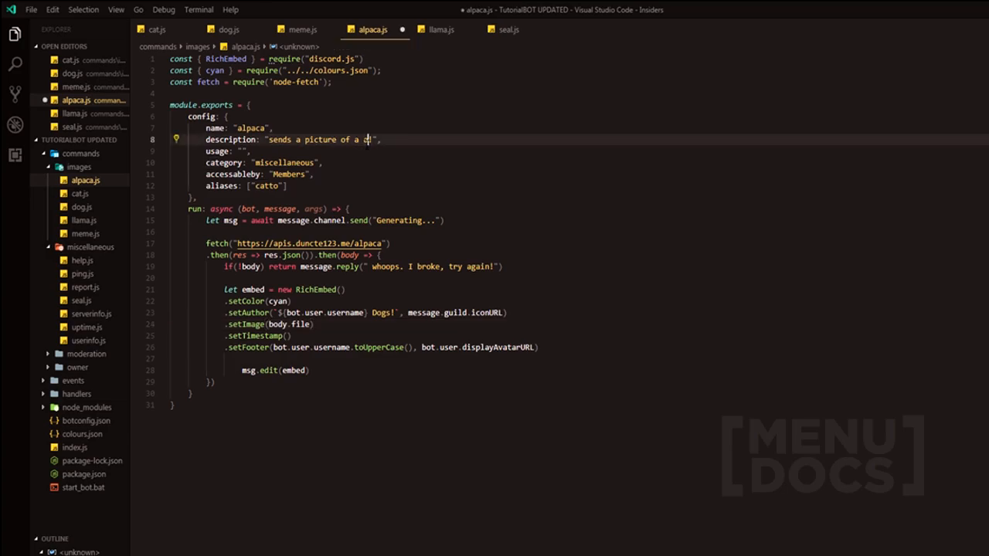
type("alpaca!")
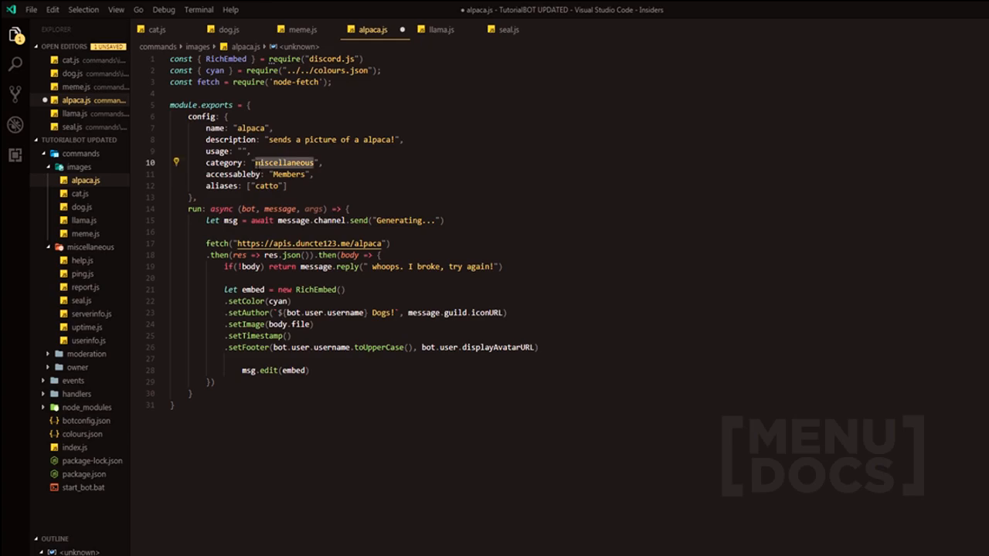
left_click(158, 29)
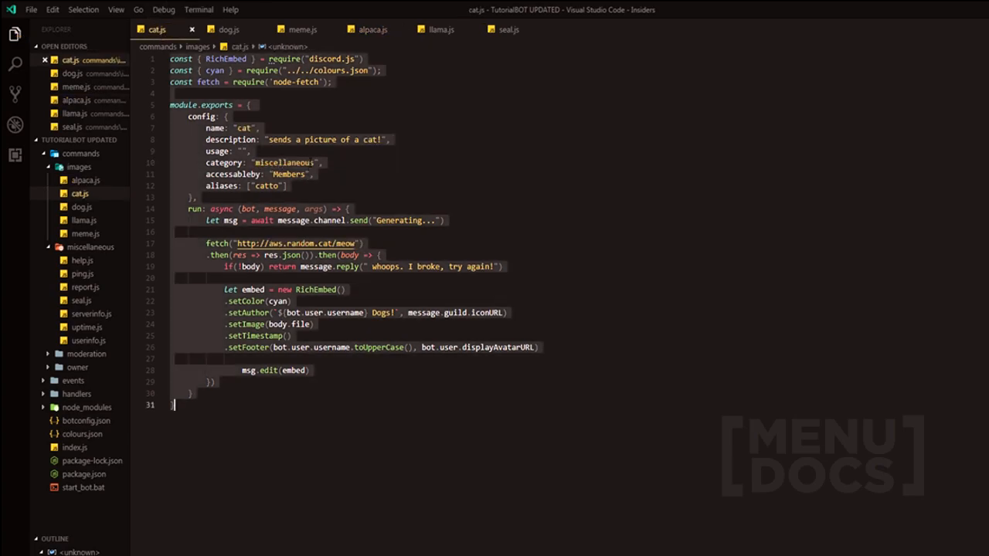
Change cat.js category from 'miscellaneous' to 'images'
double_click(284, 162)
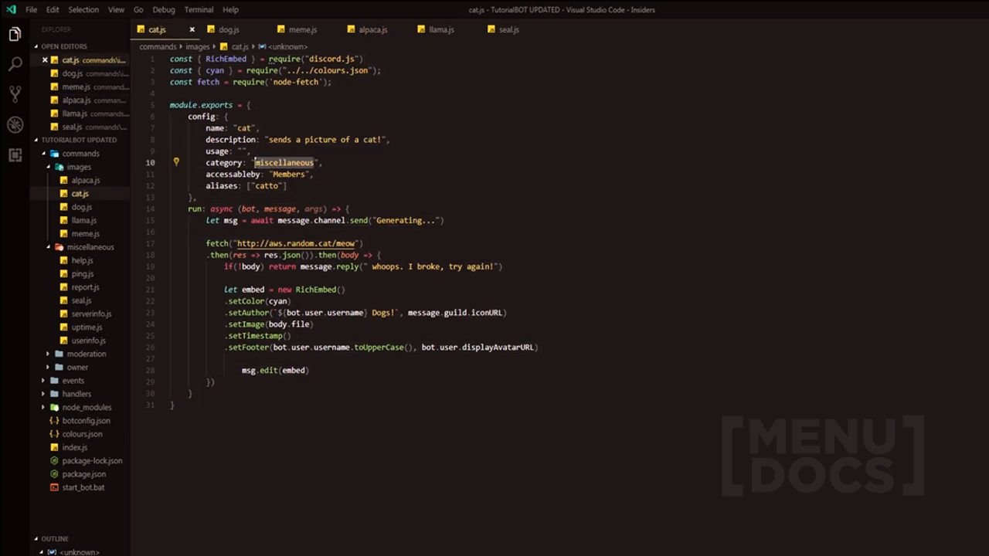
type("images")
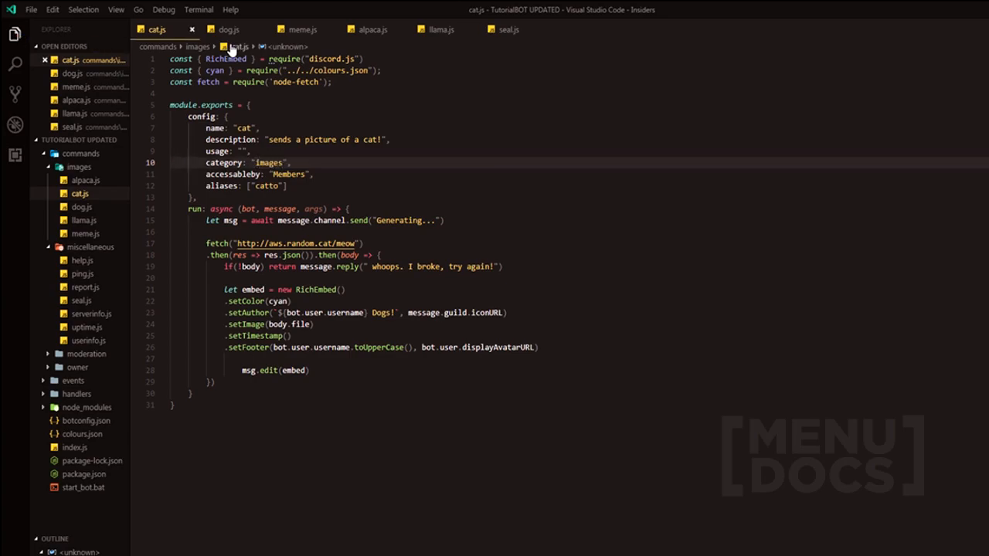
left_click(227, 29)
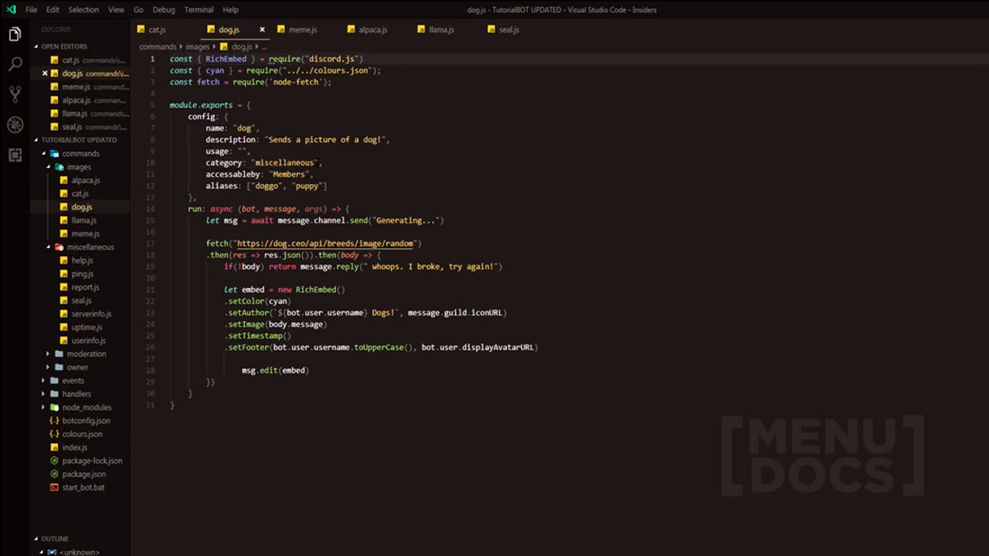
double_click(283, 162)
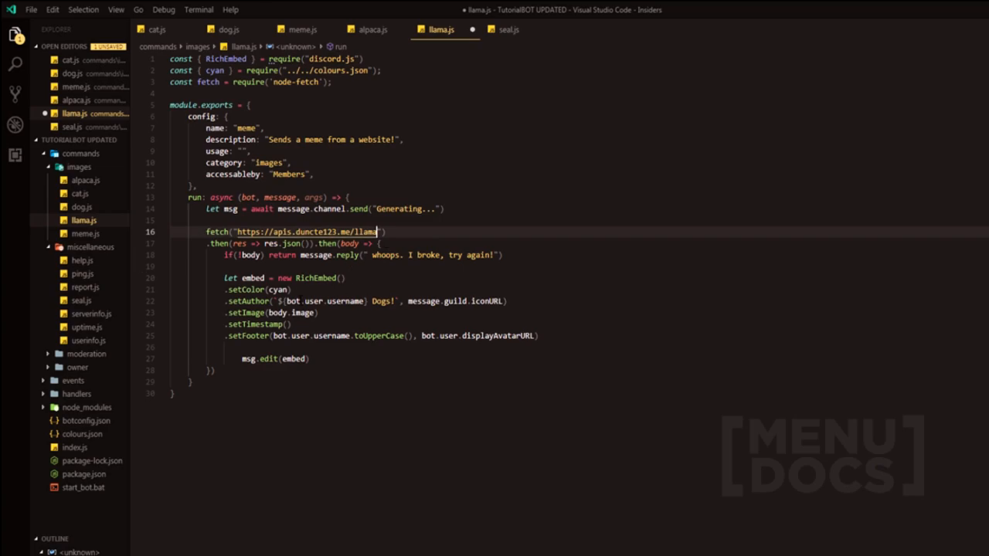
Make llama.js use body.file, and give seal.js the seal endpoint with a 'Seal!' author
left_click(296, 313)
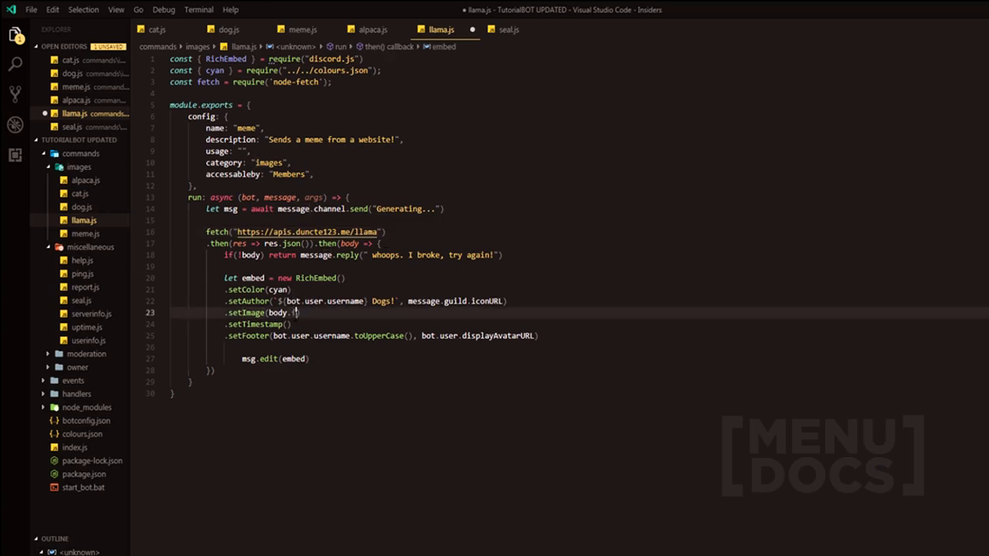
type("file")
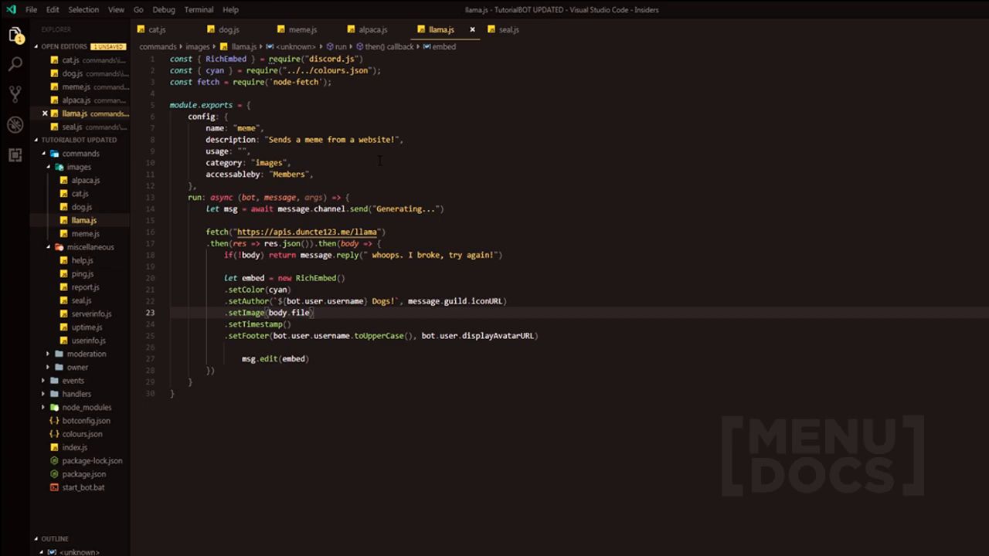
left_click(510, 30)
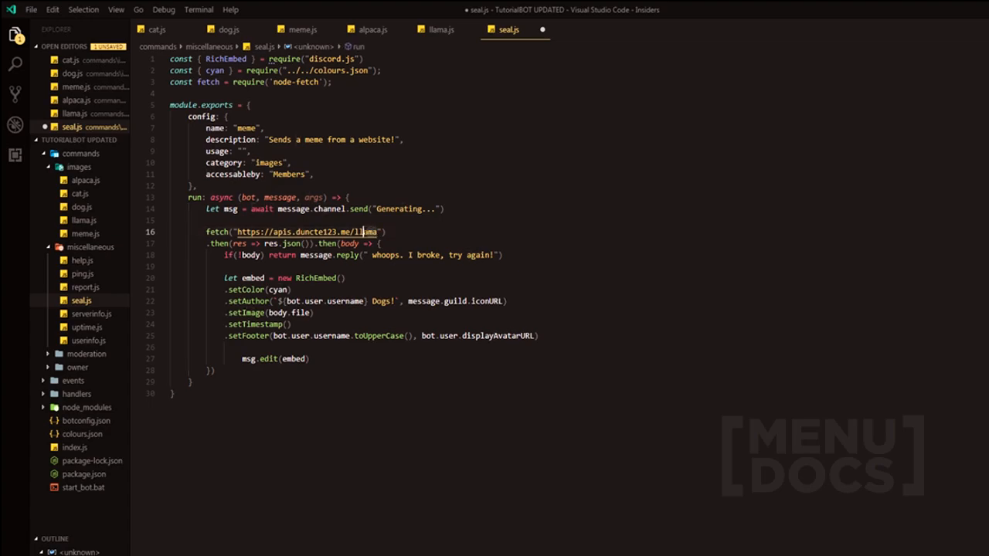
type("seal")
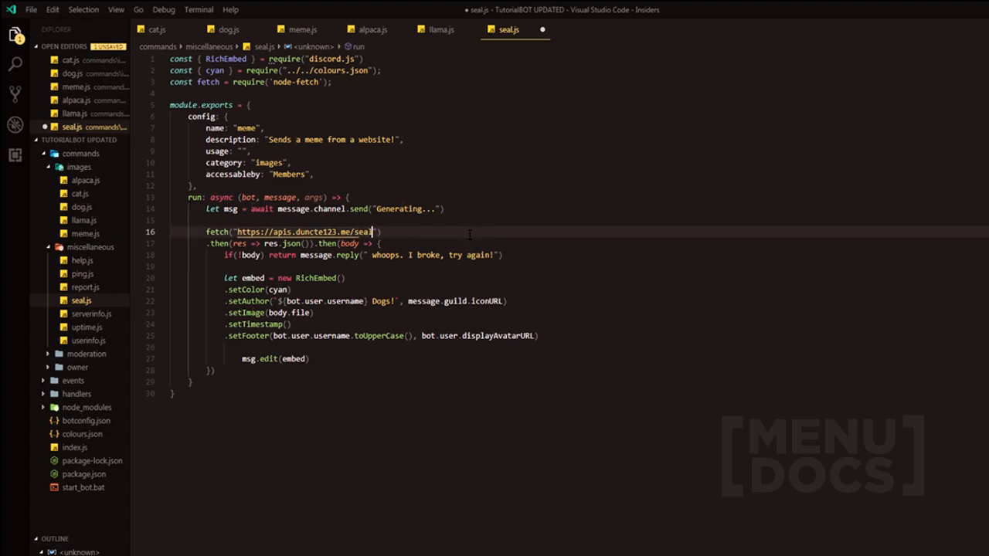
left_click(360, 301)
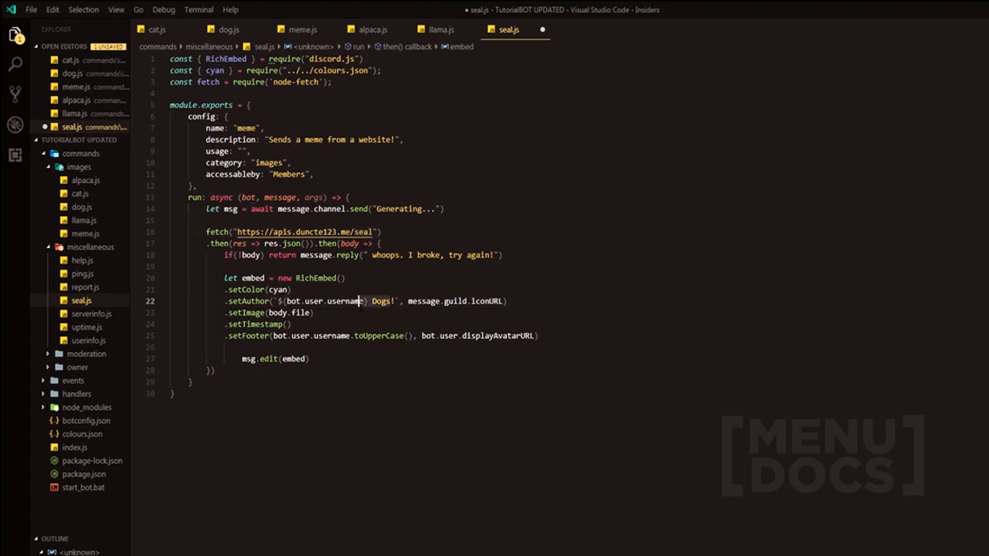
type("Seal!")
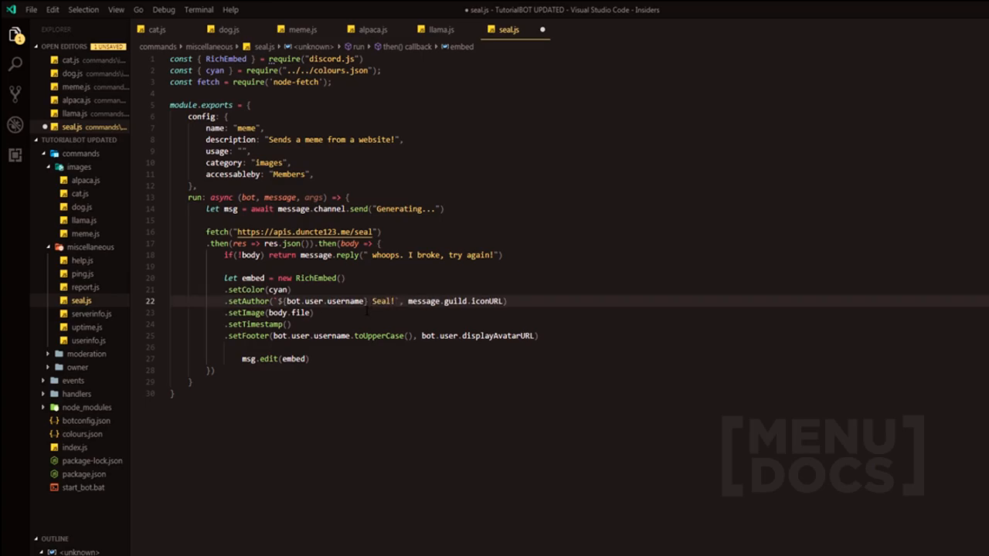
Change llama.js author title from 'Dogs!' to the llama title
left_click(442, 30)
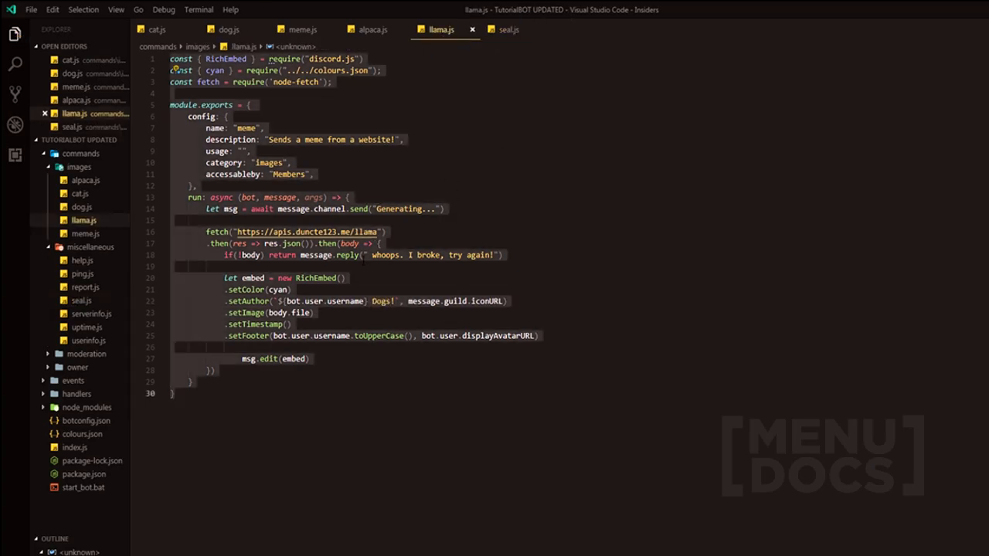
left_click(378, 302)
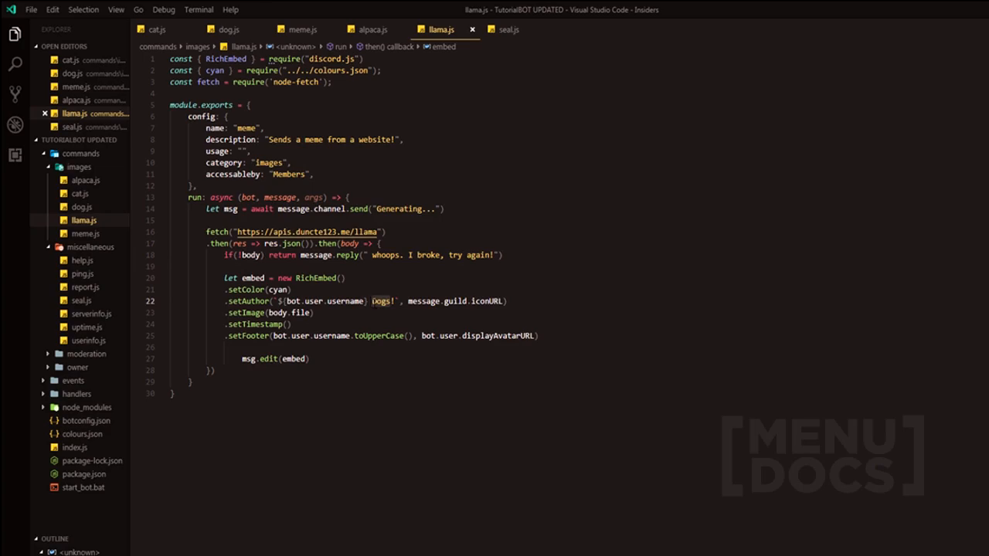
type("llama")
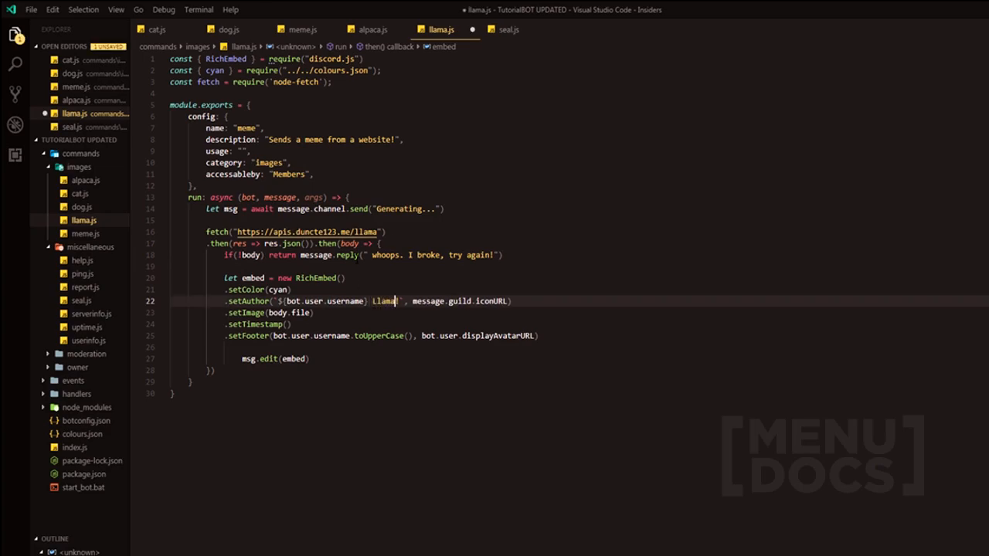
left_click(373, 29)
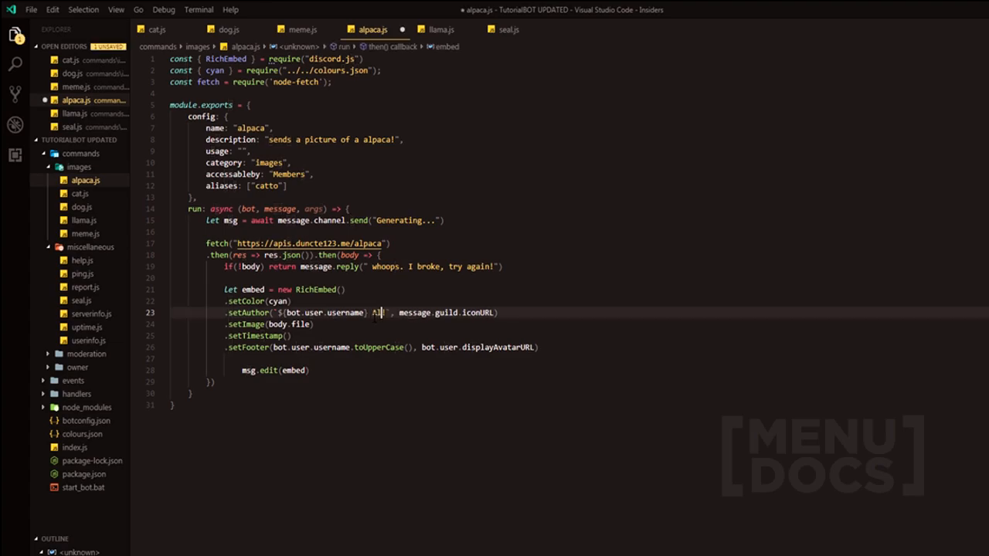
left_click(303, 29)
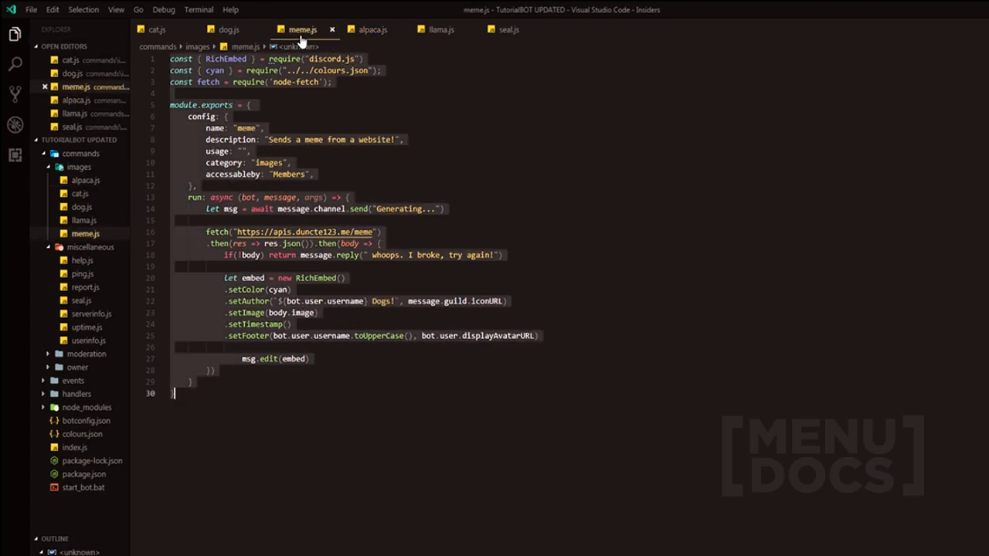
Start a .setTitle(body.) line below the author line, then delete it
left_click(340, 232)
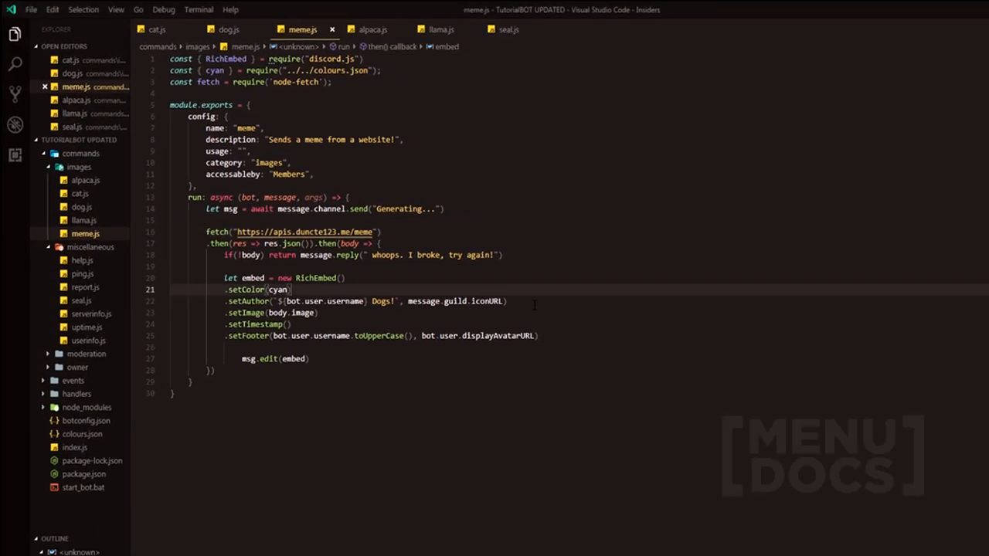
key("Enter")
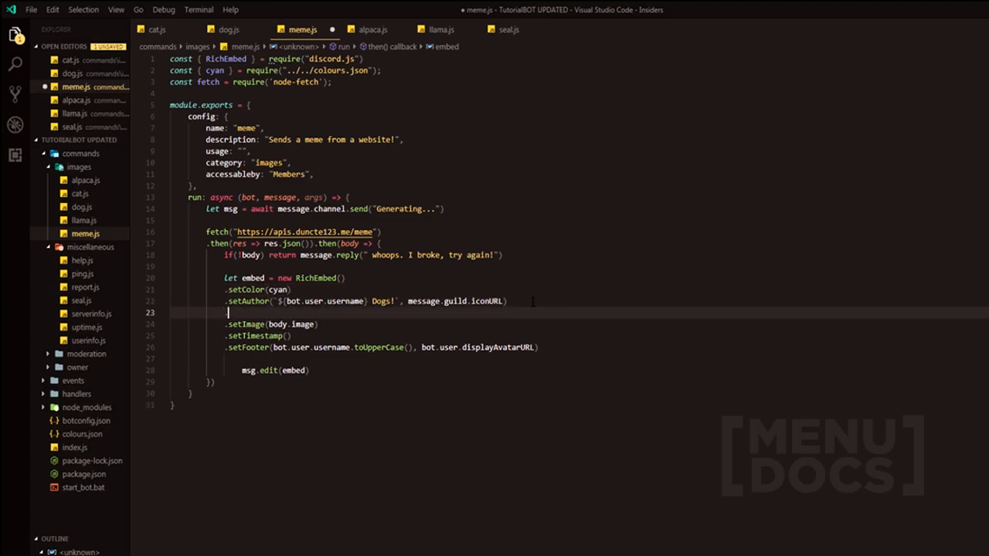
type(".setTitle()")
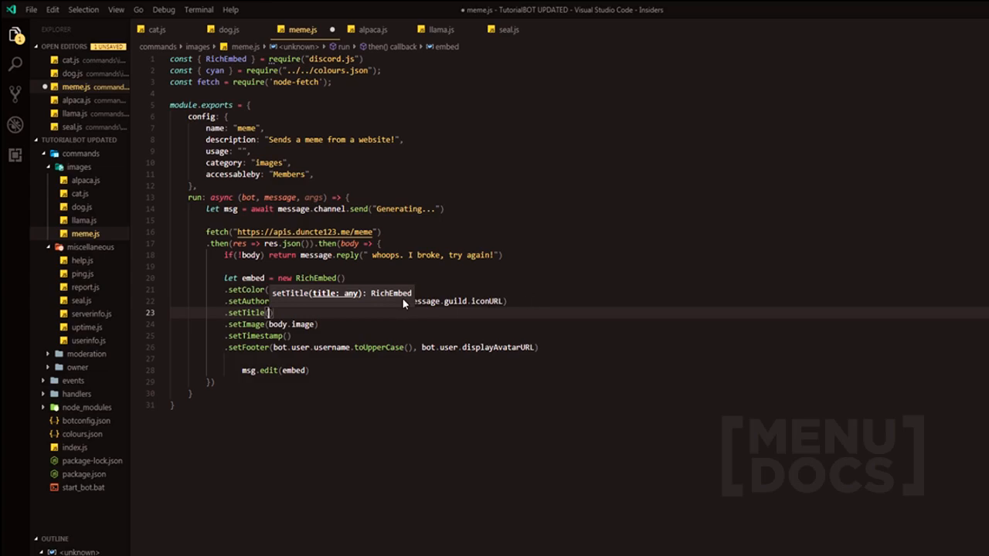
type("(")
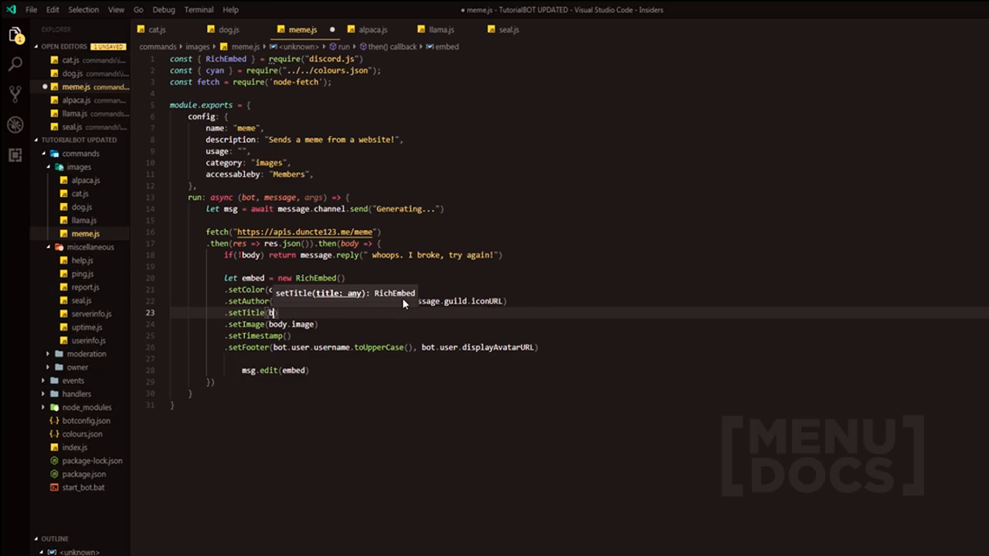
type("body.title")
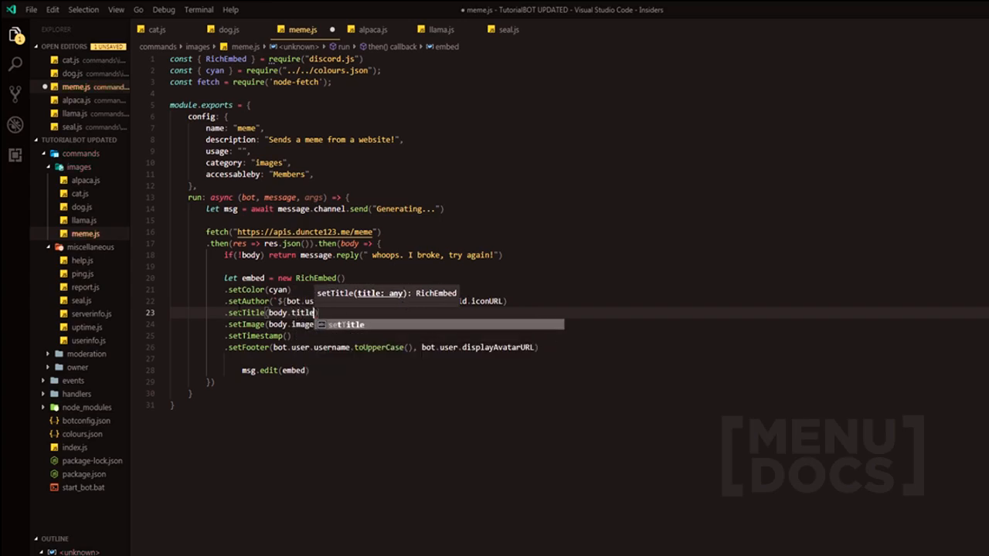
key("Escape")
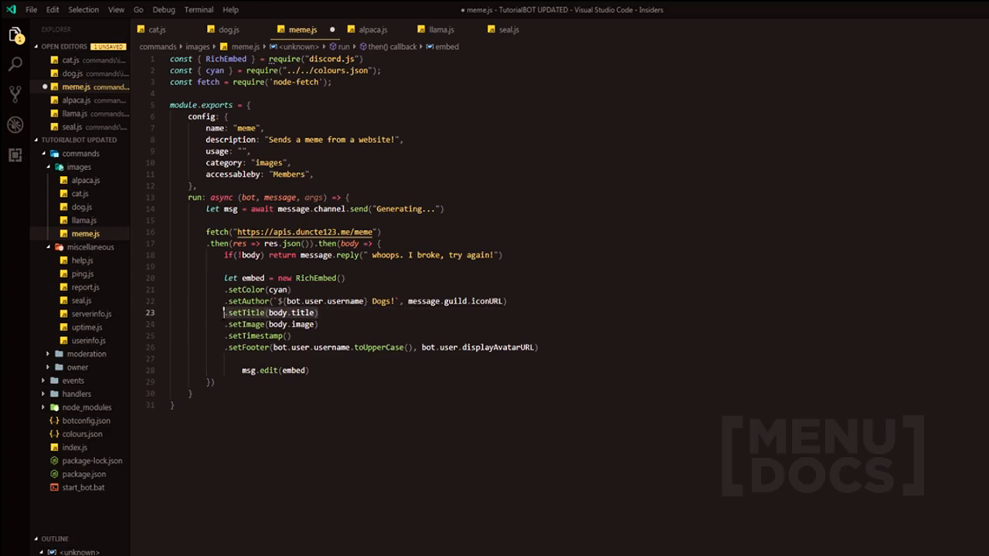
key("Delete")
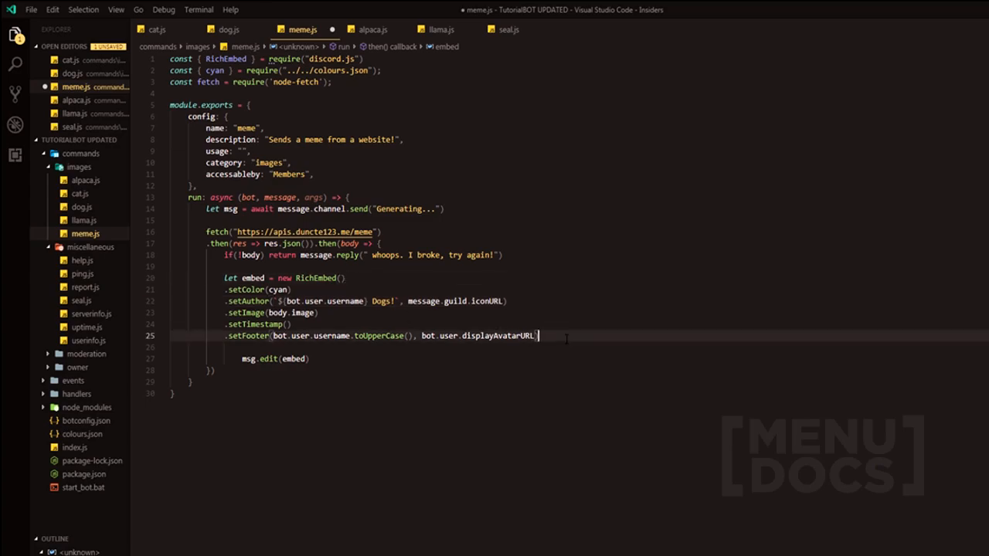
Add if(body.title) embed.setTitle(body.title) to meme.js
type("if(")
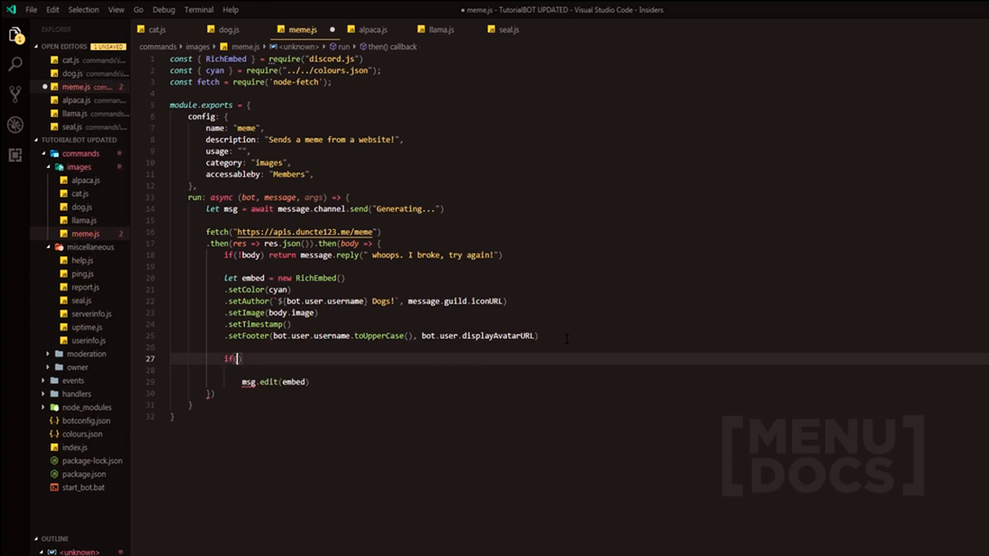
type("body.titl")
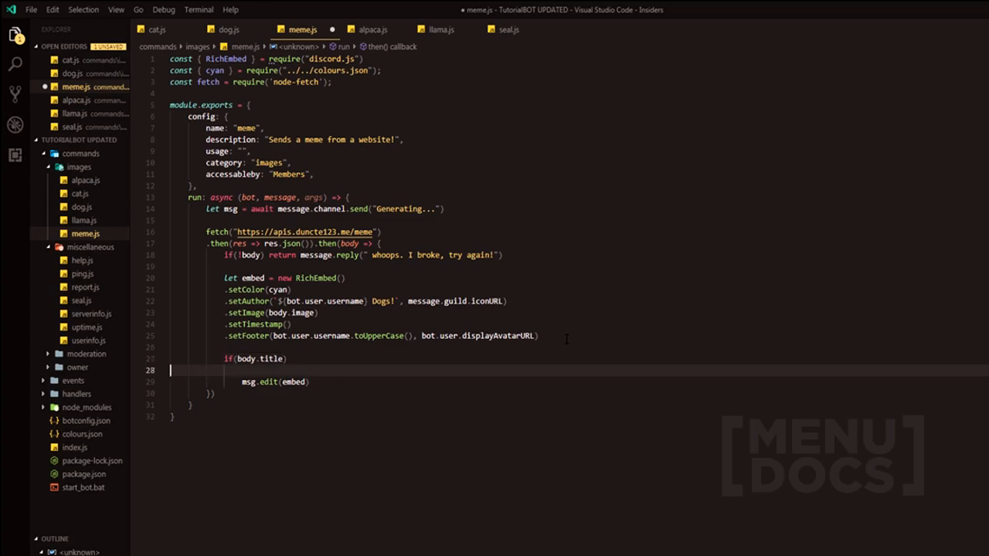
type("embed.setTitle(b")
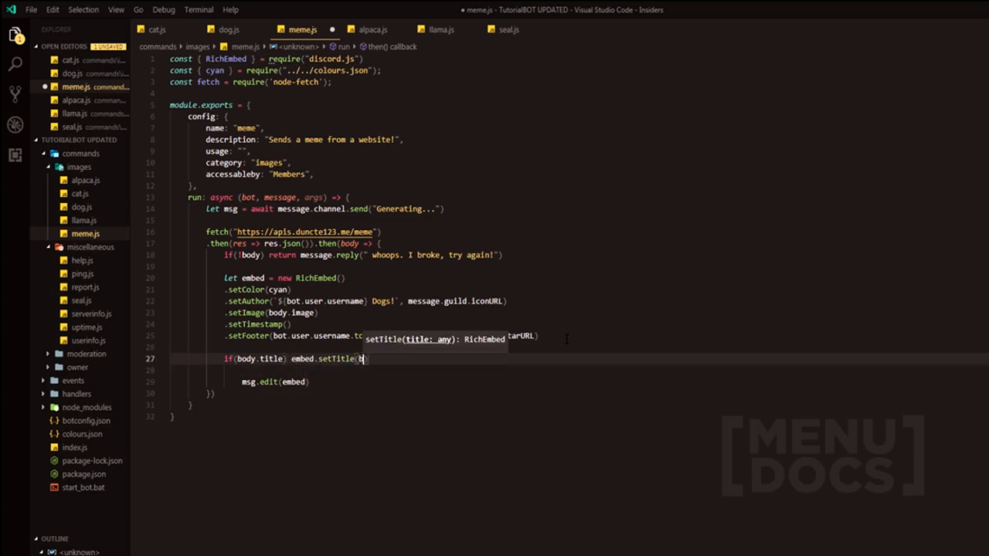
type("ody.title")
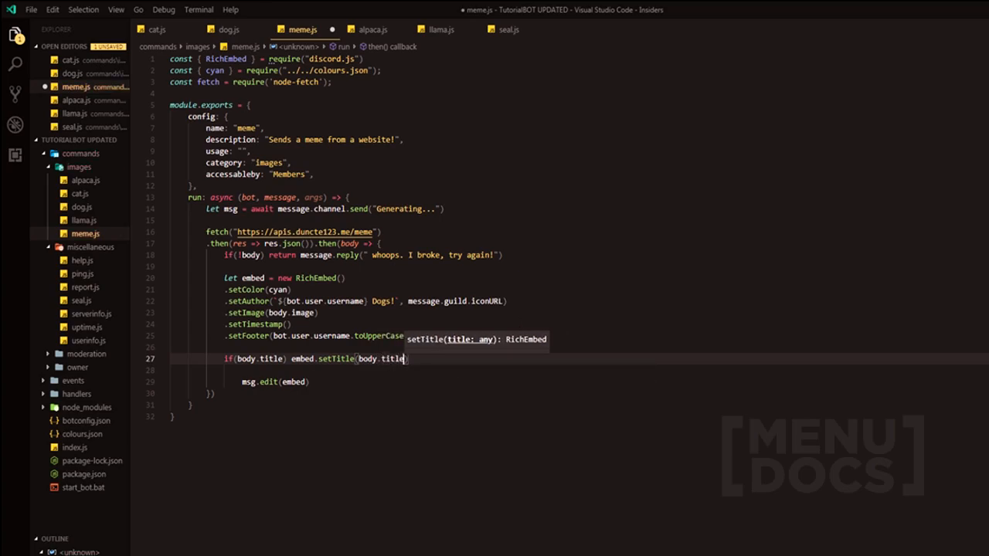
type(")")
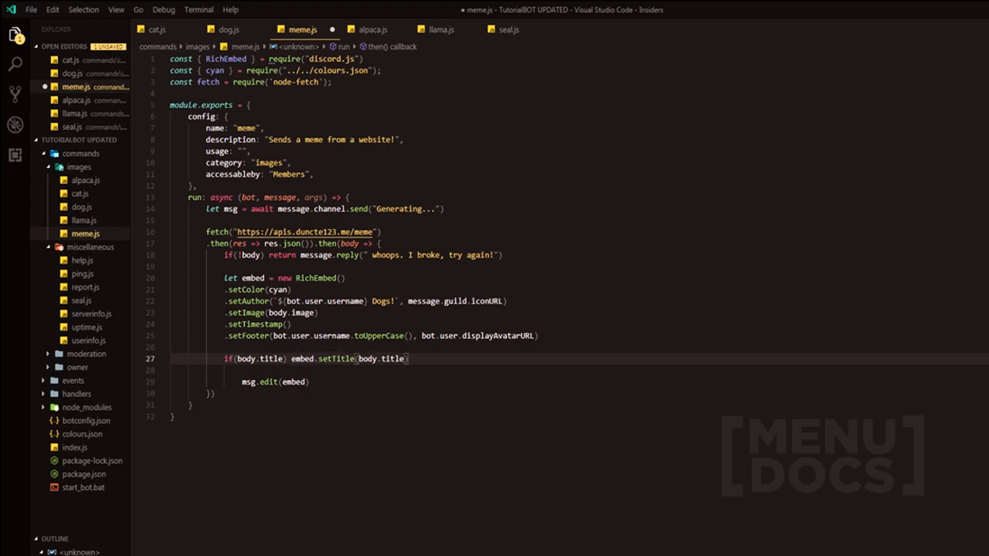
left_click(438, 29)
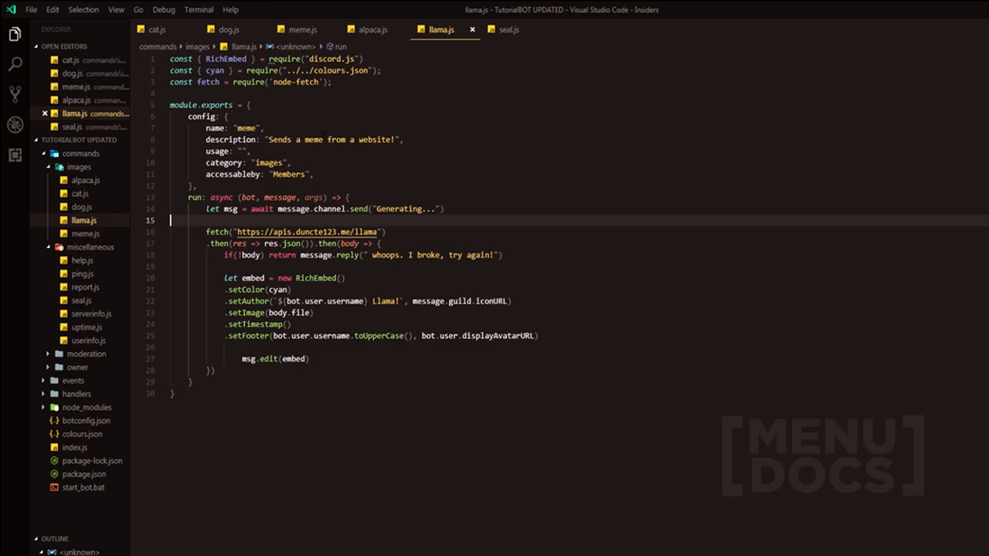
Add 'images' to the command handler's load() folder array and save it
double_click(315, 139)
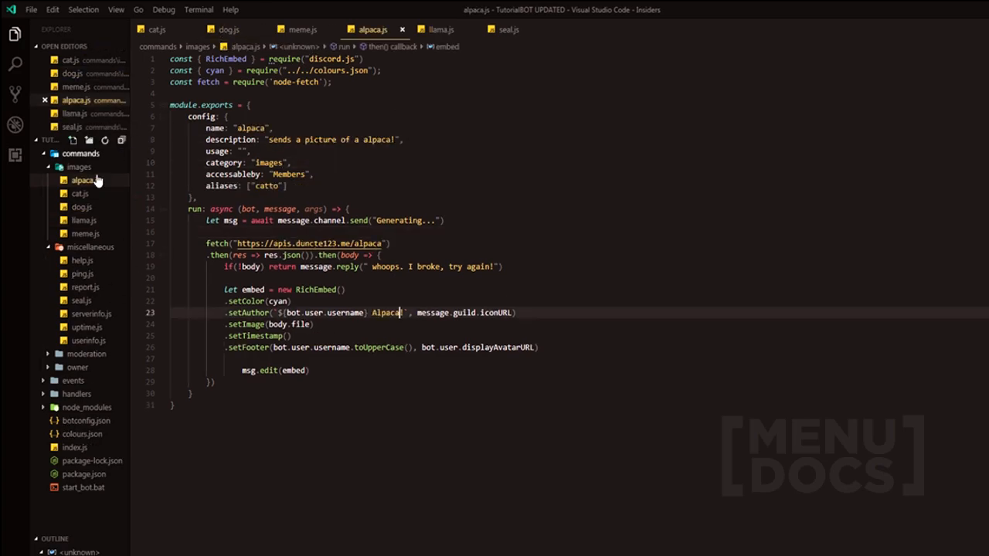
left_click(76, 394)
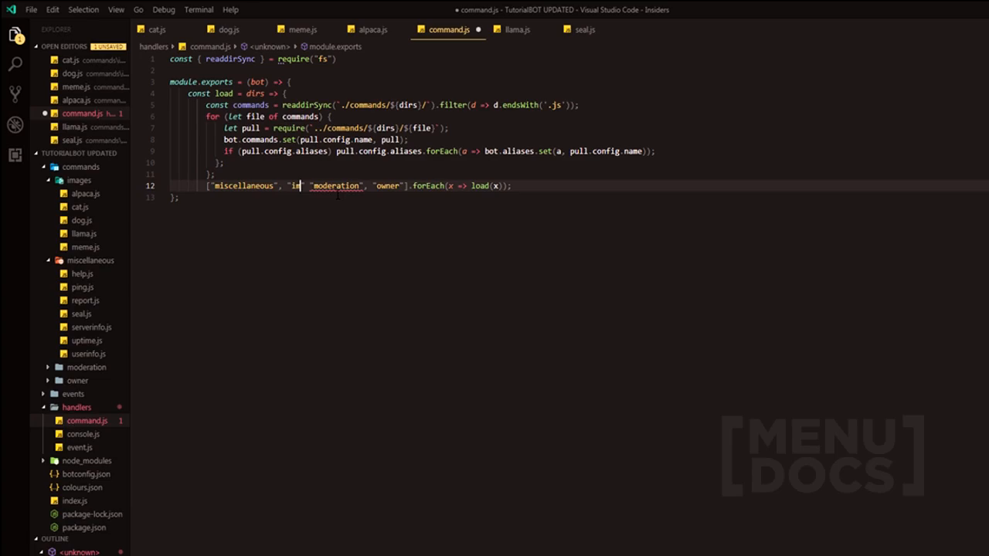
type("mages")
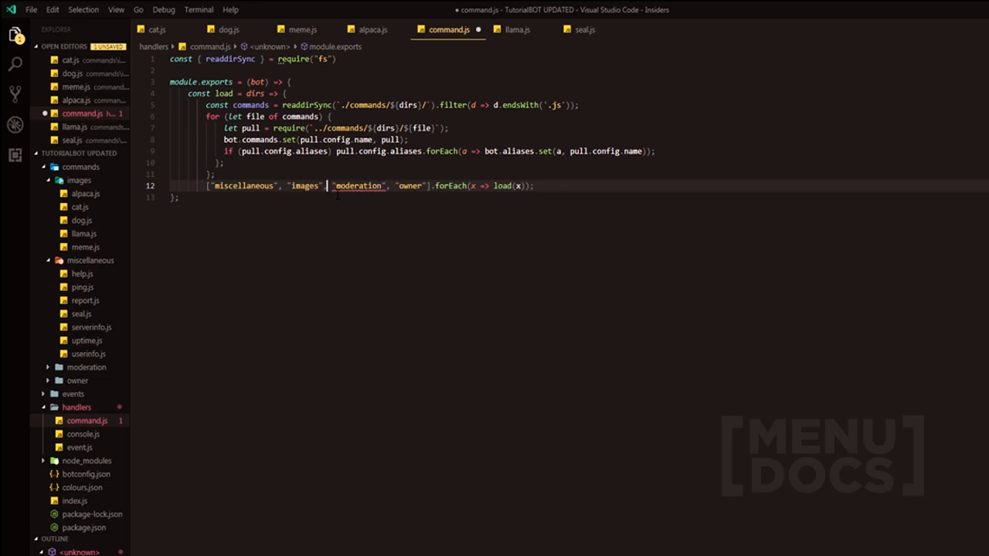
key("ctrl+s")
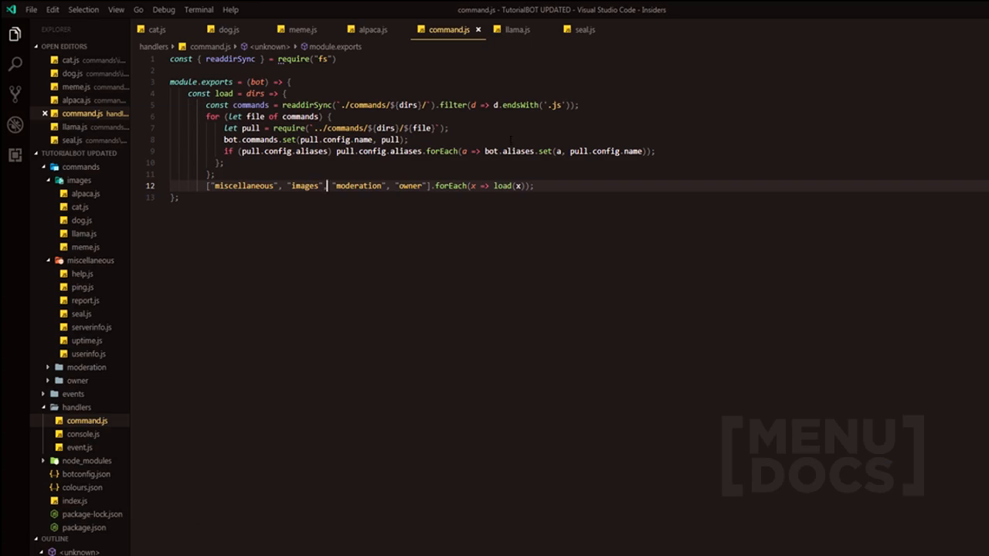
left_click(301, 29)
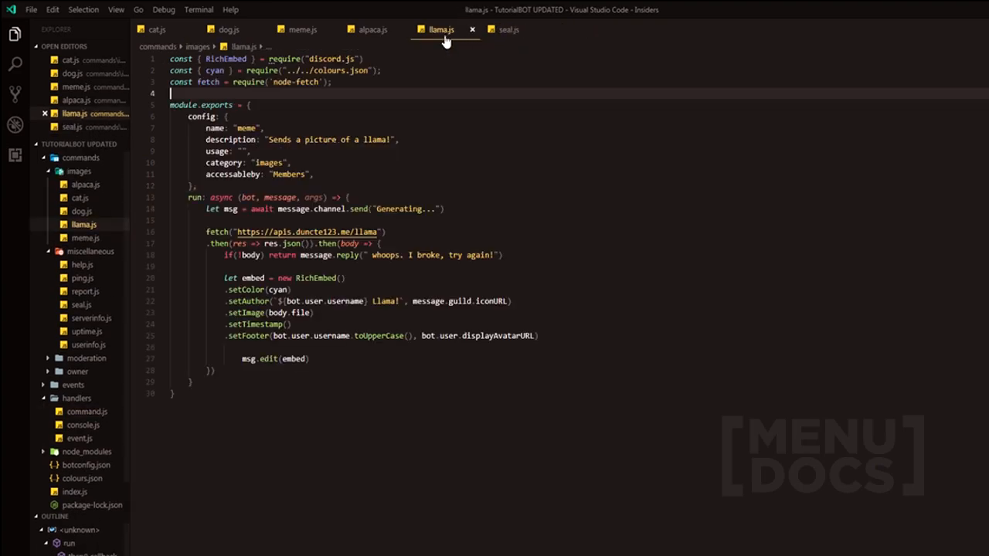
left_click(303, 30)
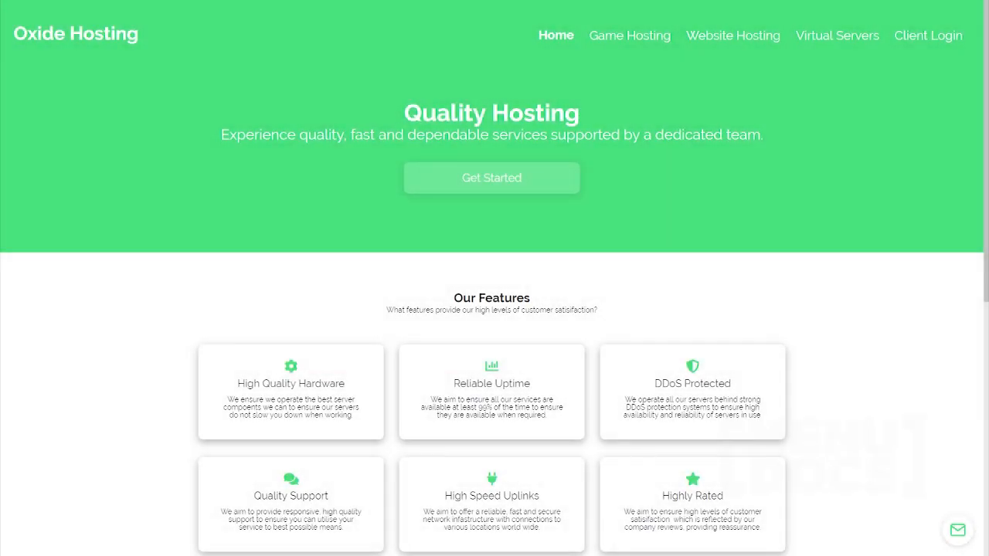
Browse Oxide Hosting's Virtual Servers and Website Hosting pages
left_click(837, 36)
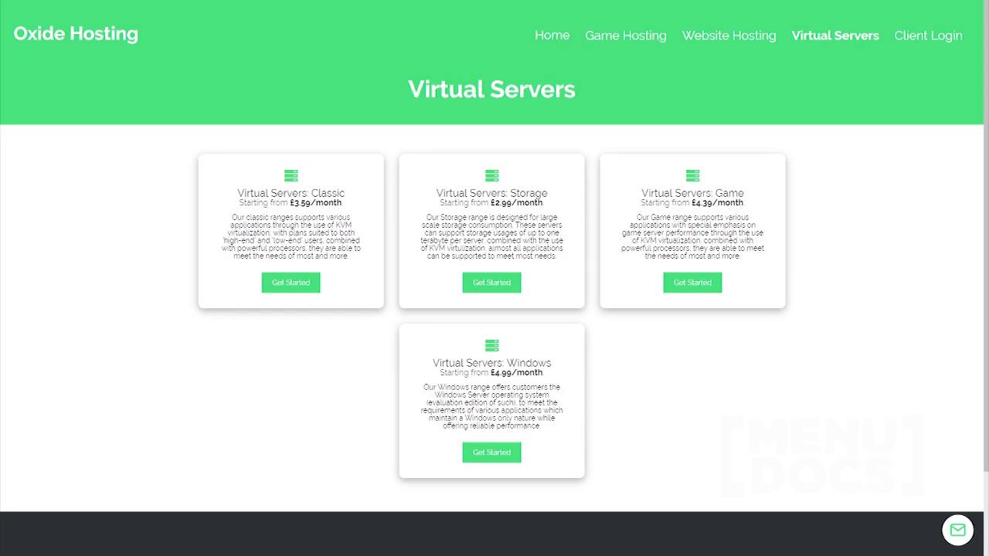
left_click(729, 35)
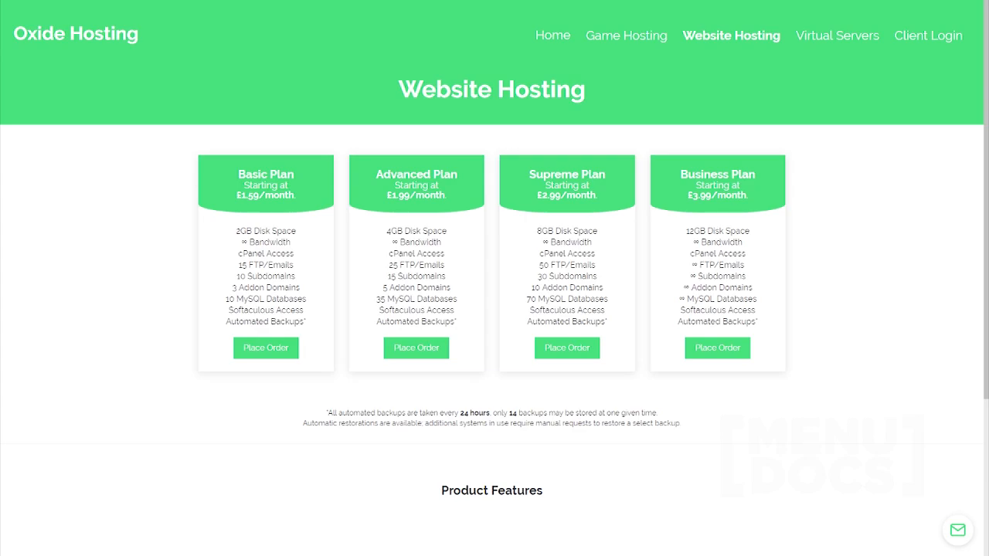
left_click(837, 35)
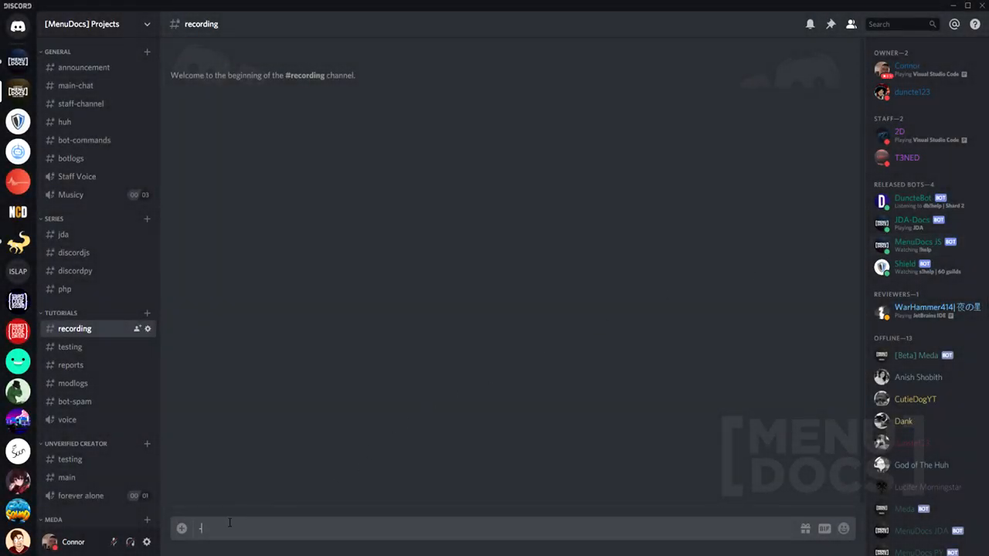
Send -meme in #recording to test the meme command
key("Return")
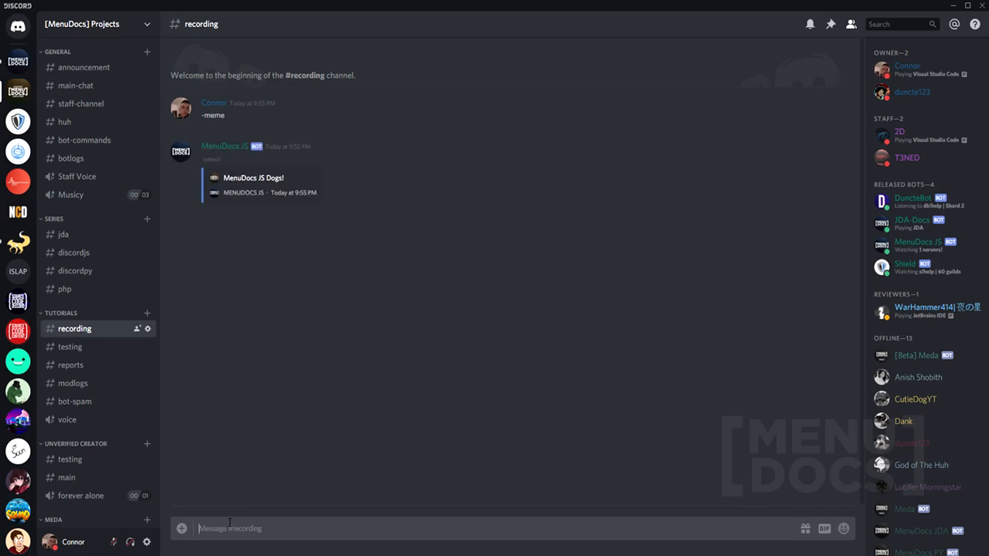
mouse_move(218, 520)
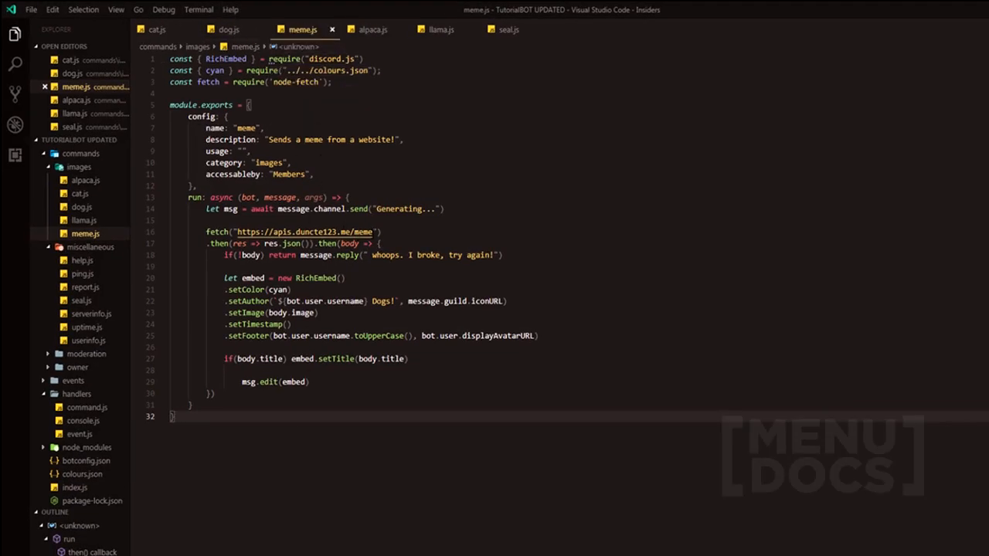
Set the llama command's name to 'llama'
left_click(441, 29)
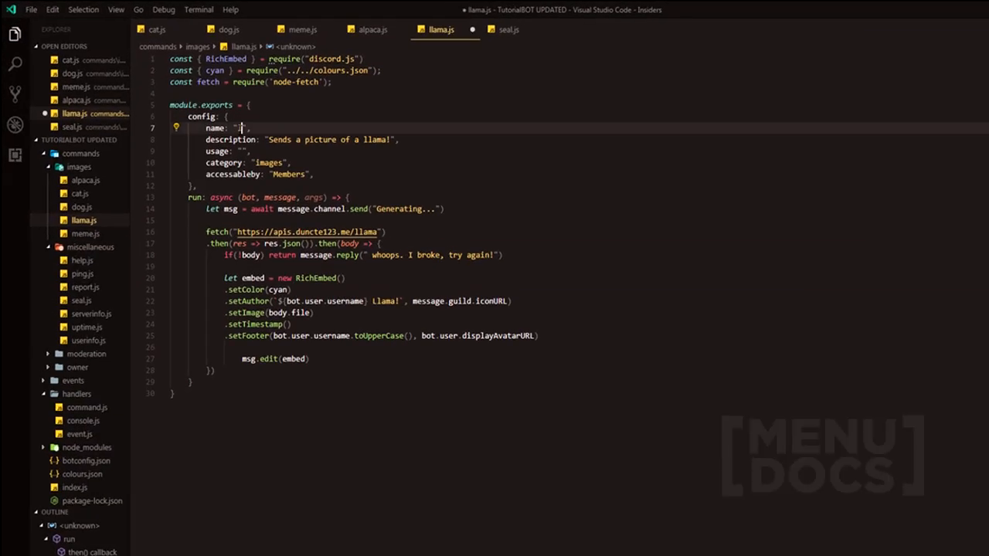
type("llama")
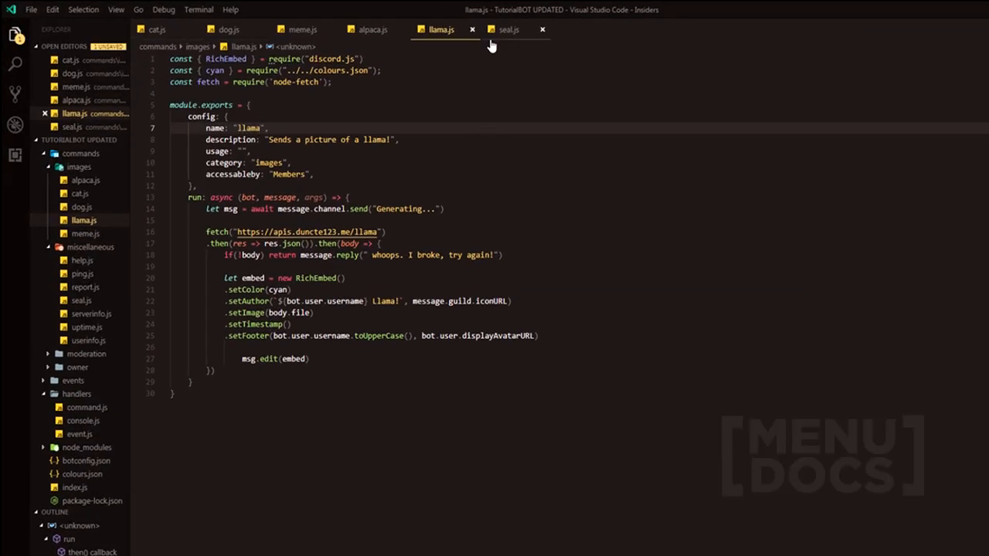
left_click(508, 29)
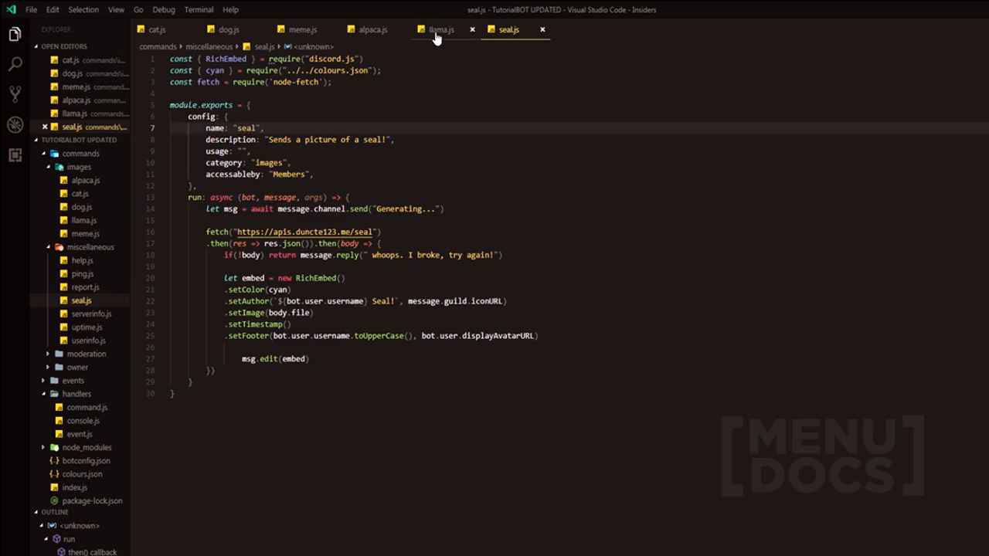
left_click(370, 29)
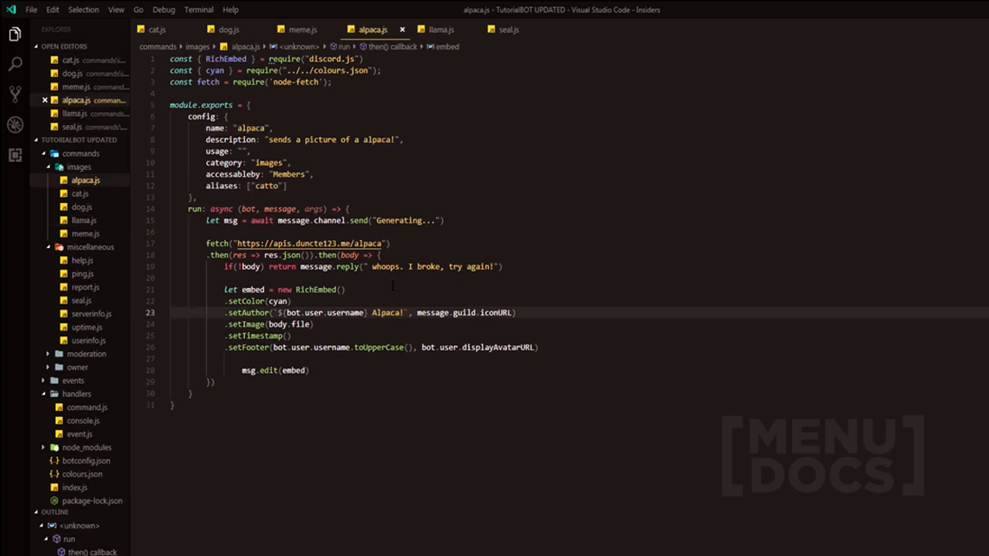
Change the meme embed author to 'meme!' and chain .setTitle(body.title)
left_click(302, 29)
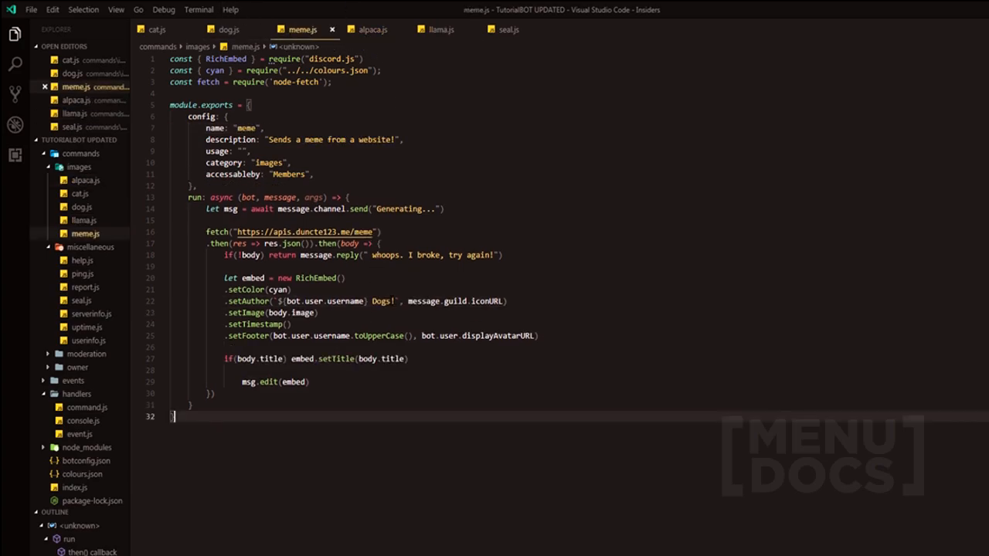
type("me")
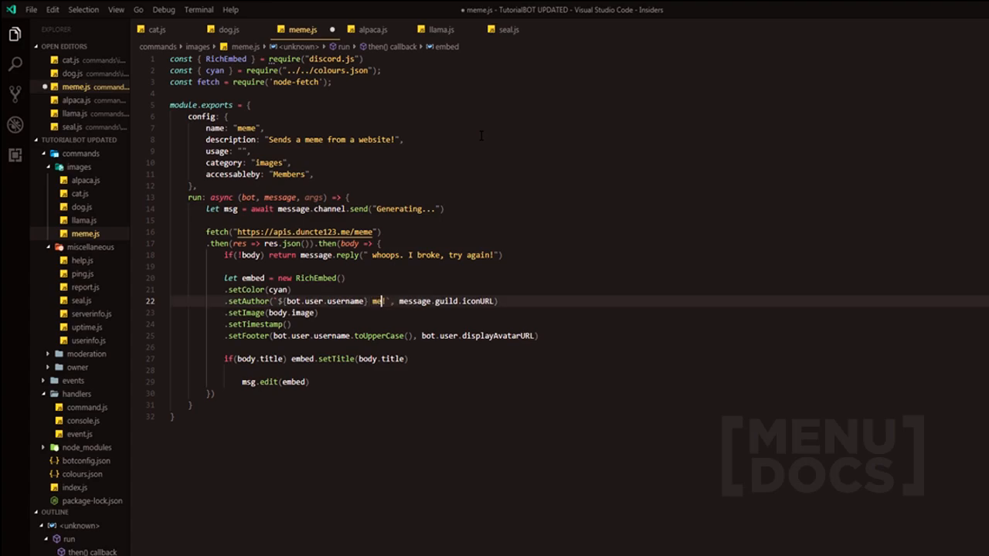
type("me!")
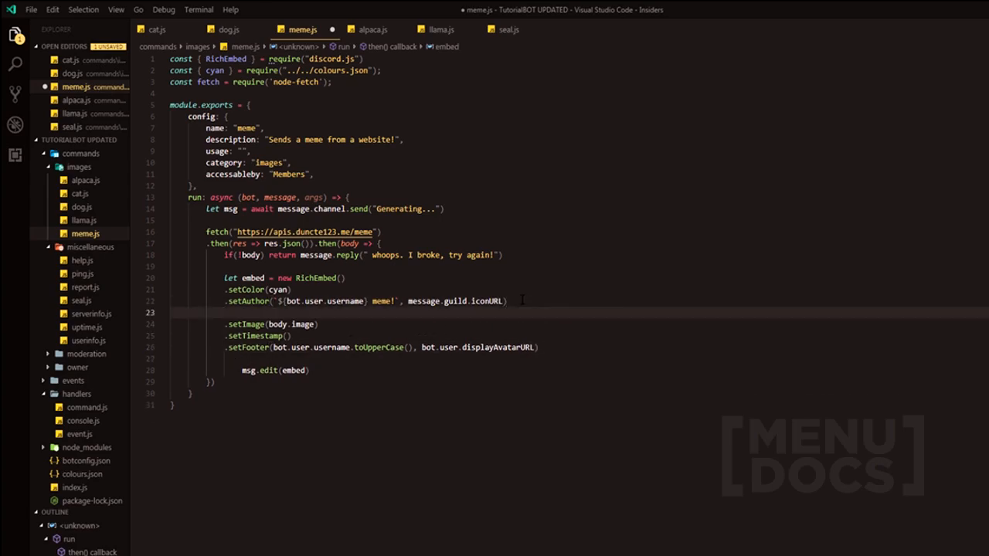
type(".setTitle(body.title)")
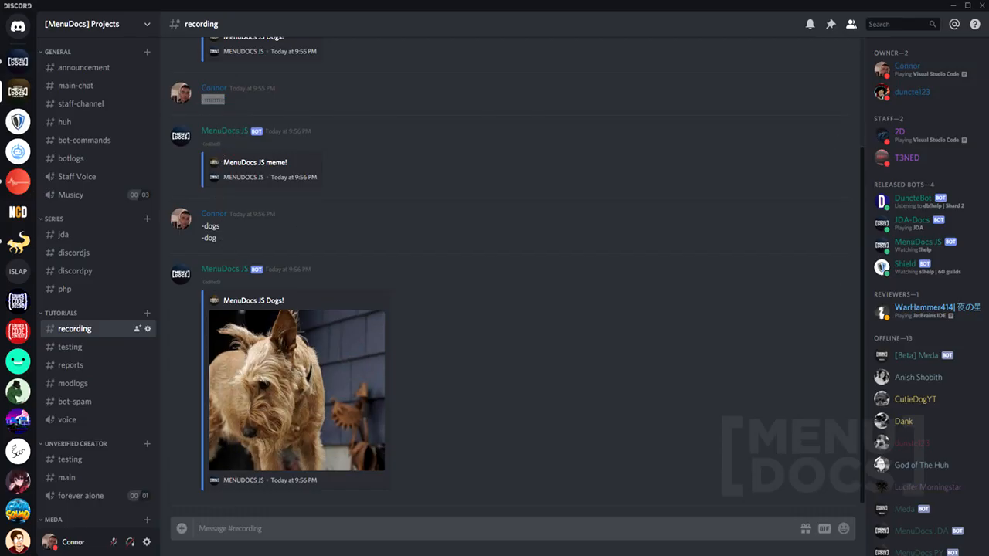
Scroll #recording to check the bot's meme! embed with an undefined title
scroll("down", 3)
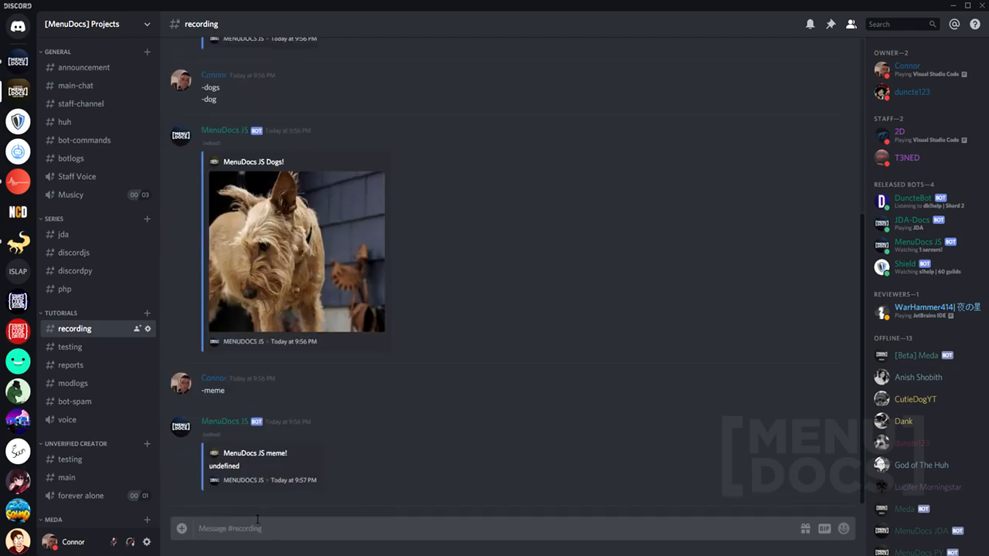
mouse_move(223, 479)
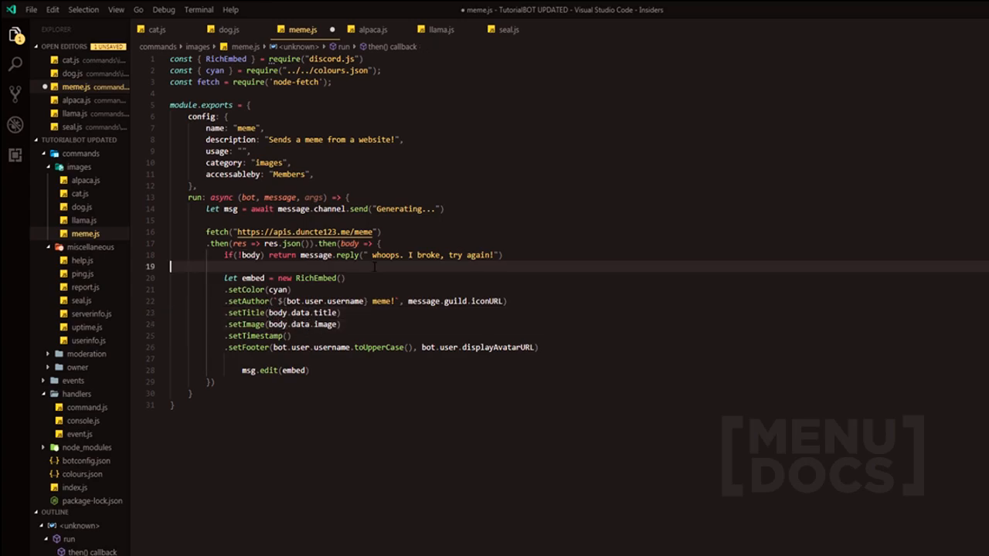
Review the alpaca, llama, seal, dog and meme command files
left_click(372, 29)
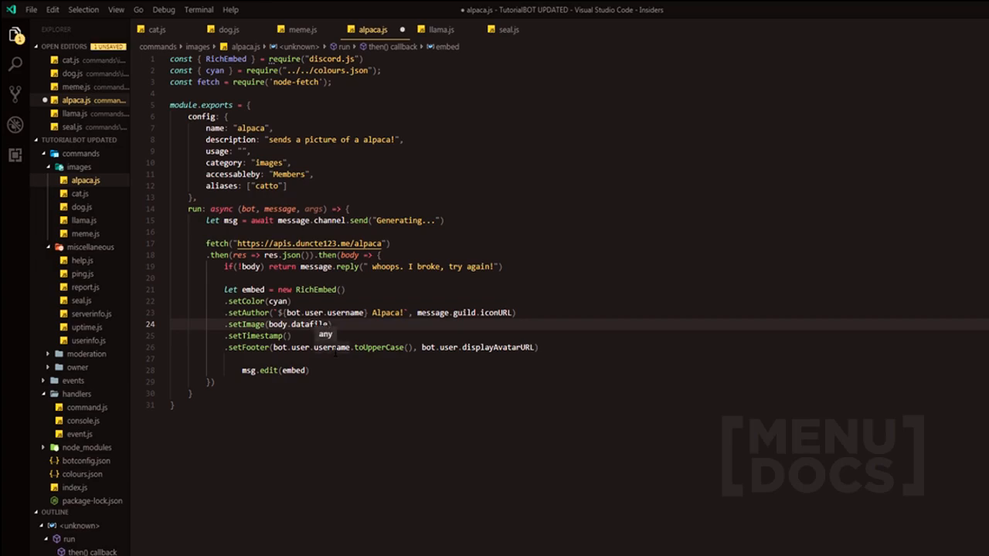
left_click(440, 29)
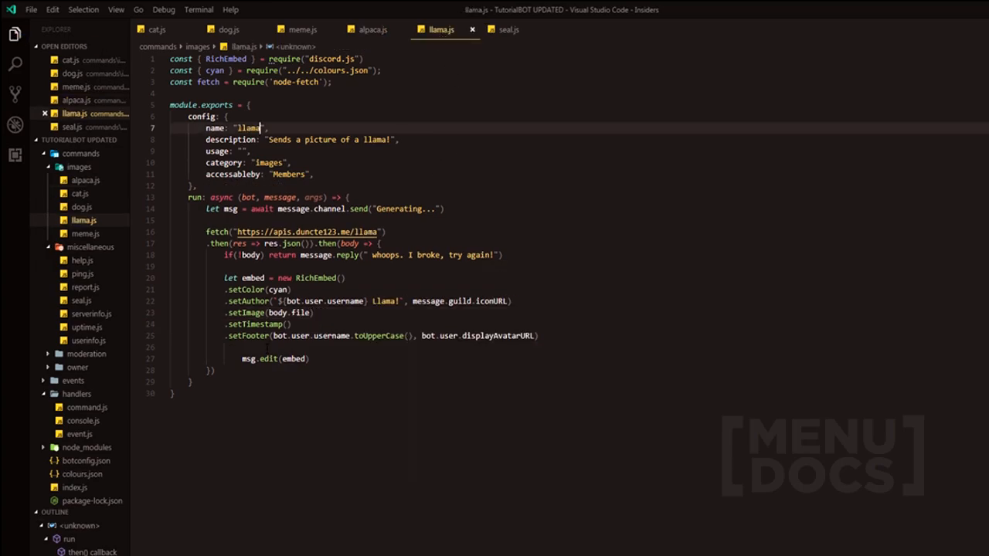
left_click(508, 29)
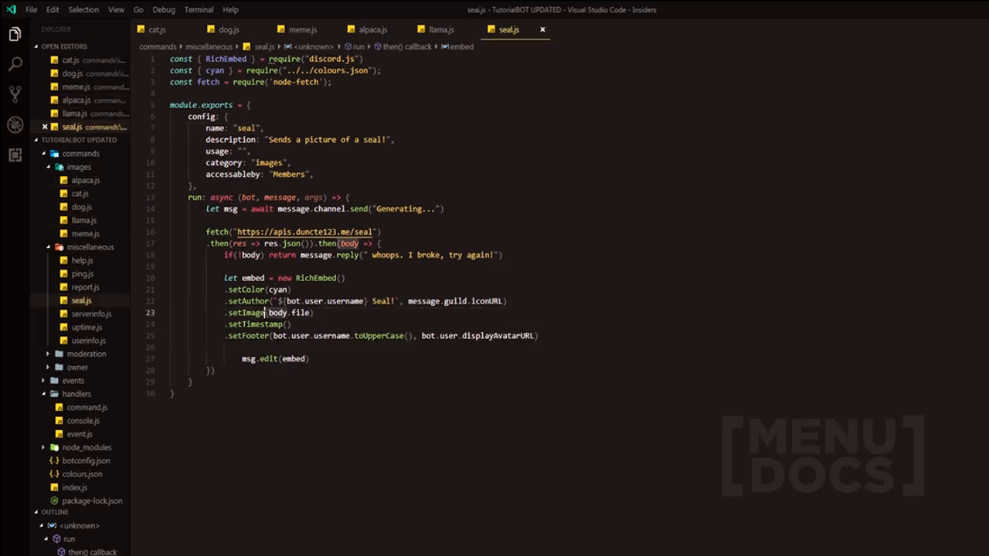
left_click(229, 29)
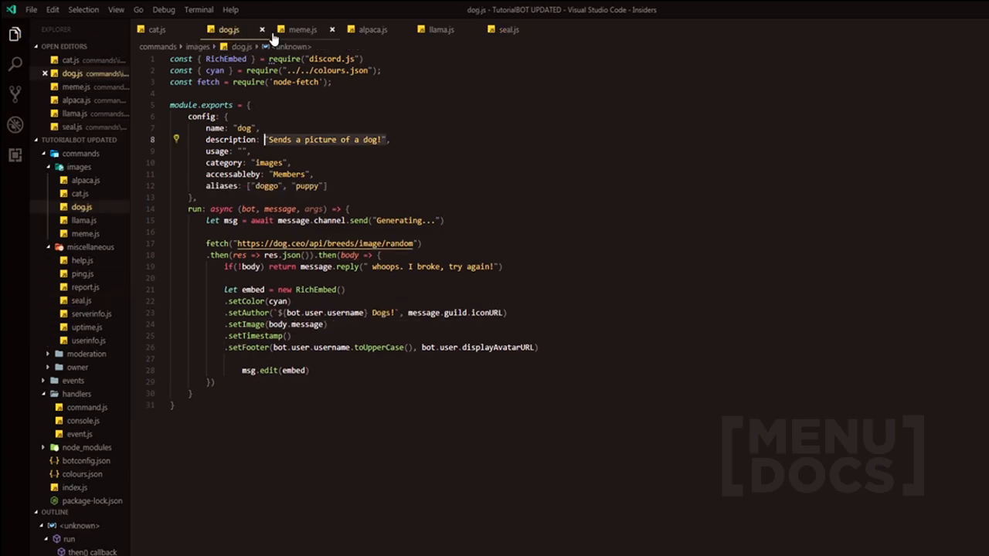
left_click(301, 29)
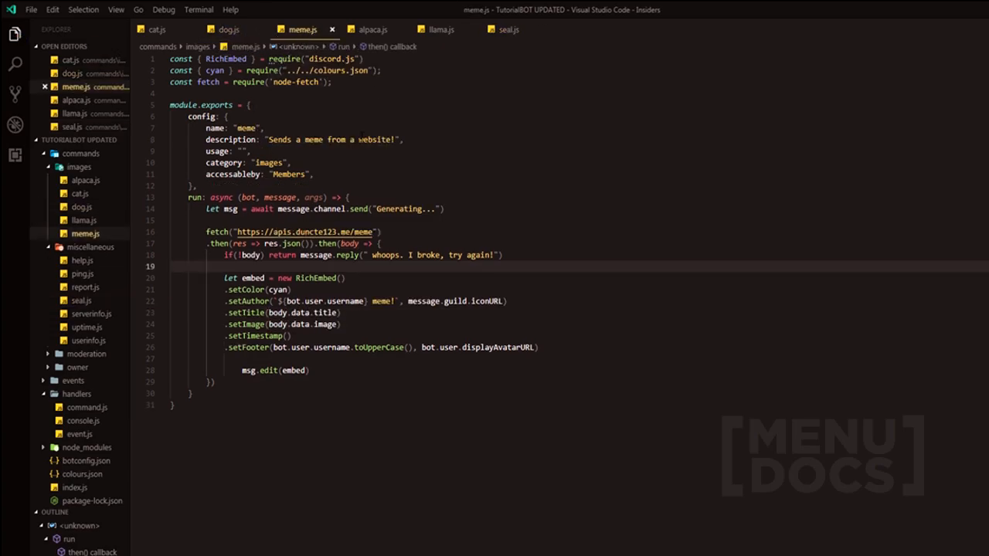
left_click(371, 29)
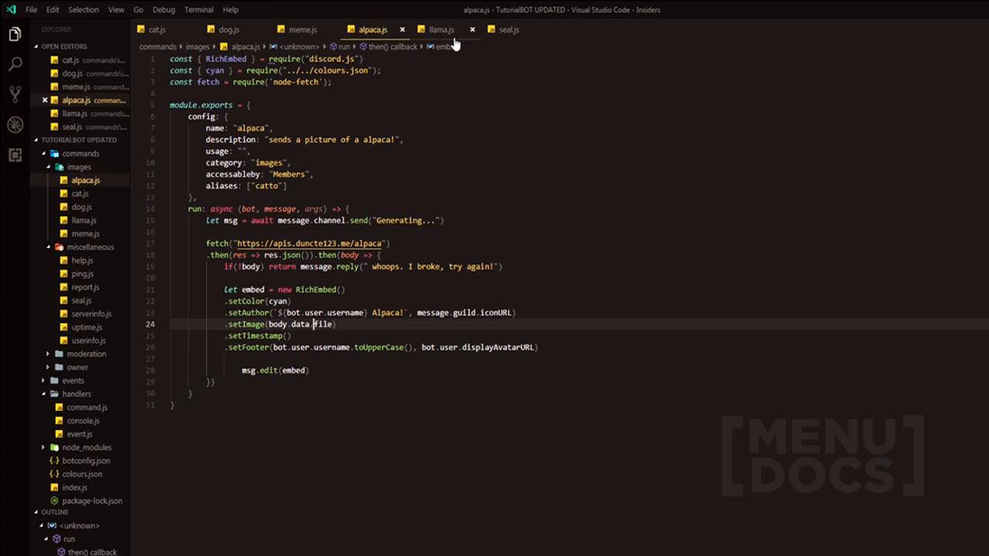
left_click(303, 30)
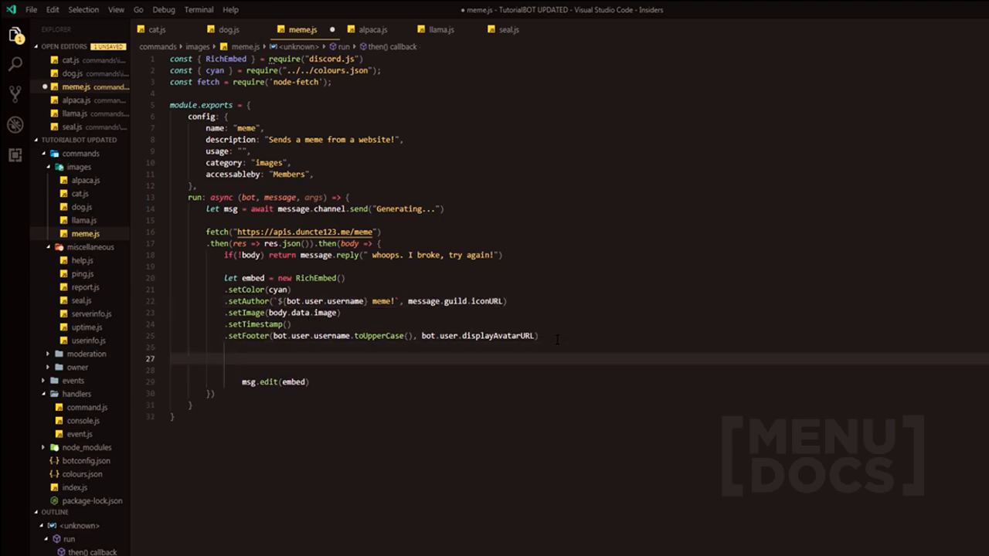
Add if(body.data.title) embed.setTitle(body.data.title) to meme.js
type("if(.setTitle(body.data.title))")
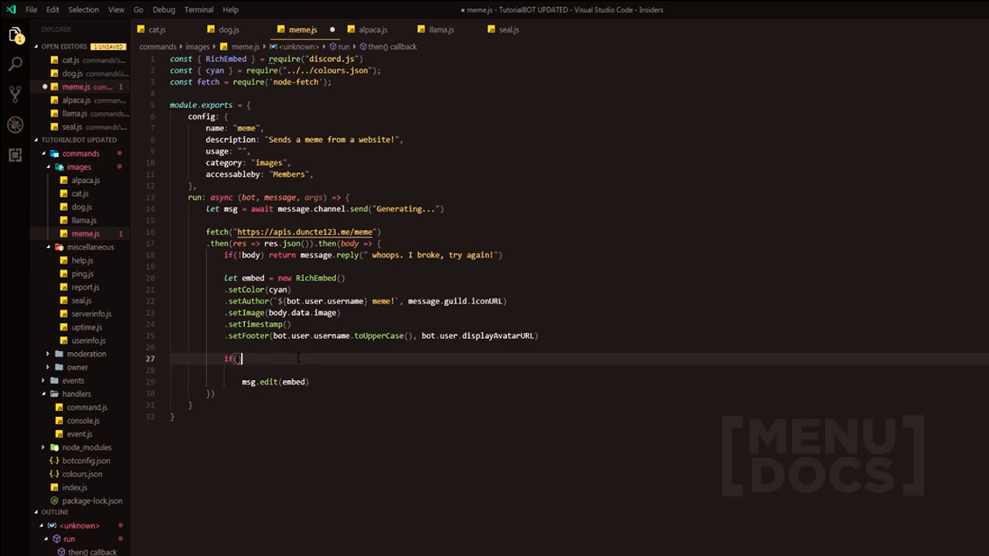
type("embed.setTitle(body.data.title)")
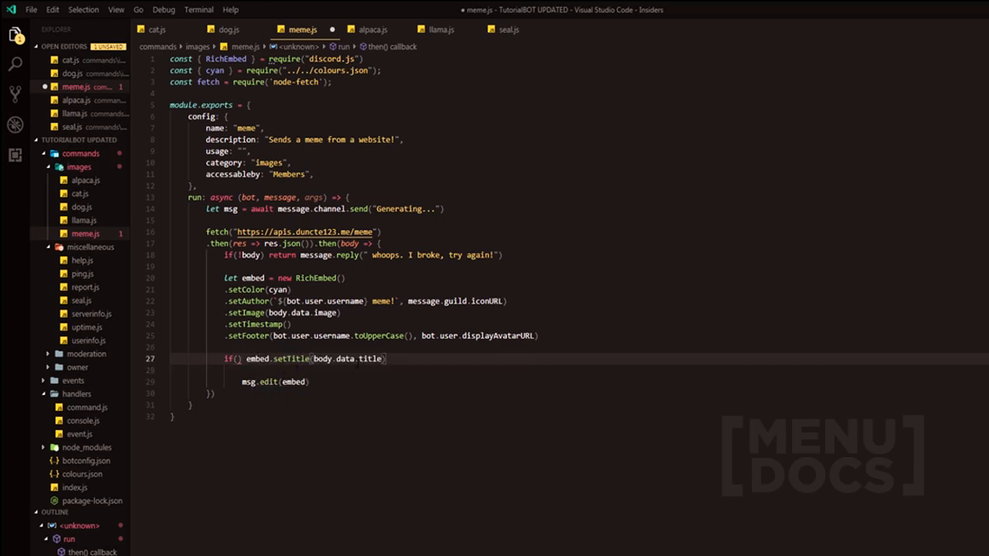
left_click(315, 358)
type("body.data.title")
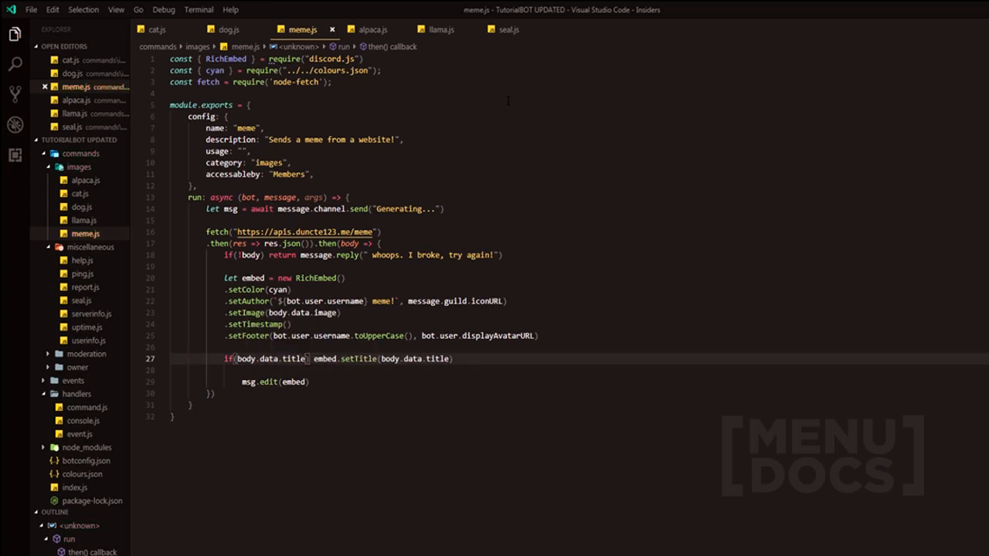
left_click(371, 29)
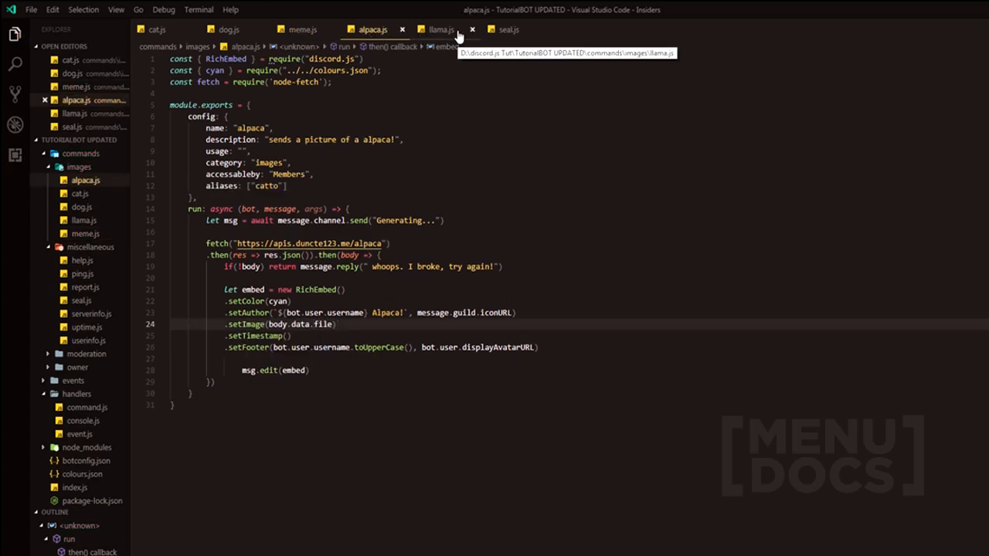
left_click(230, 30)
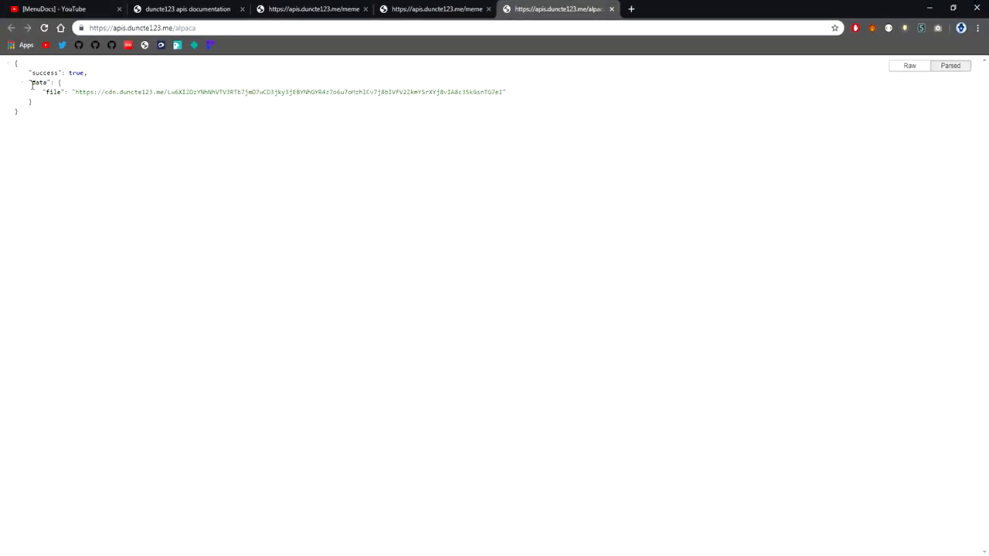
Inspect the data key in the alpaca API JSON and the file key in the cat response
double_click(41, 83)
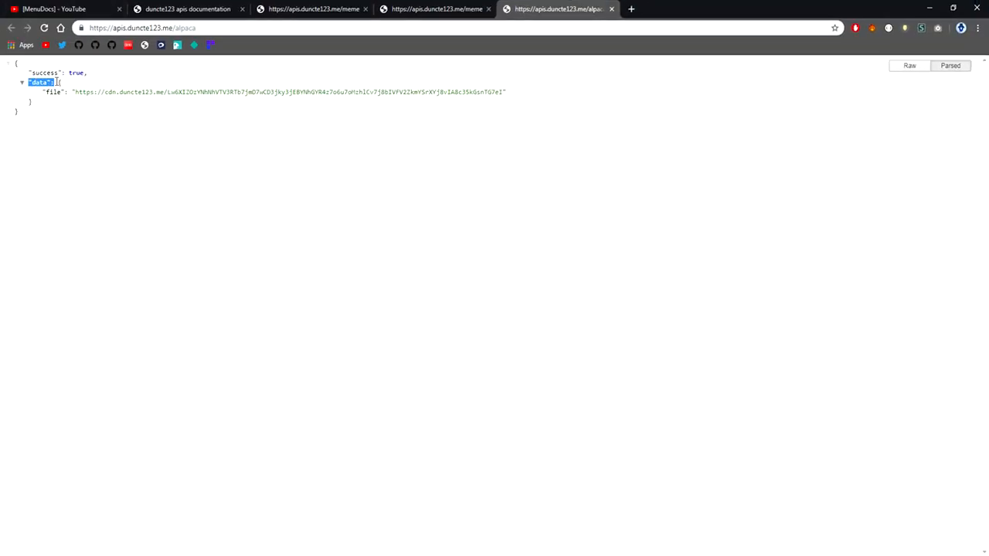
double_click(53, 92)
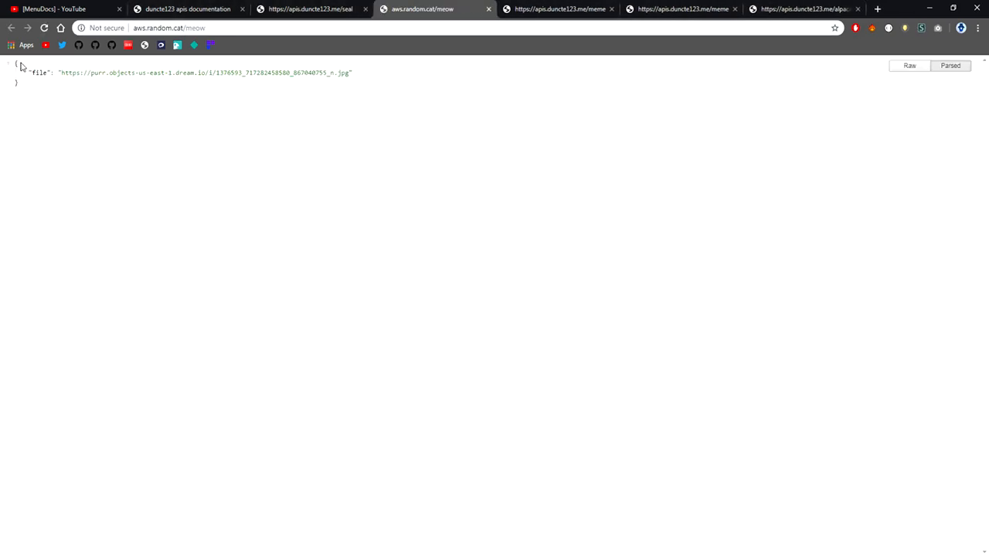
double_click(40, 72)
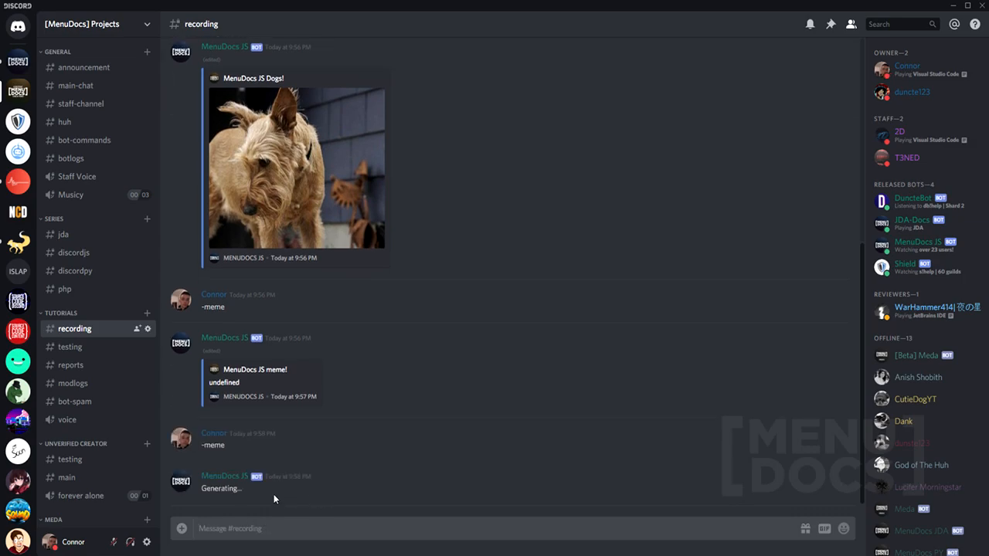
Scroll down to the bot's meme! embed titled 'Joe Jonas>Karl Marx'
scroll("down", 3)
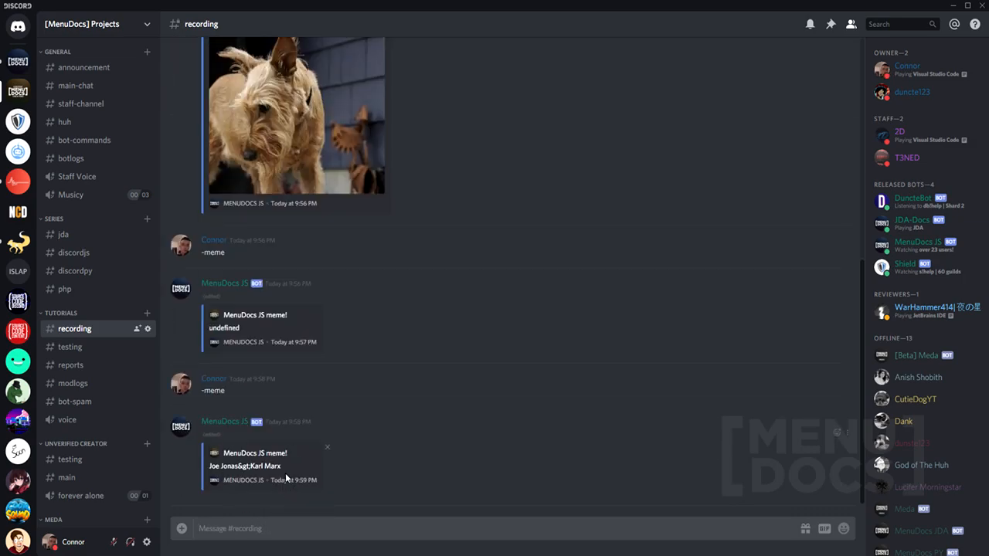
scroll("down", 3)
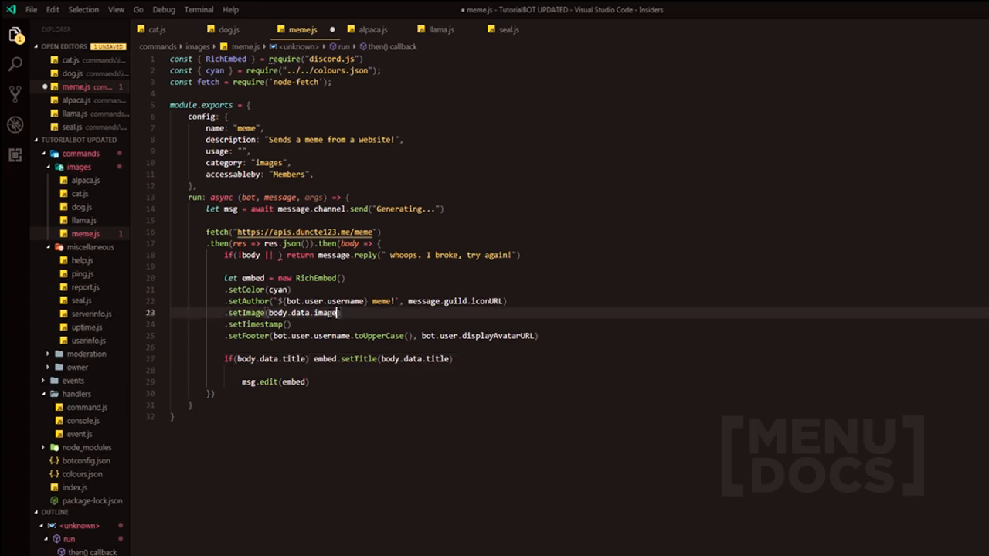
Change the guard to '!body || !body.data.image' and chain .setURL(body.data.url) onto the title
left_click(284, 255)
type("!body.data.image")
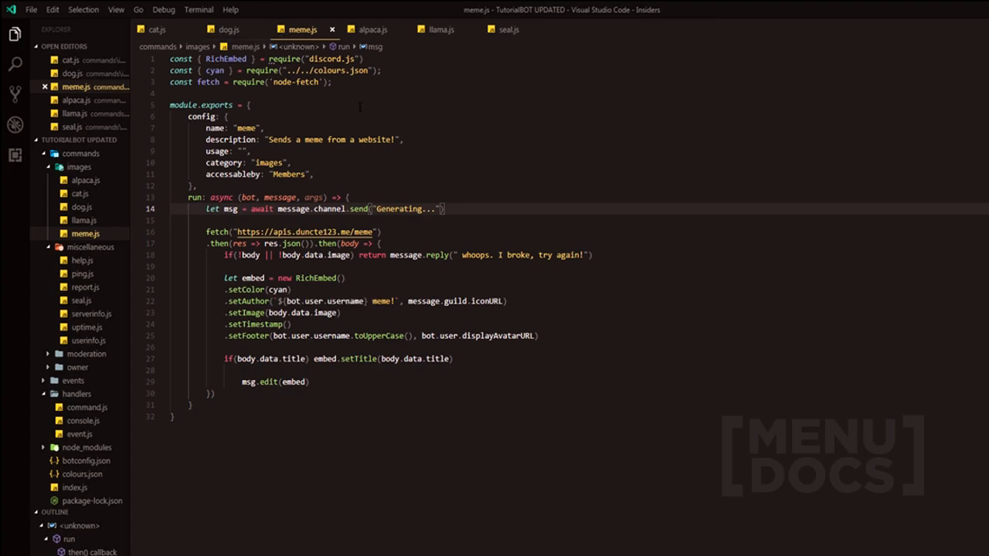
left_click(340, 312)
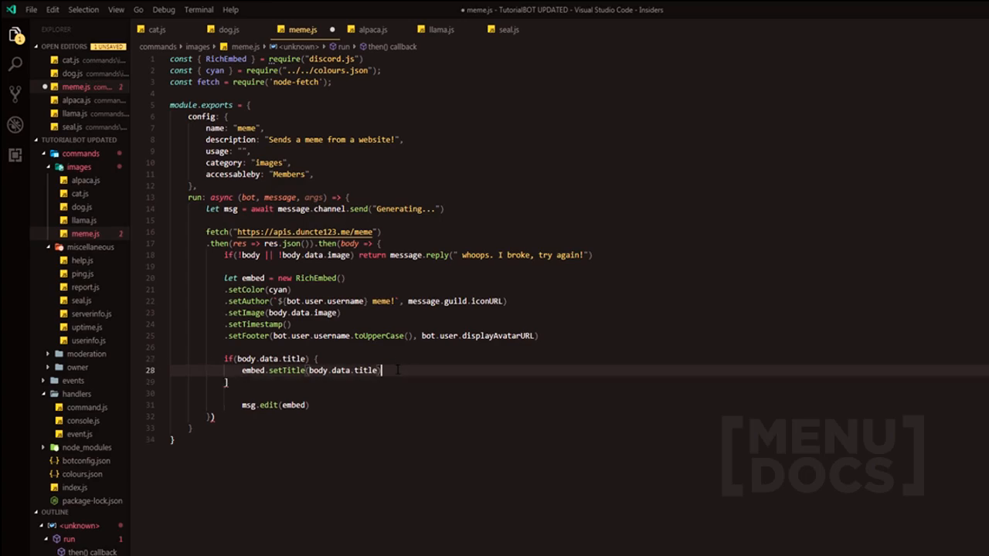
type(".setURL(")
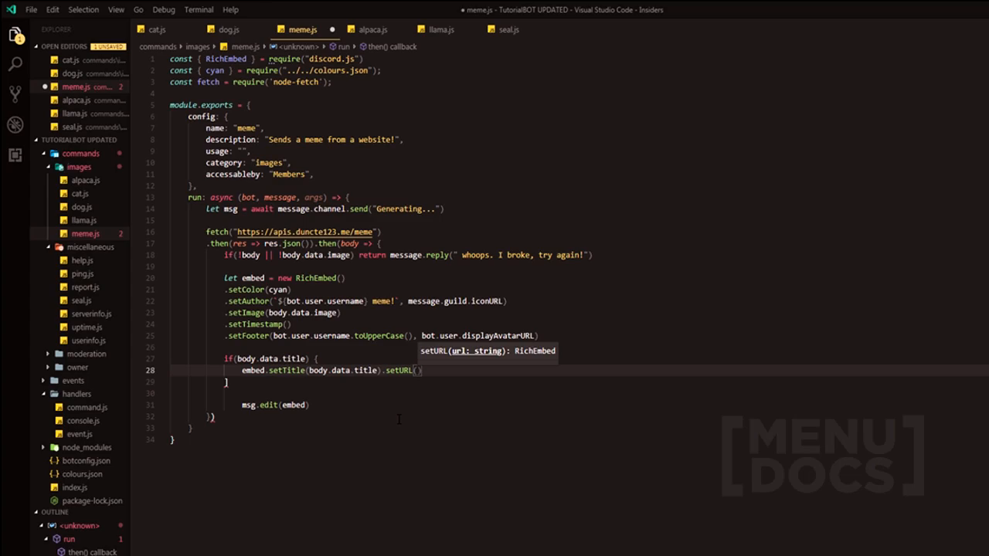
type("b")
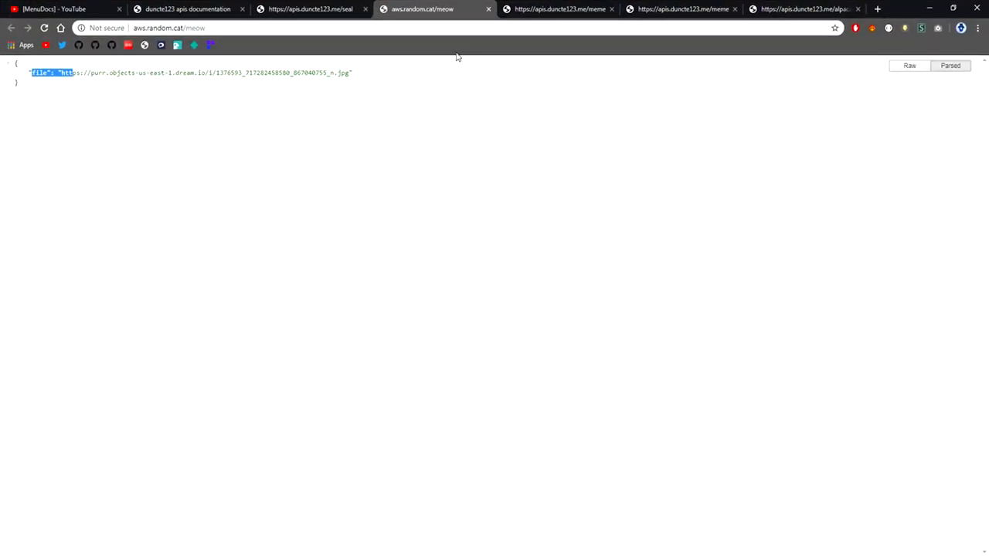
Switch from the aws.random.cat response to the apis.duncte123.me/seal tab
left_click(309, 9)
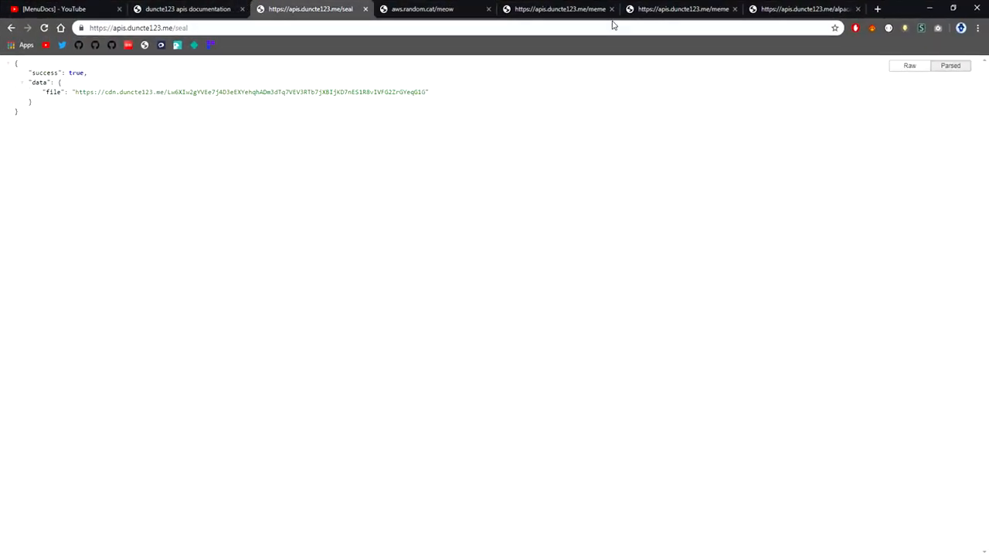
left_click(556, 8)
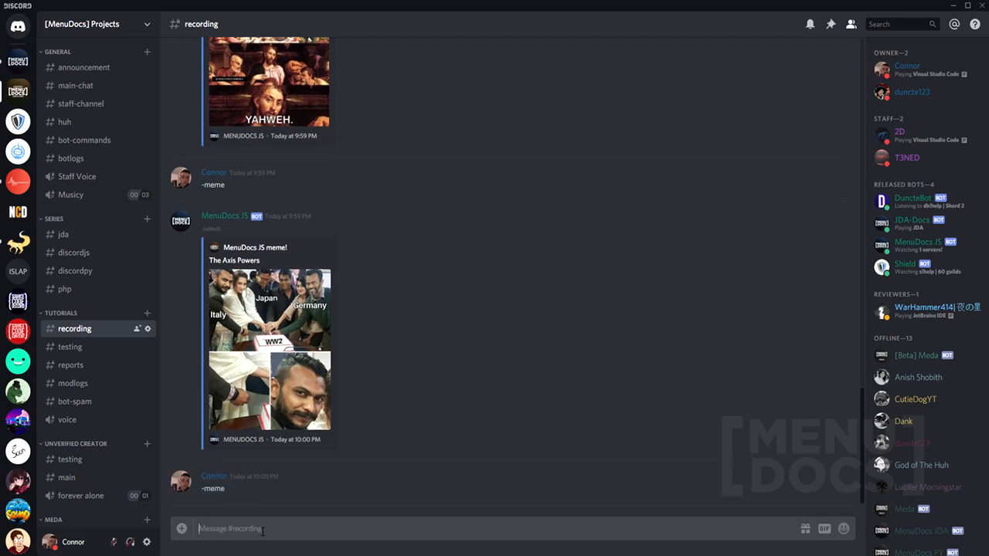
Review the new meme! embeds with linked titles, then expand the images command folder
scroll("down", 3)
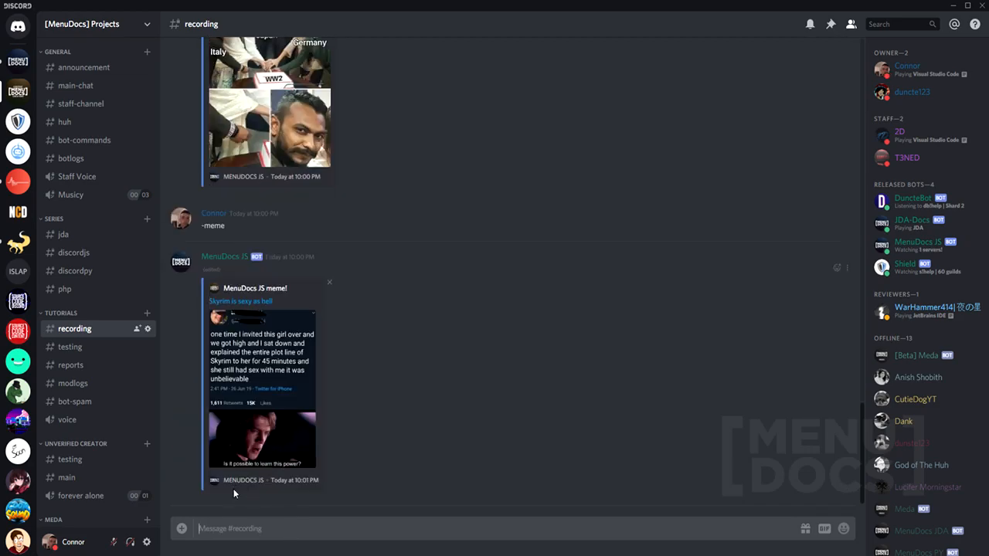
left_click(257, 301)
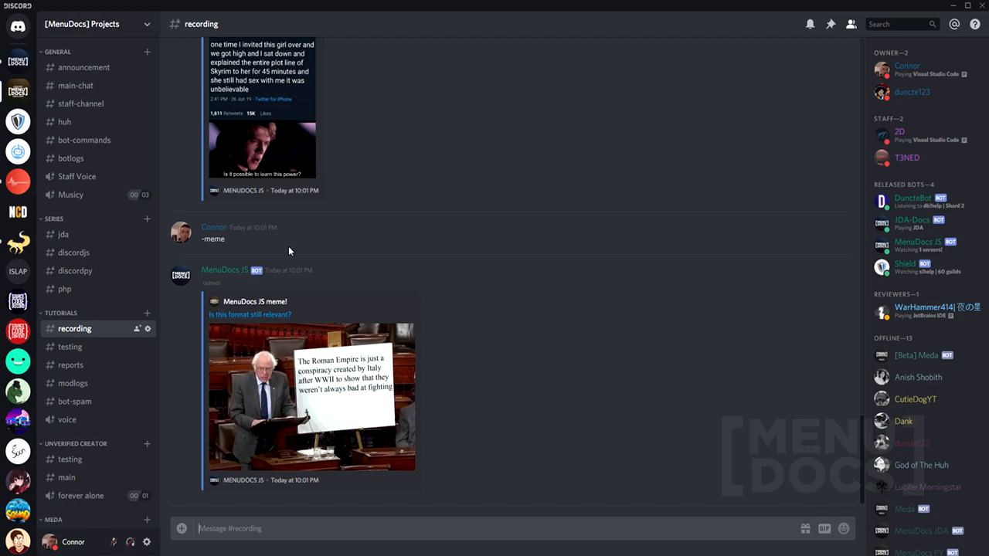
mouse_move(286, 250)
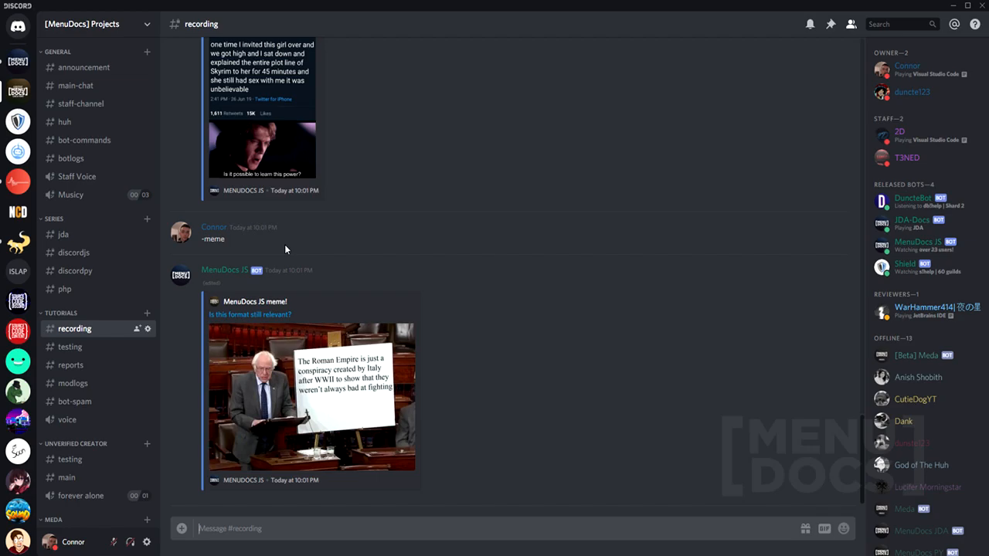
mouse_move(286, 249)
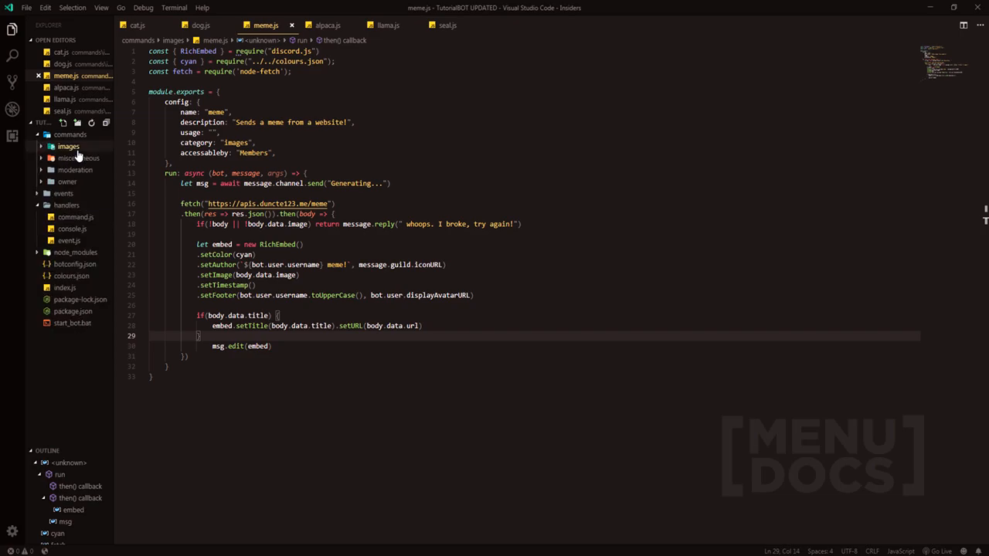
left_click(70, 134)
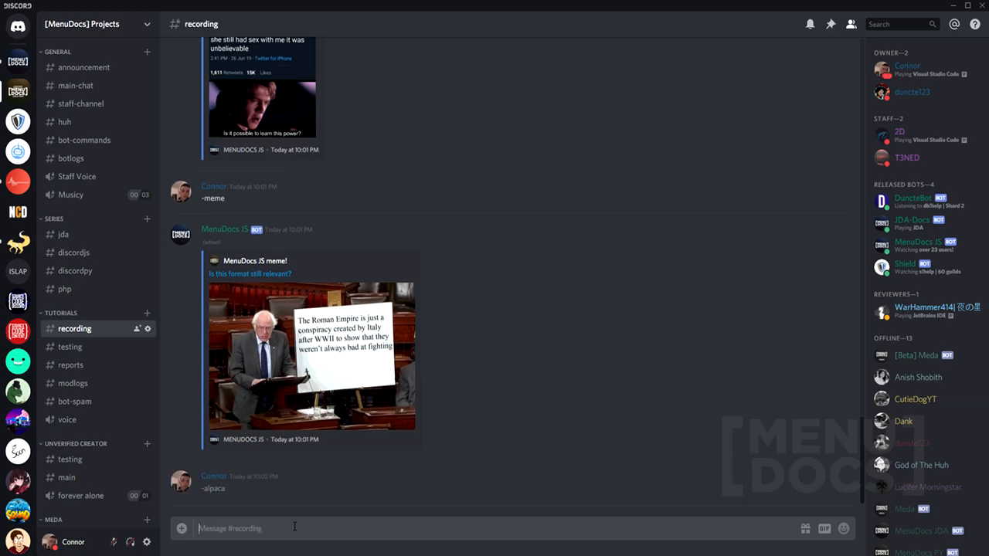
Send -seal and -dog in Discord and scroll through the picture replies
type("-sea")
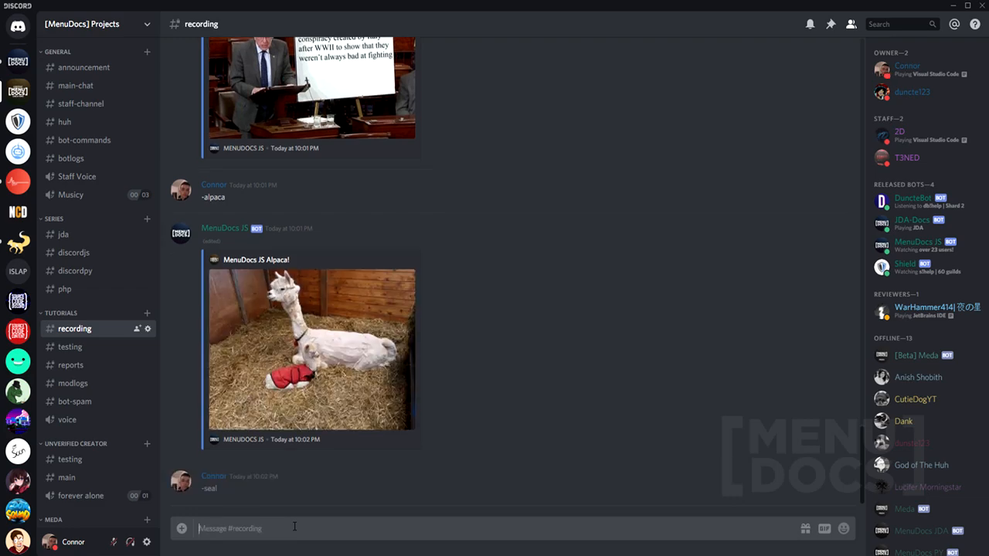
key("Return")
type("-dog")
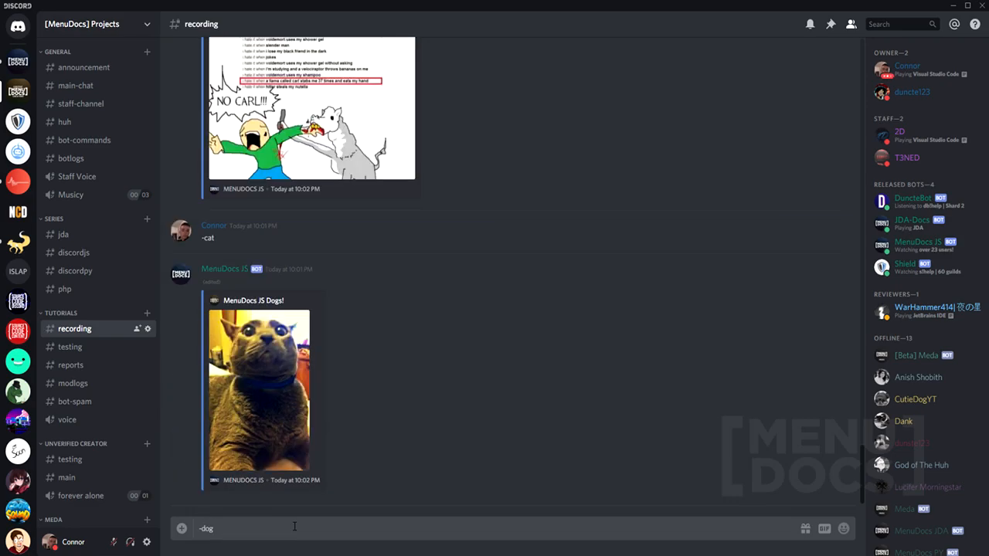
key("Return")
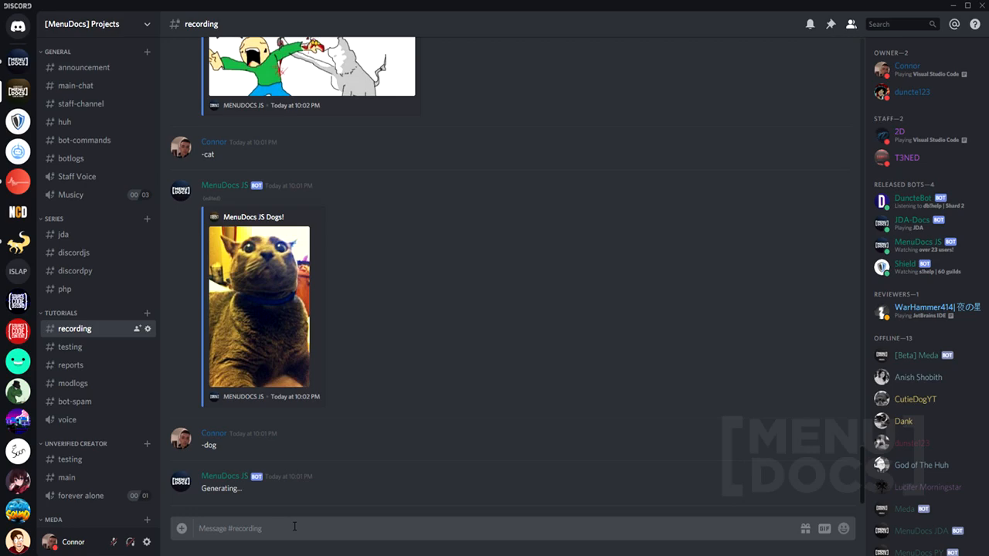
scroll("down", 3)
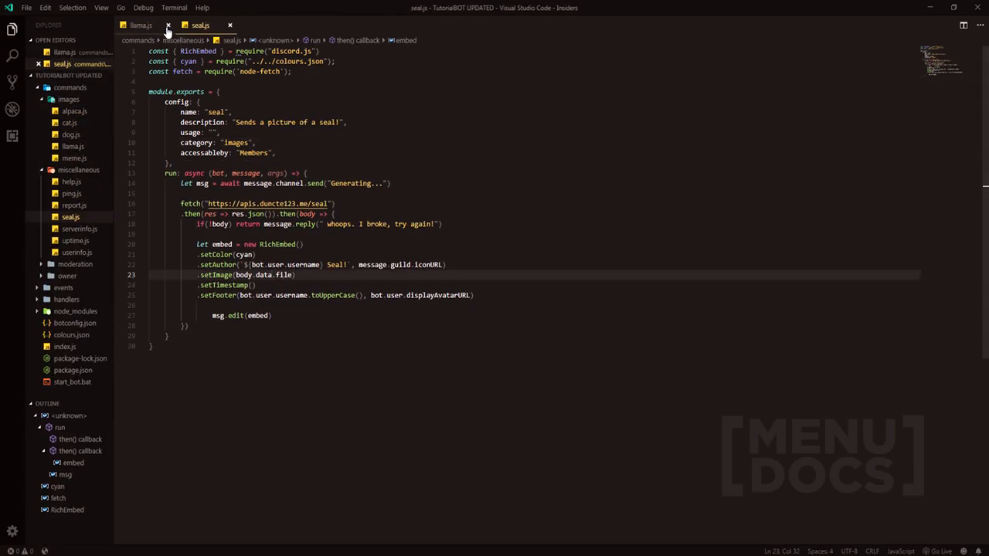
Close the remaining editor tabs and collapse the images and commands folders
left_click(229, 25)
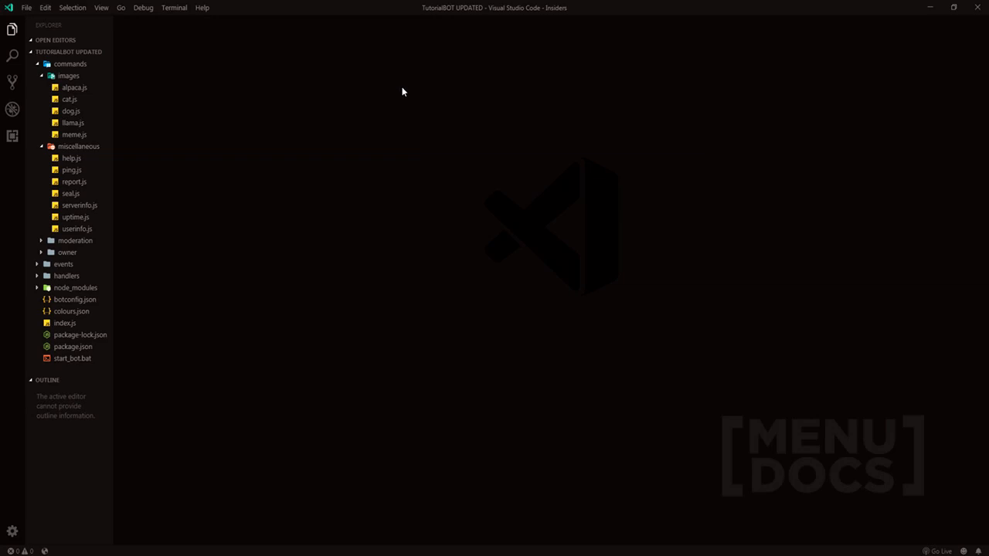
left_click(69, 75)
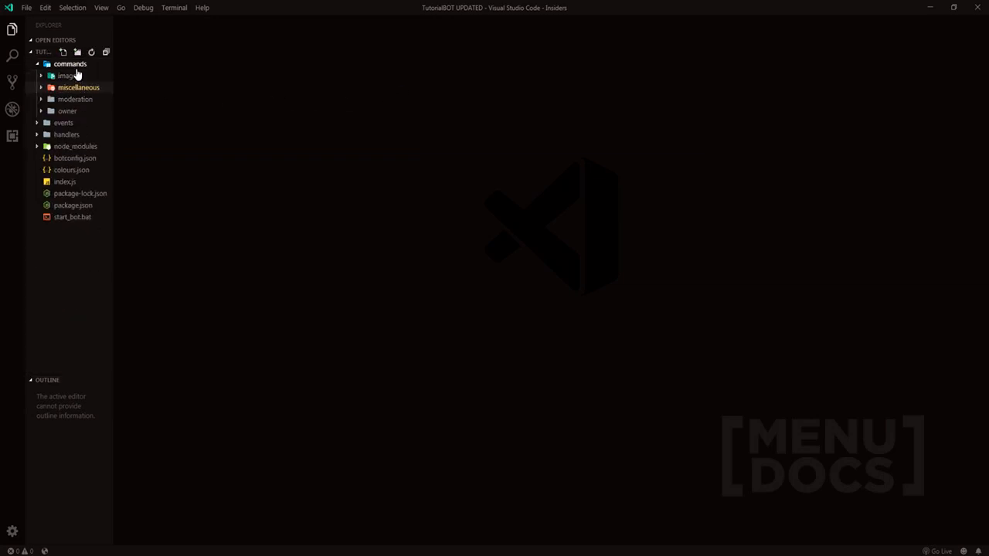
left_click(70, 63)
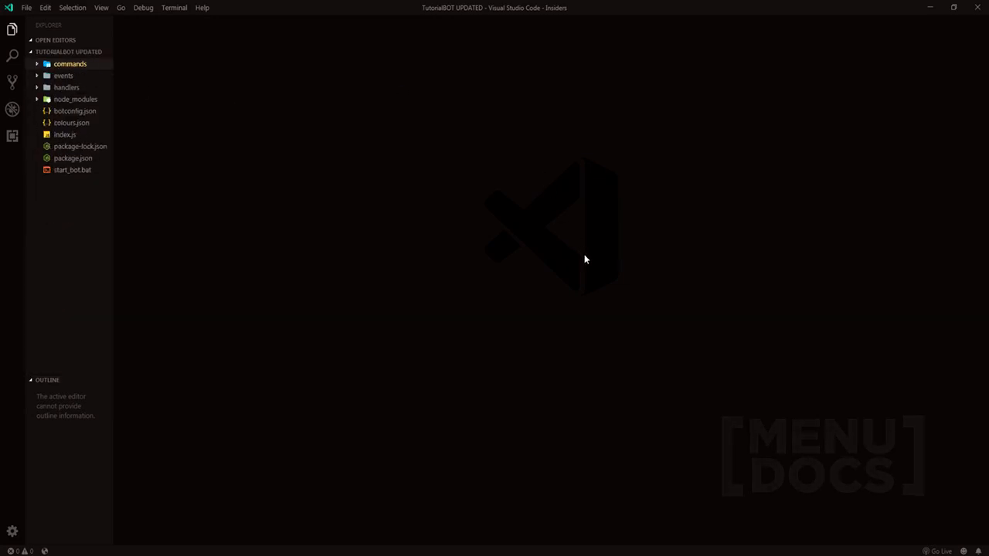